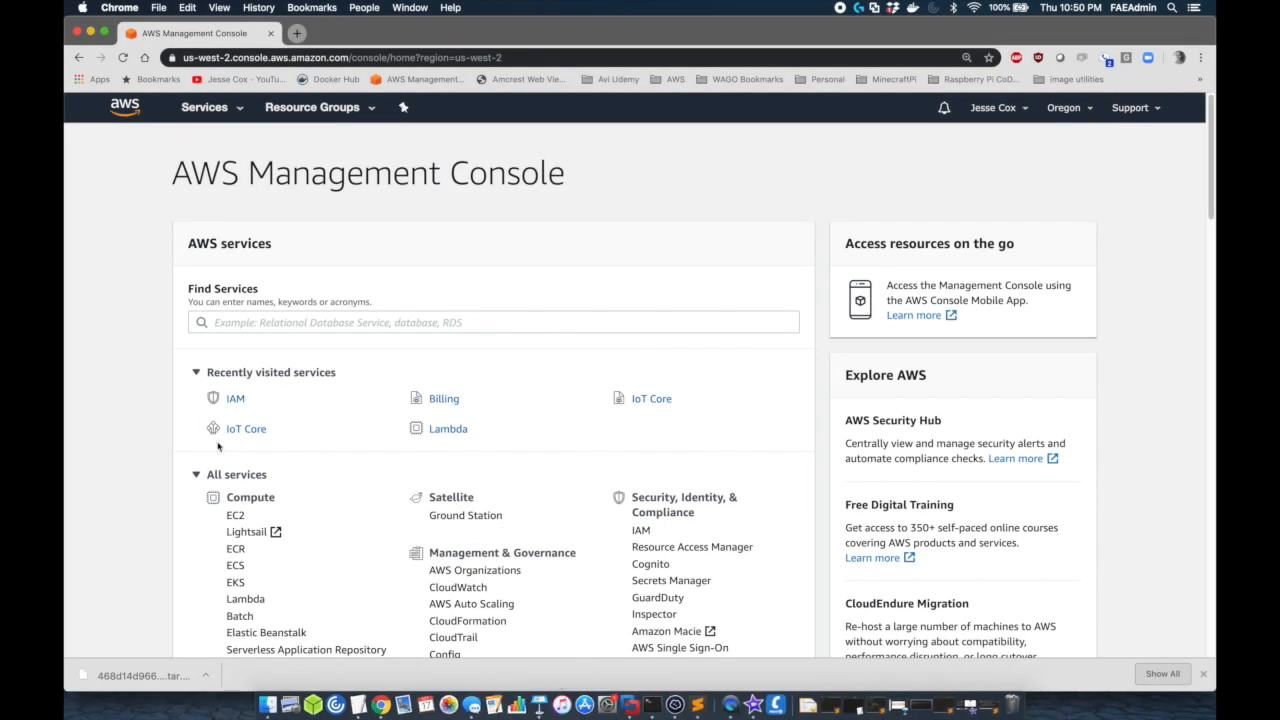
Step: Attach Greengrass_ServiceRole as the account's Greengrass service role and grant its permissions in IoT Core settings
{"action": "left_click", "coordinate": [246, 428]}
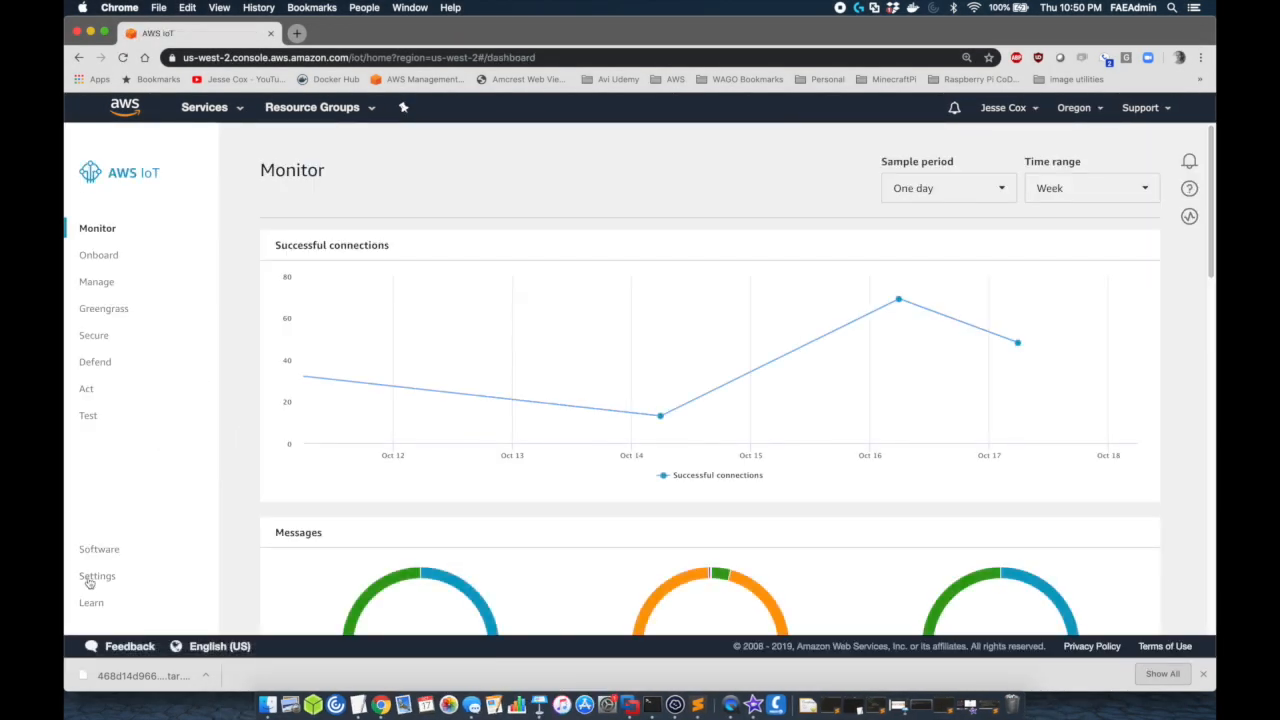
{"action": "left_click", "coordinate": [97, 576]}
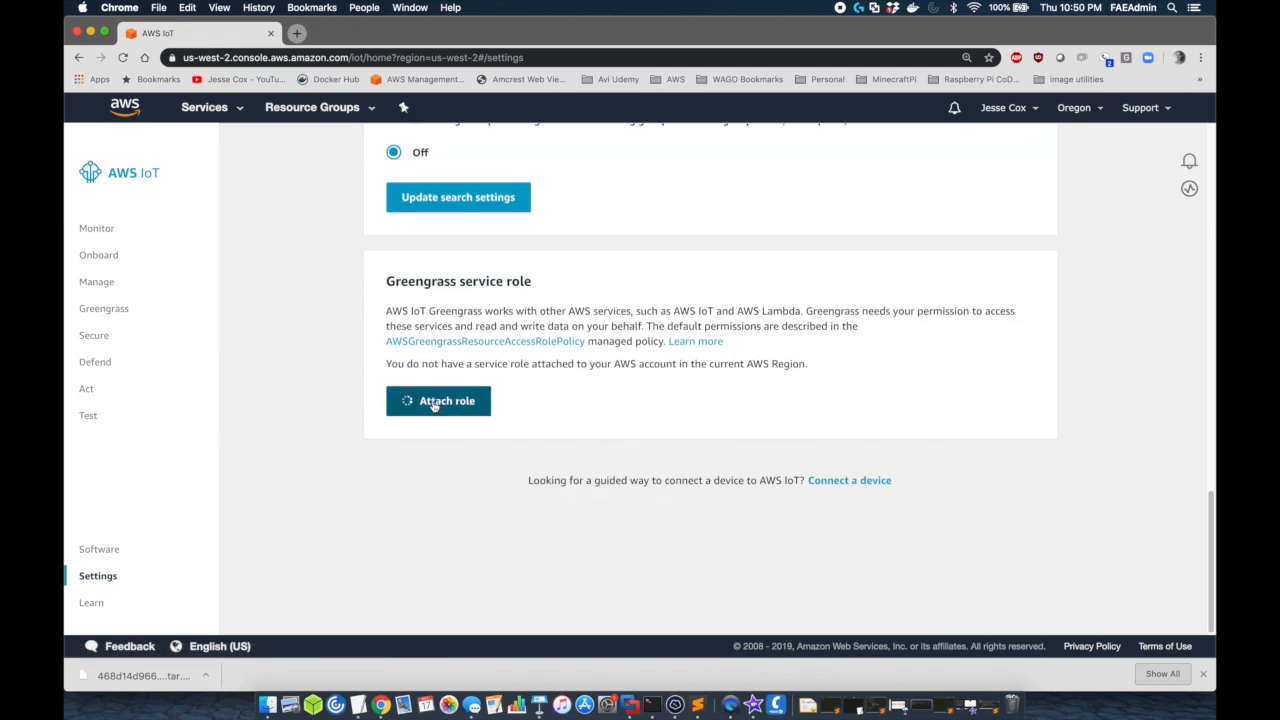
{"action": "left_click", "coordinate": [438, 401]}
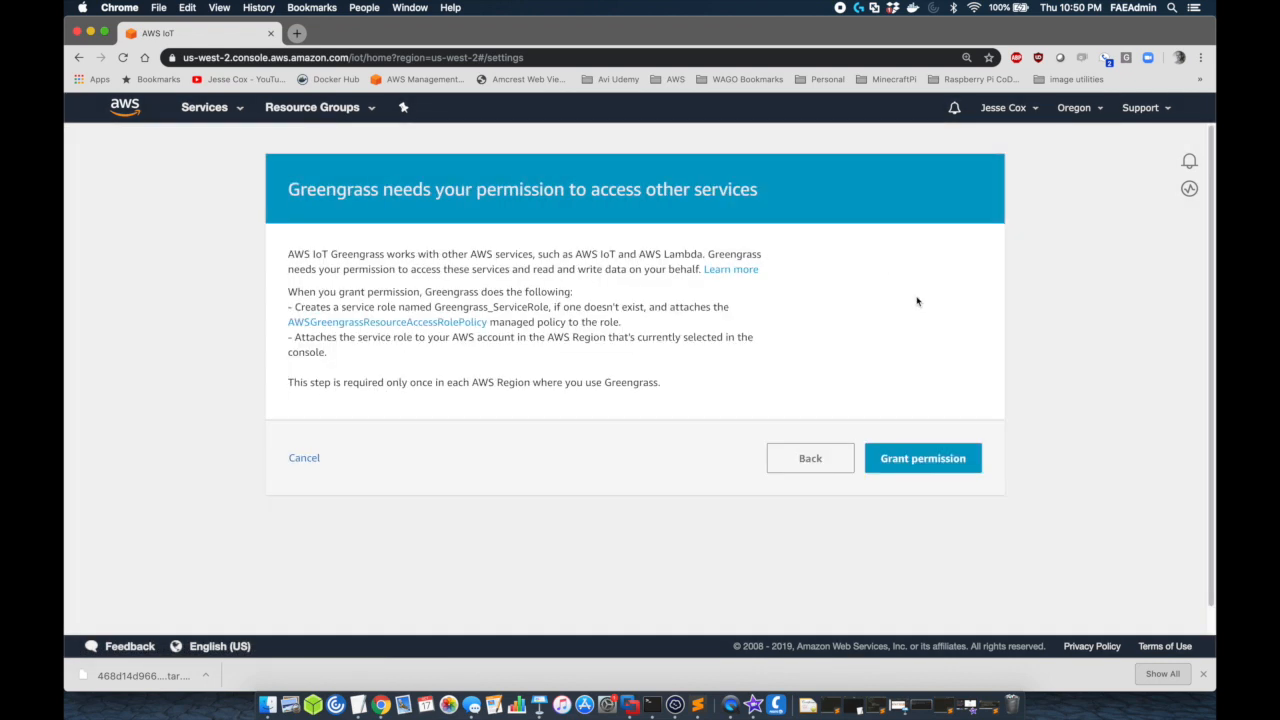
{"action": "left_click", "coordinate": [922, 458]}
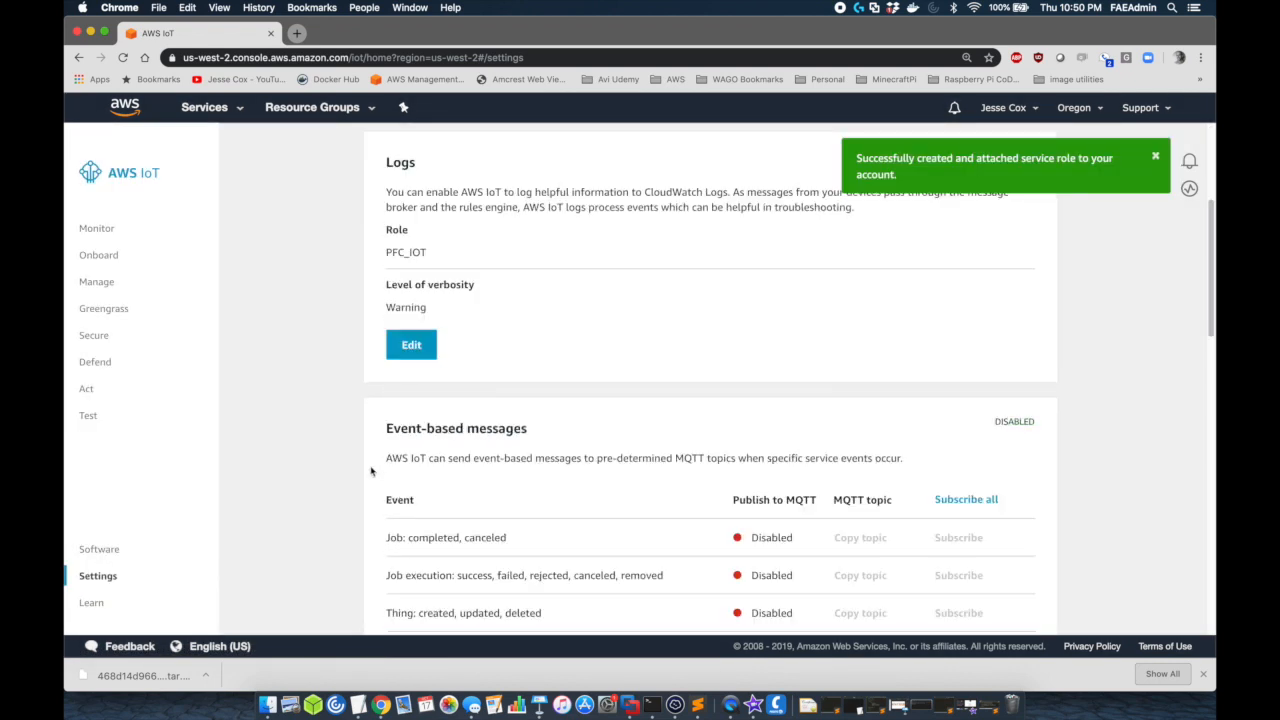
{"action": "scroll", "scroll_direction": "down", "scroll_amount": 3}
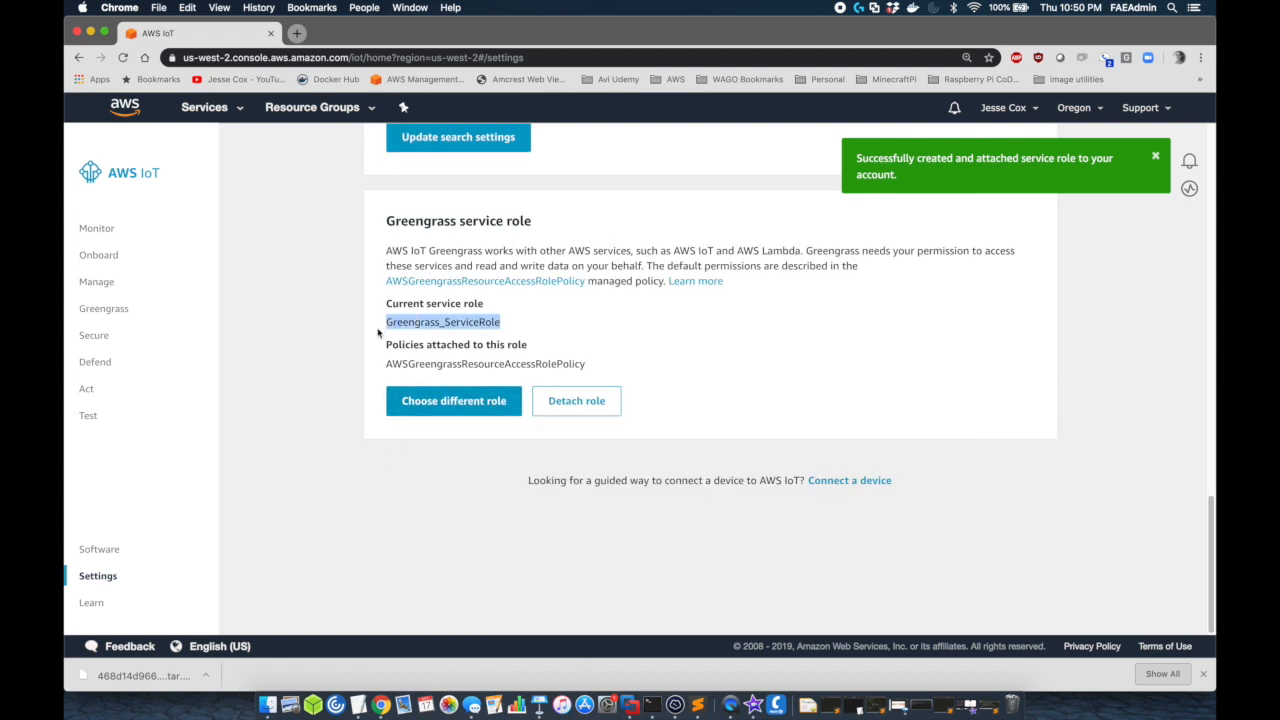
Step: Attach AWSGreengrassFullAccess, AWSIoTFullAccess and CloudWatchFullAccess policies to Greengrass_ServiceRole in IAM
{"action": "left_click", "coordinate": [124, 107]}
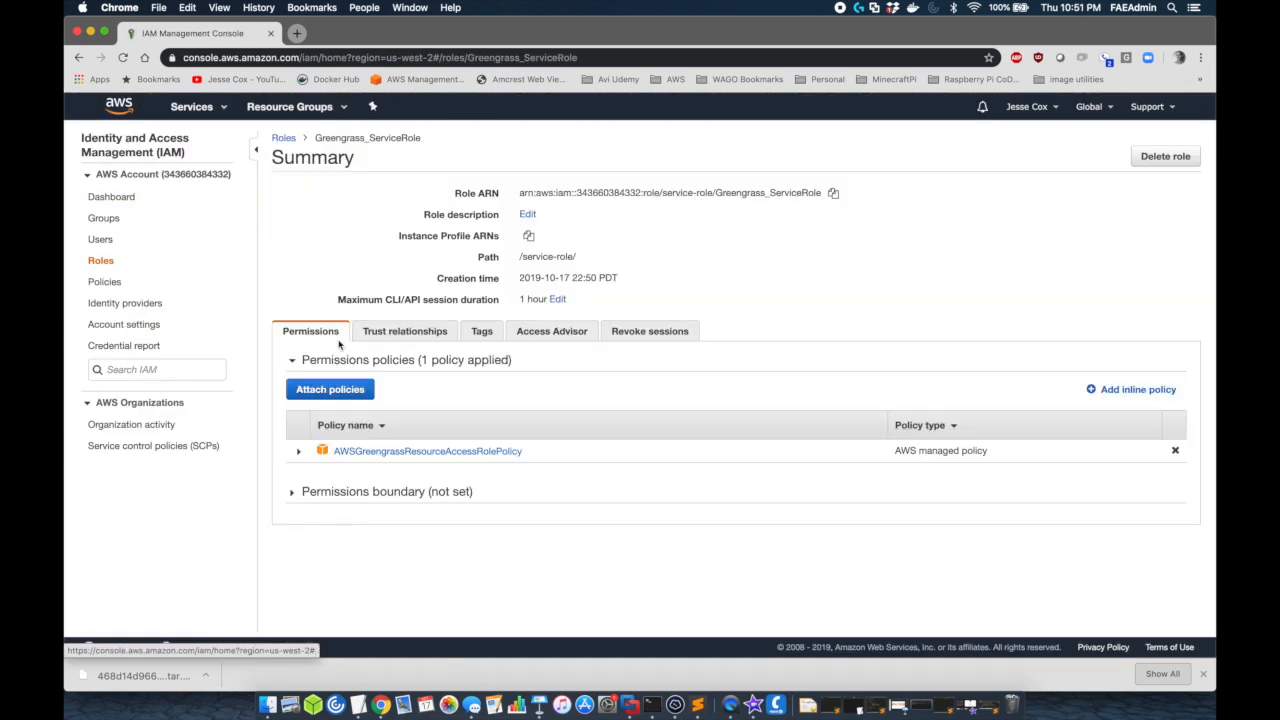
{"action": "left_click", "coordinate": [330, 389]}
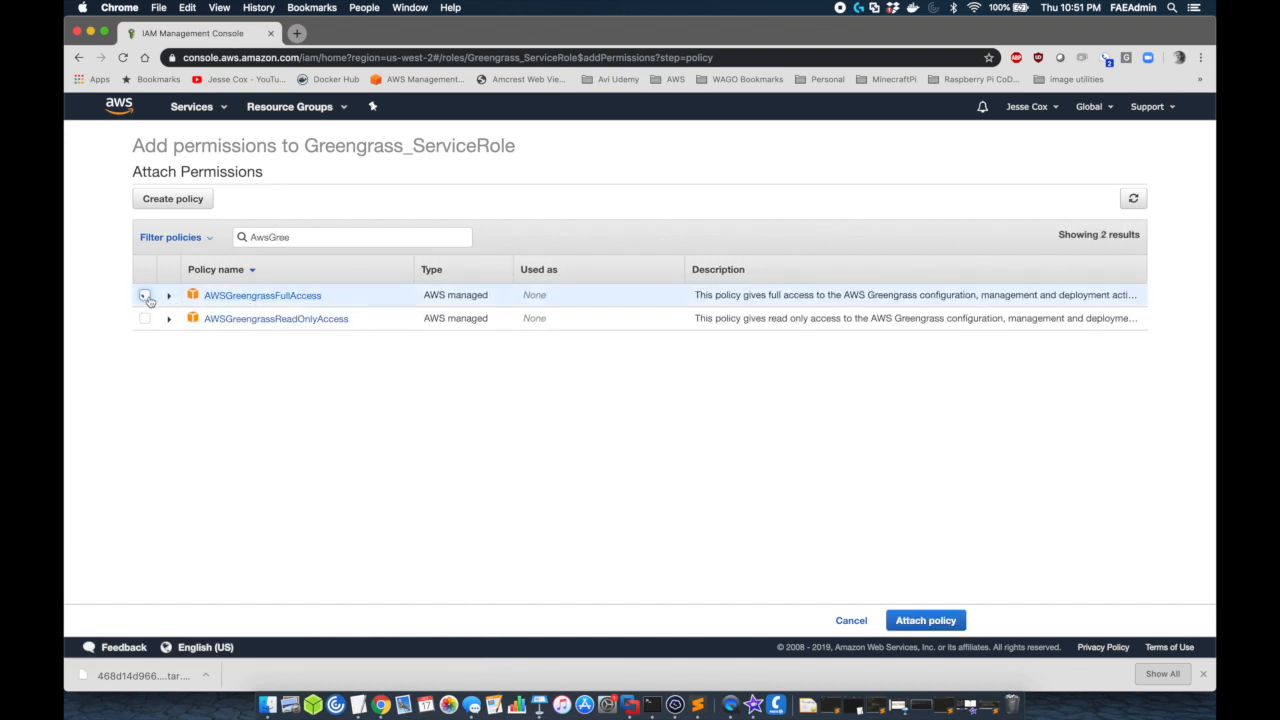
{"action": "left_click", "coordinate": [145, 295]}
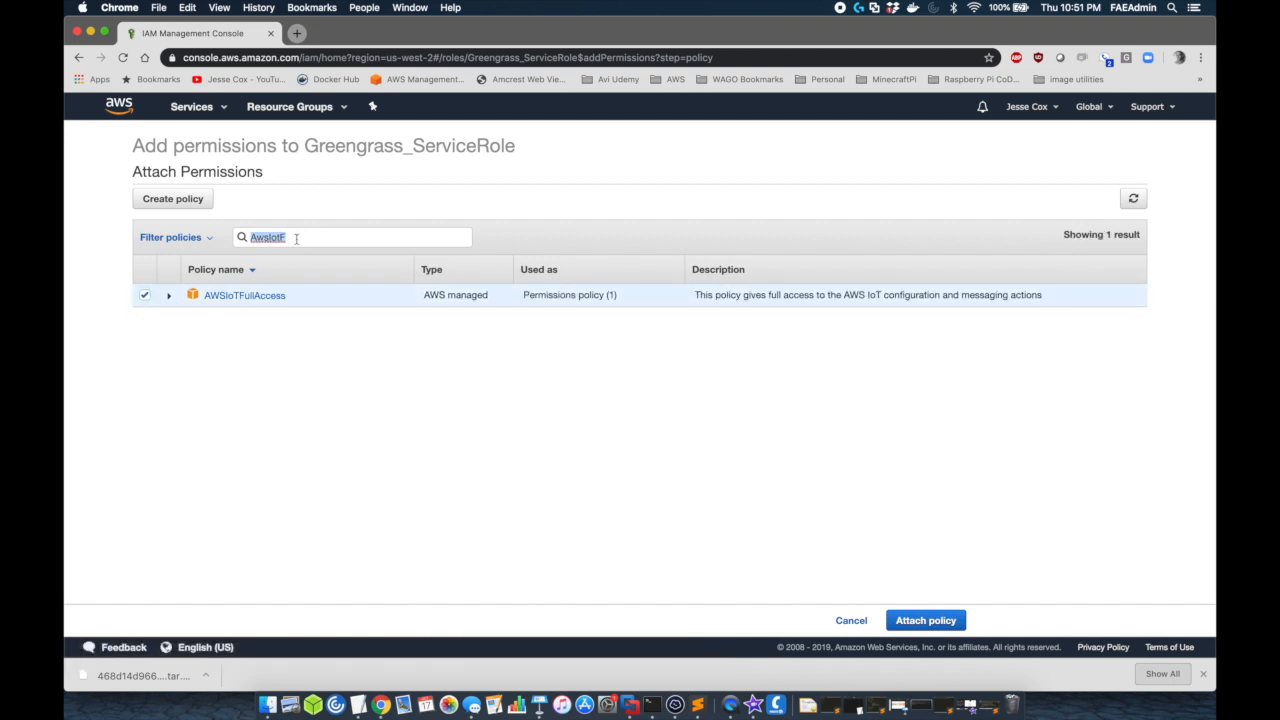
{"action": "type", "text": "CloudwatchFu"}
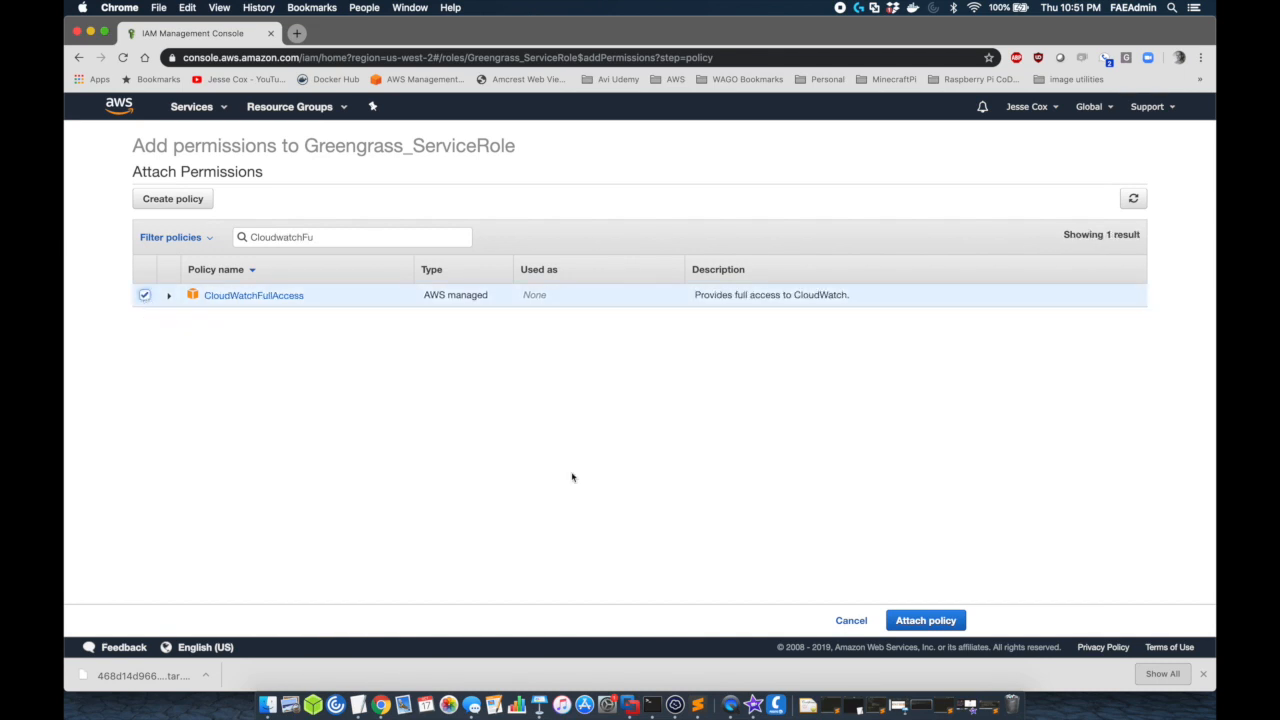
{"action": "left_click", "coordinate": [924, 620]}
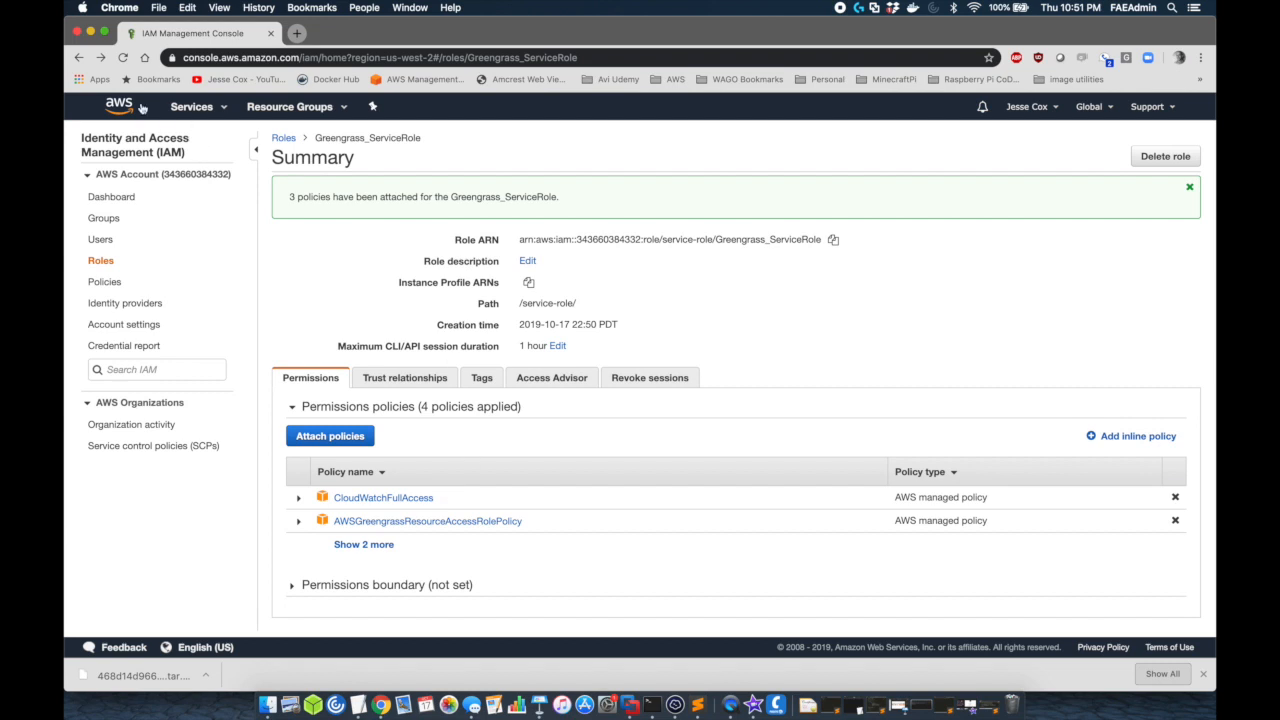
{"action": "left_click", "coordinate": [363, 33]}
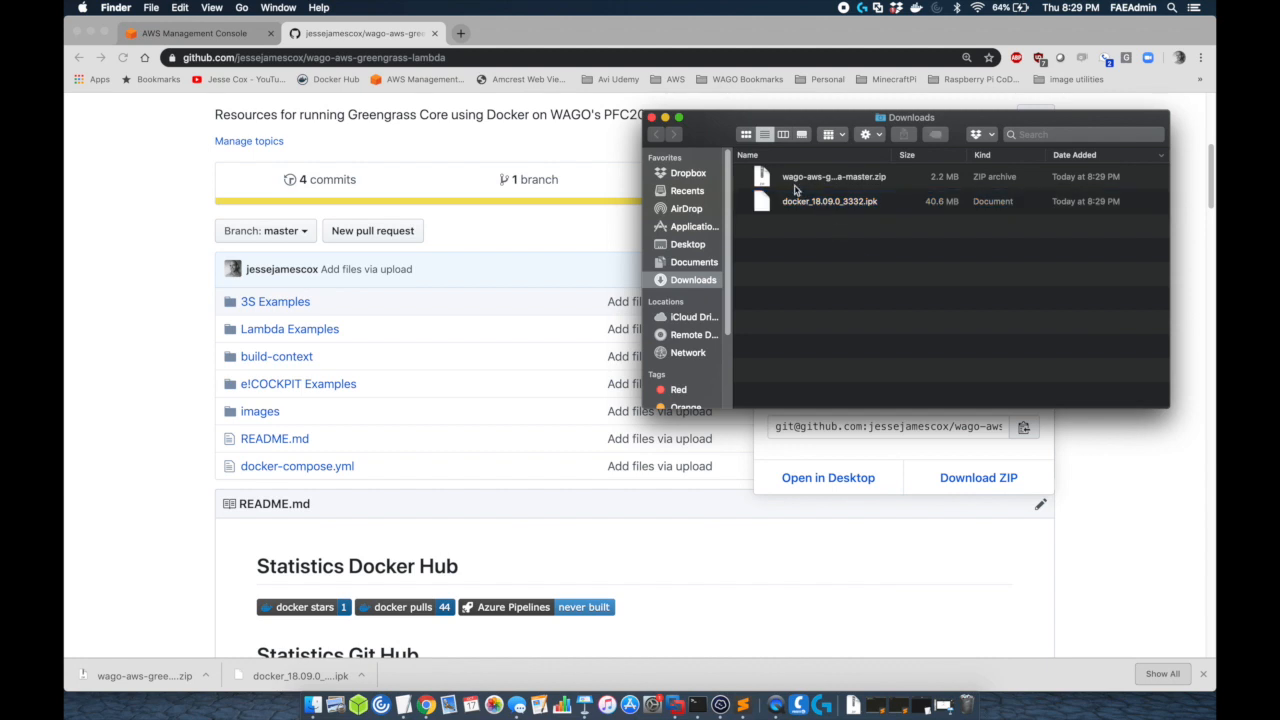
Step: Select the downloaded repository master zip archive in the Downloads folder
{"action": "left_click", "coordinate": [834, 200]}
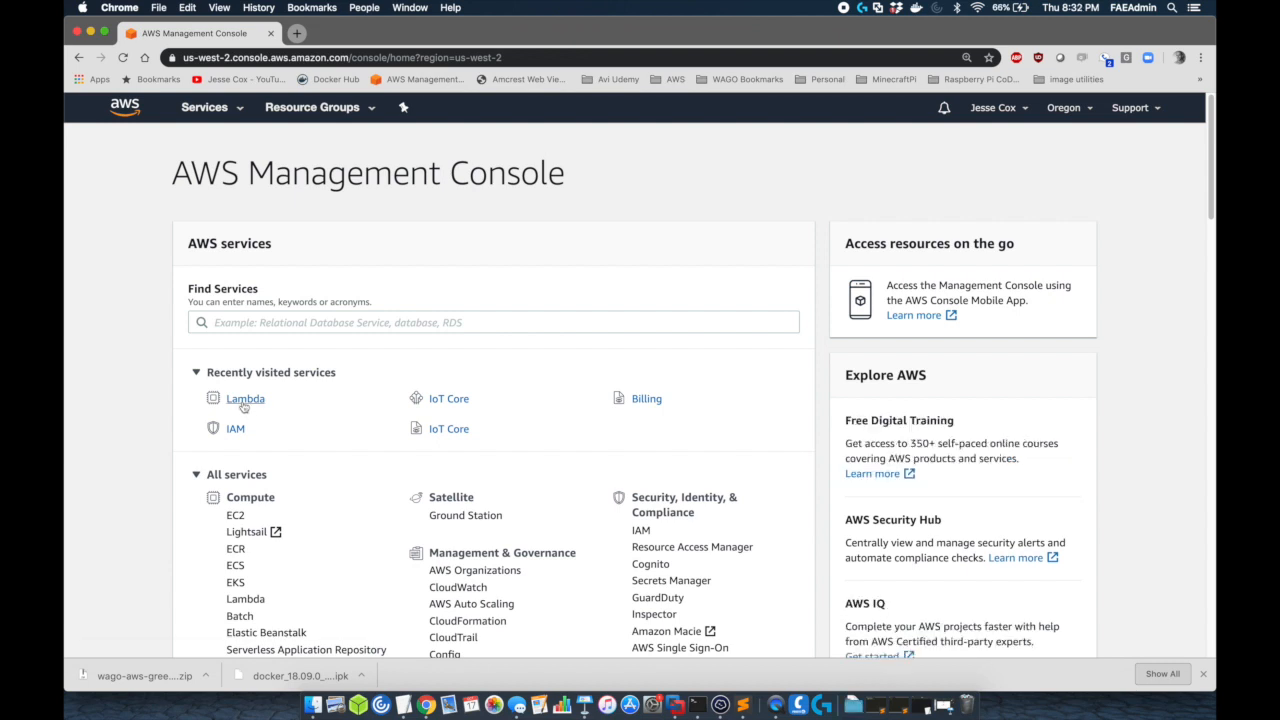
Step: Create Lambda function ggOpcReadWrite, uploading ggOpcuaReadWrite.zip as its code package
{"action": "left_click", "coordinate": [245, 398]}
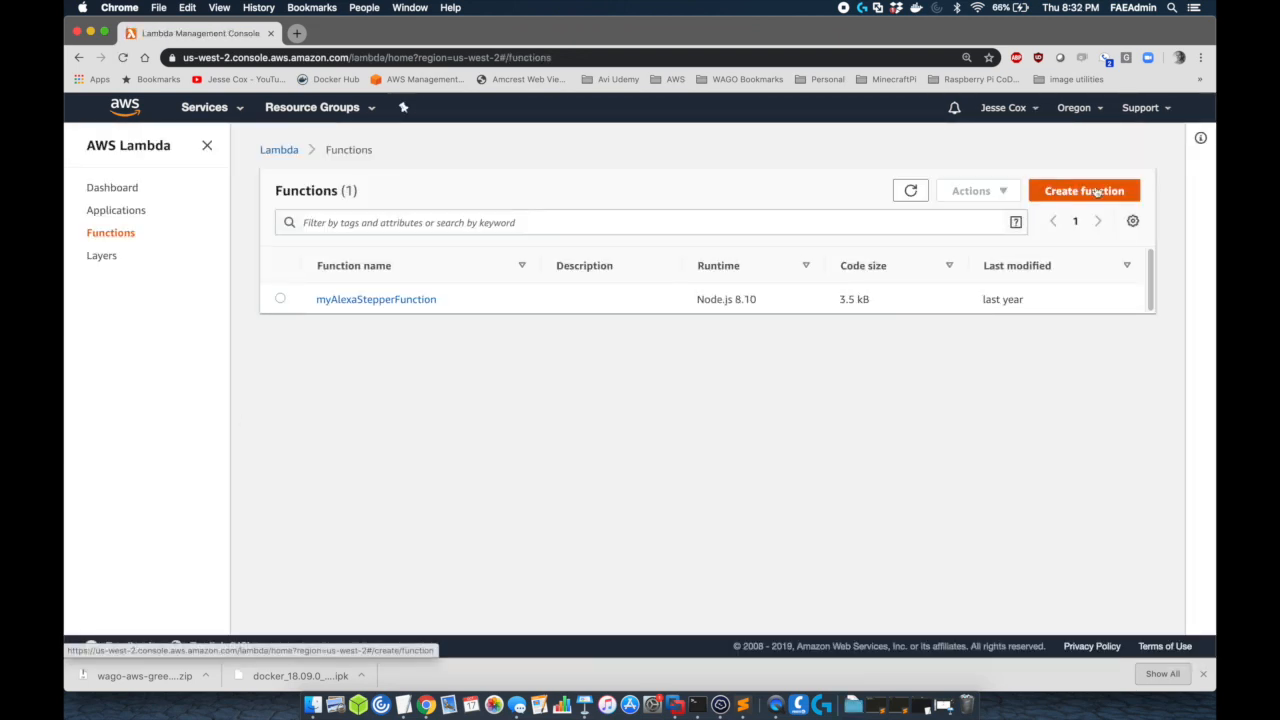
{"action": "left_click", "coordinate": [1084, 190]}
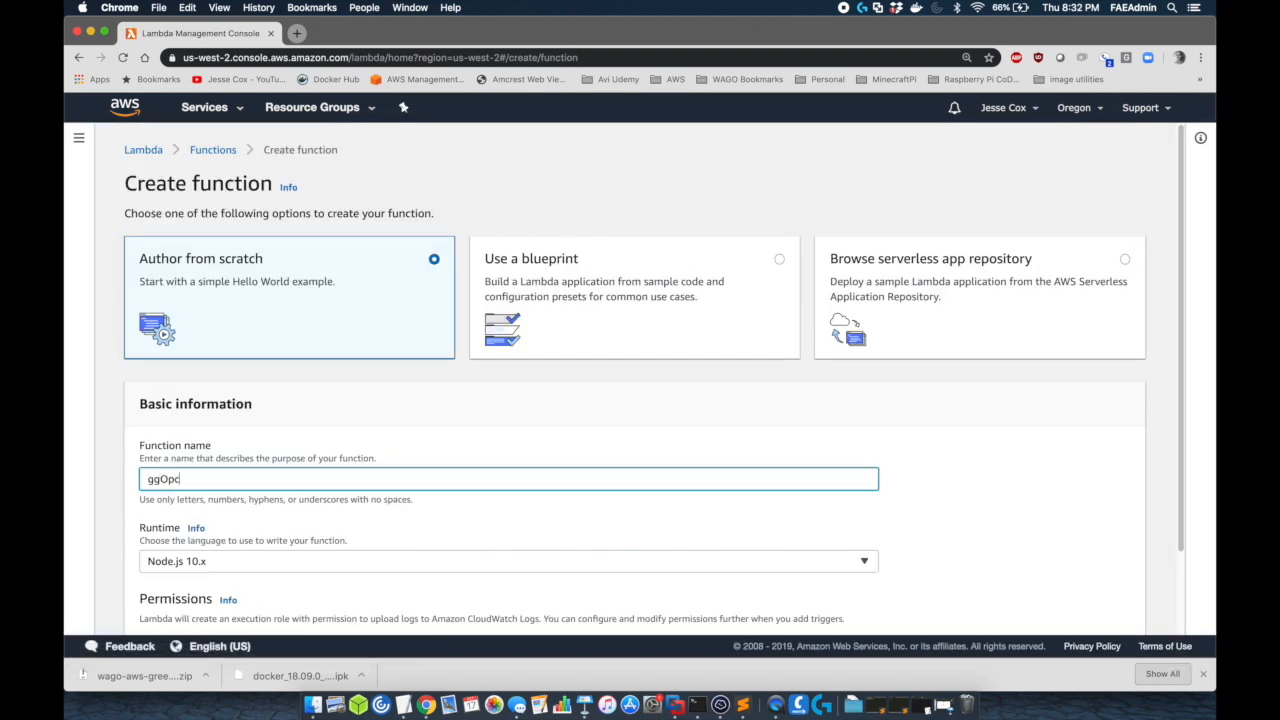
{"action": "type", "text": "ReadWrite"}
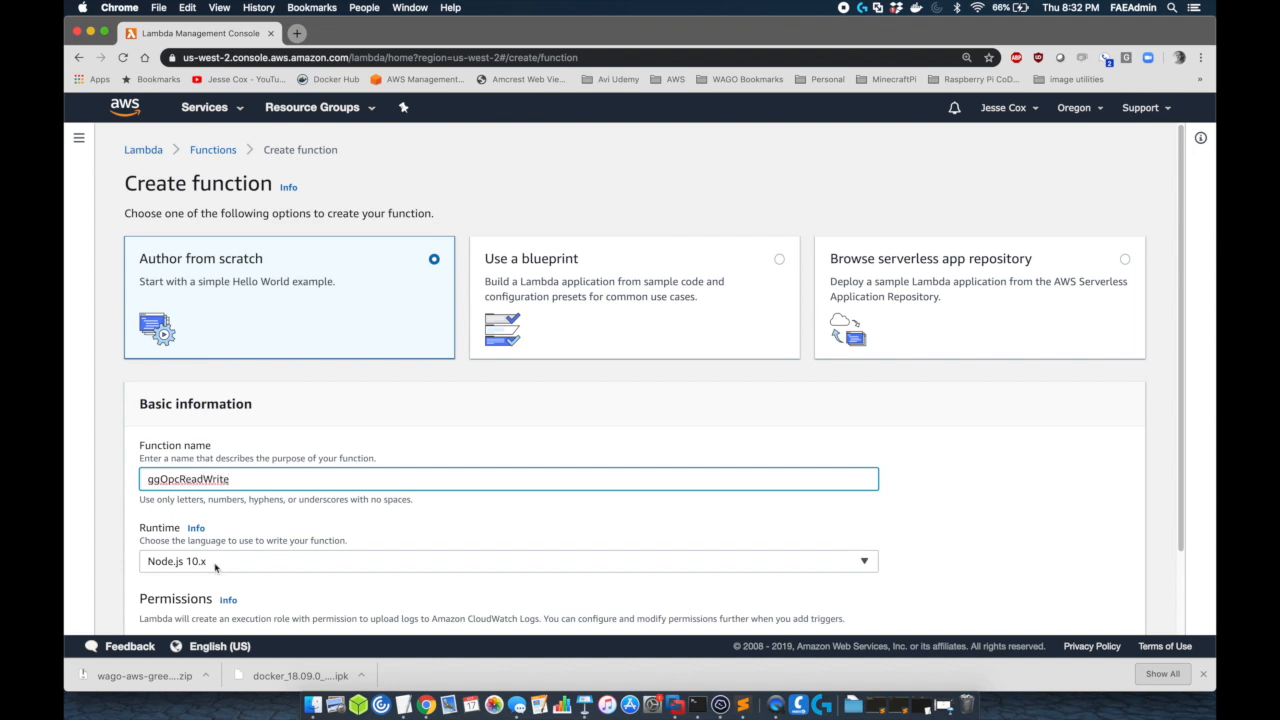
{"action": "scroll", "scroll_direction": "down", "scroll_amount": 3}
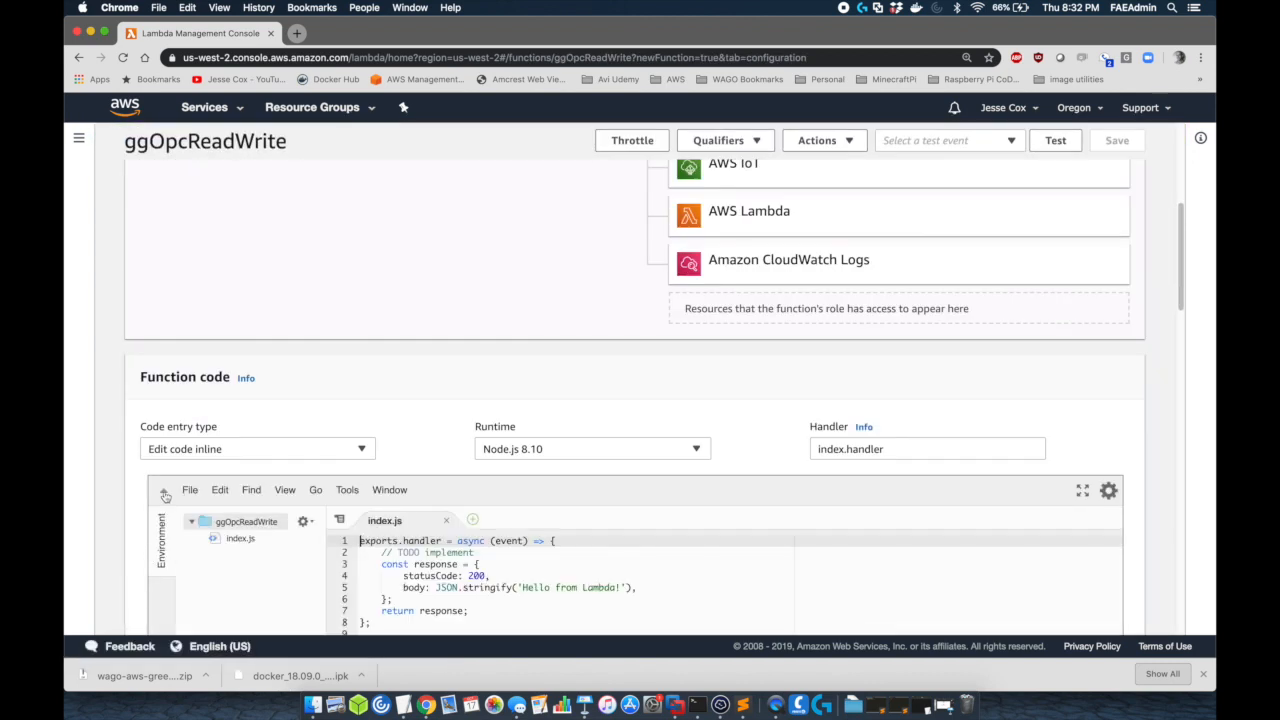
{"action": "left_click", "coordinate": [257, 448]}
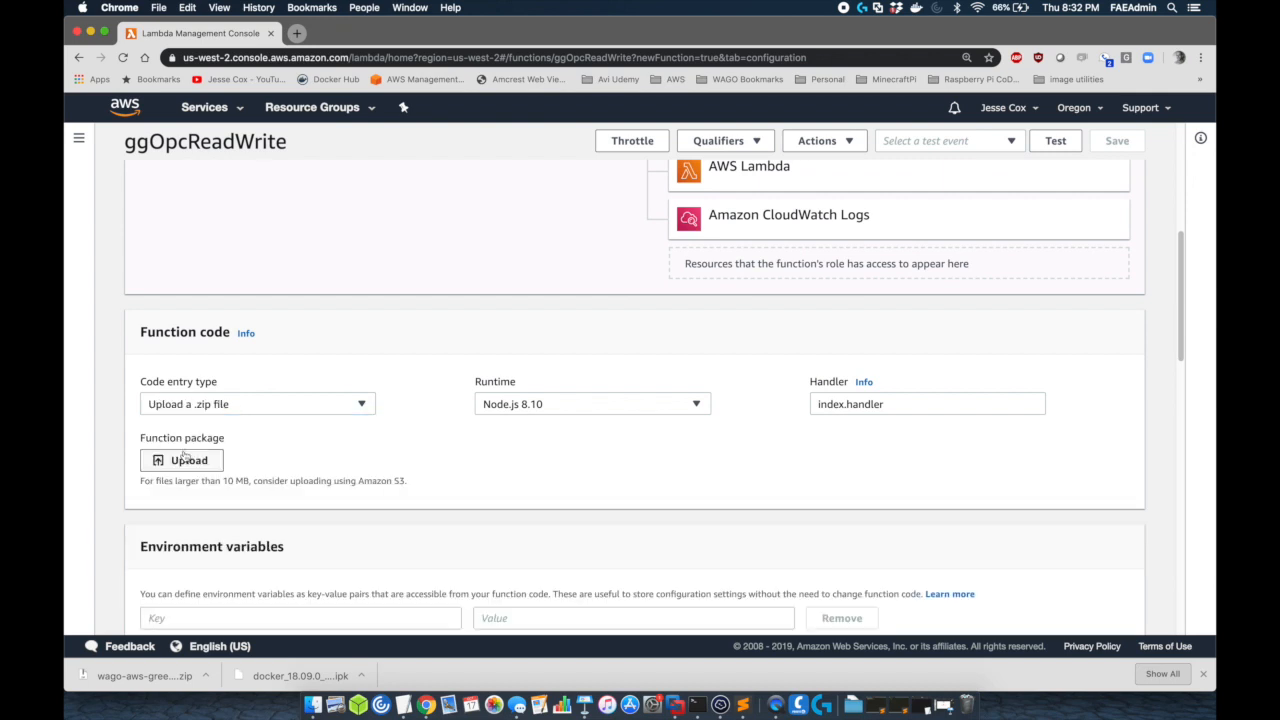
{"action": "left_click", "coordinate": [181, 459]}
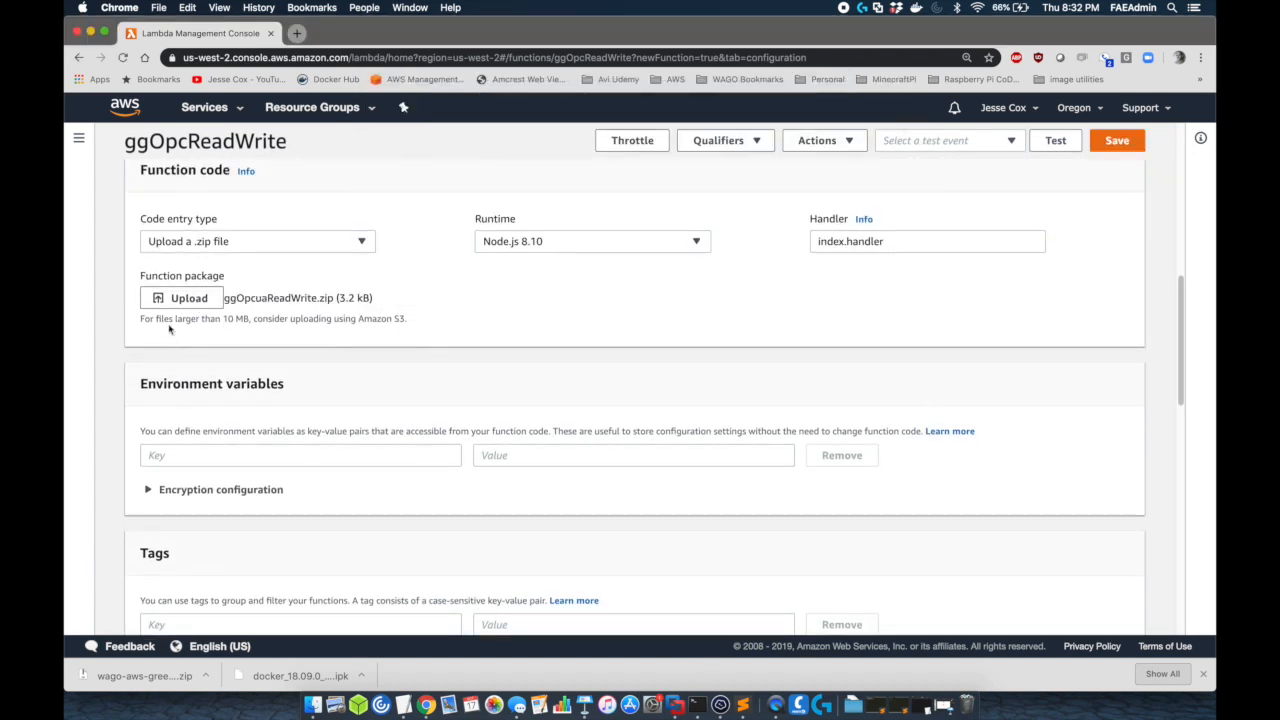
Step: Save ggOpcReadWrite, delete the nested ggOpcuaReadWrite folder, and open the root index.js
{"action": "left_click", "coordinate": [256, 241]}
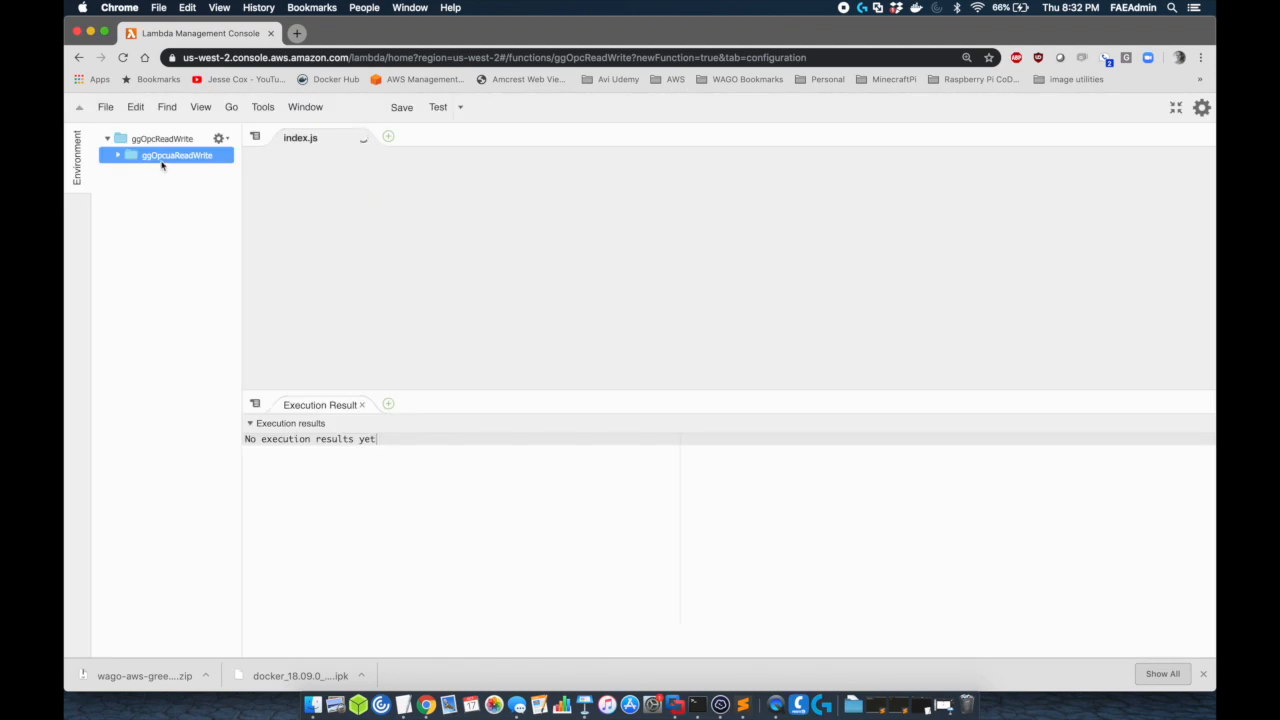
{"action": "left_click", "coordinate": [177, 155]}
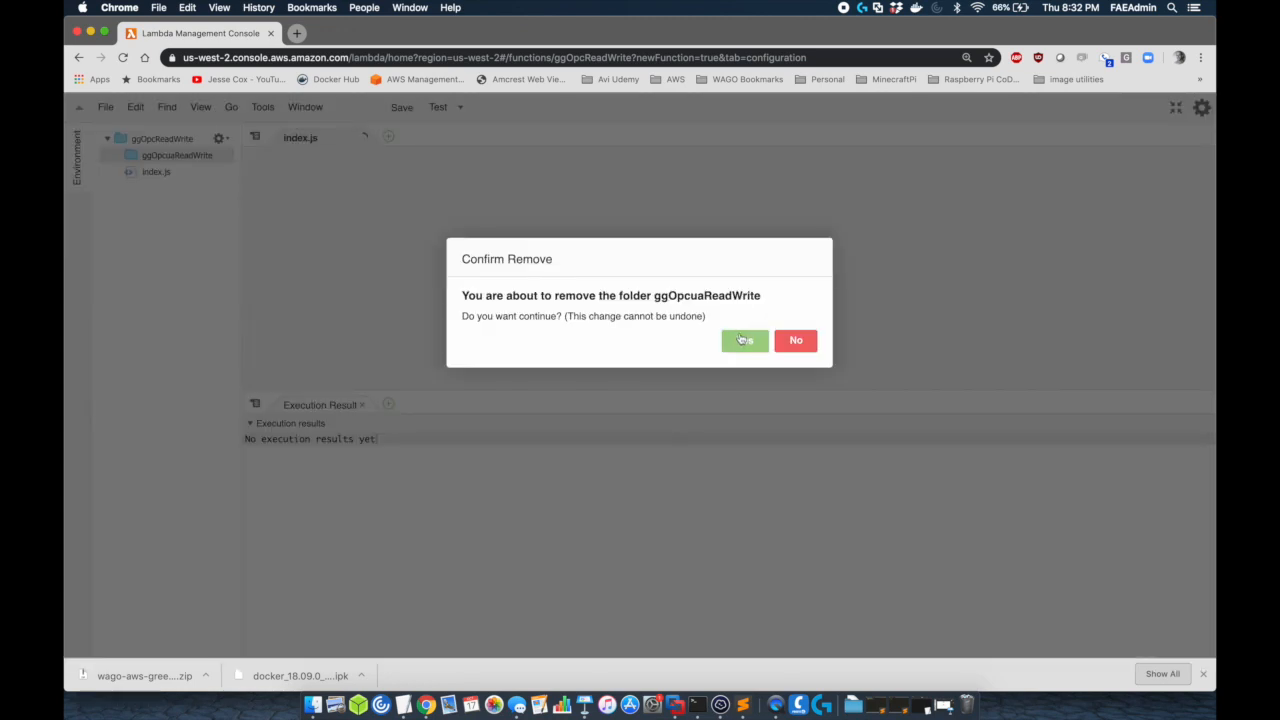
{"action": "left_click", "coordinate": [744, 340]}
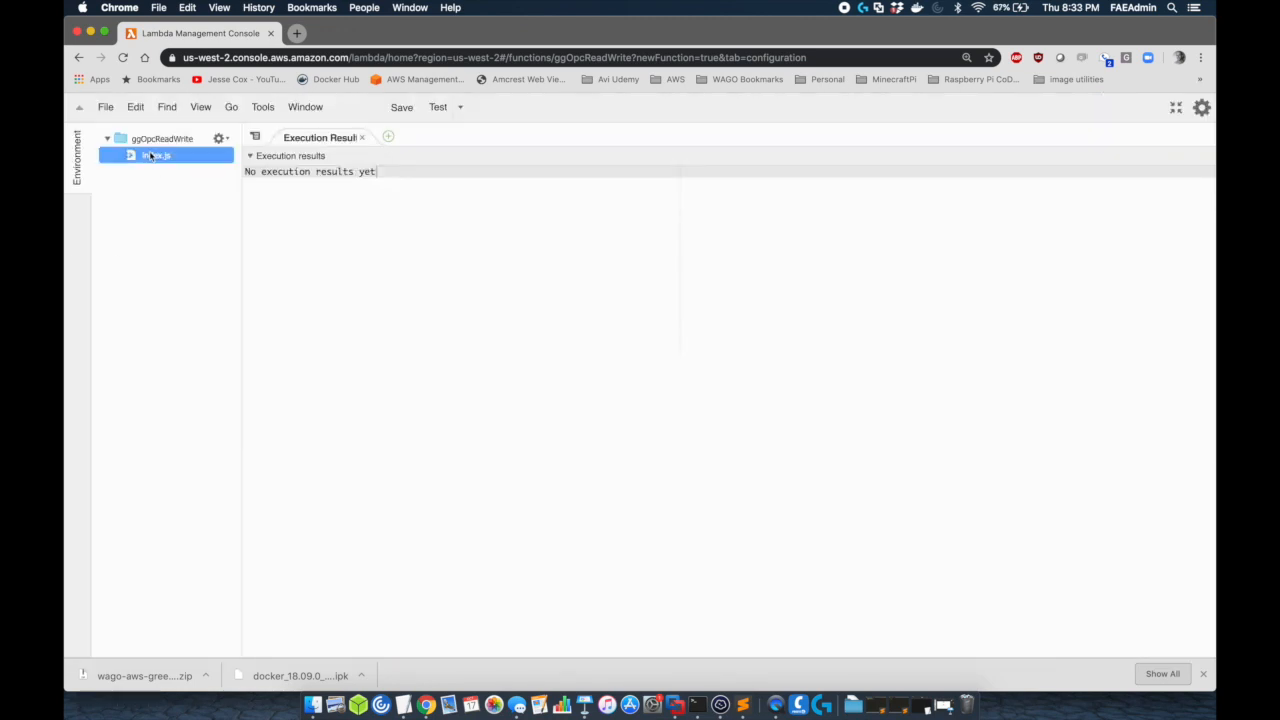
{"action": "double_click", "coordinate": [157, 155]}
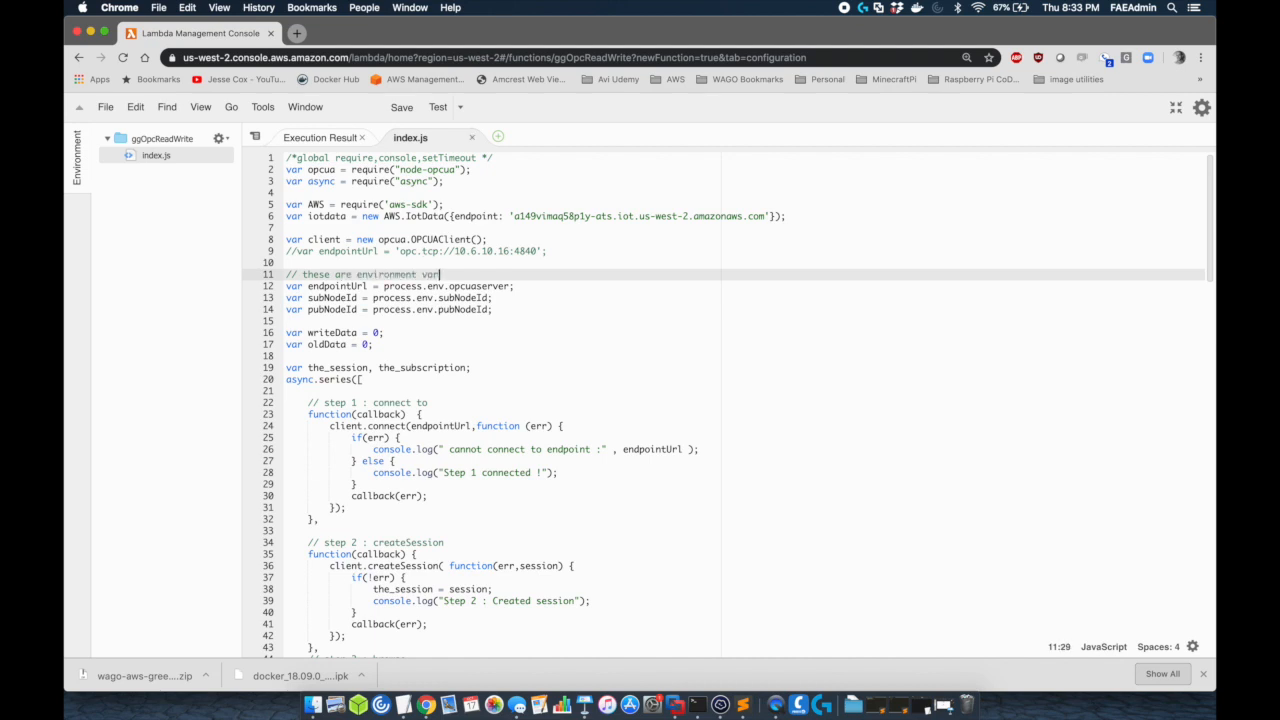
{"action": "type", "text": "iables used w"}
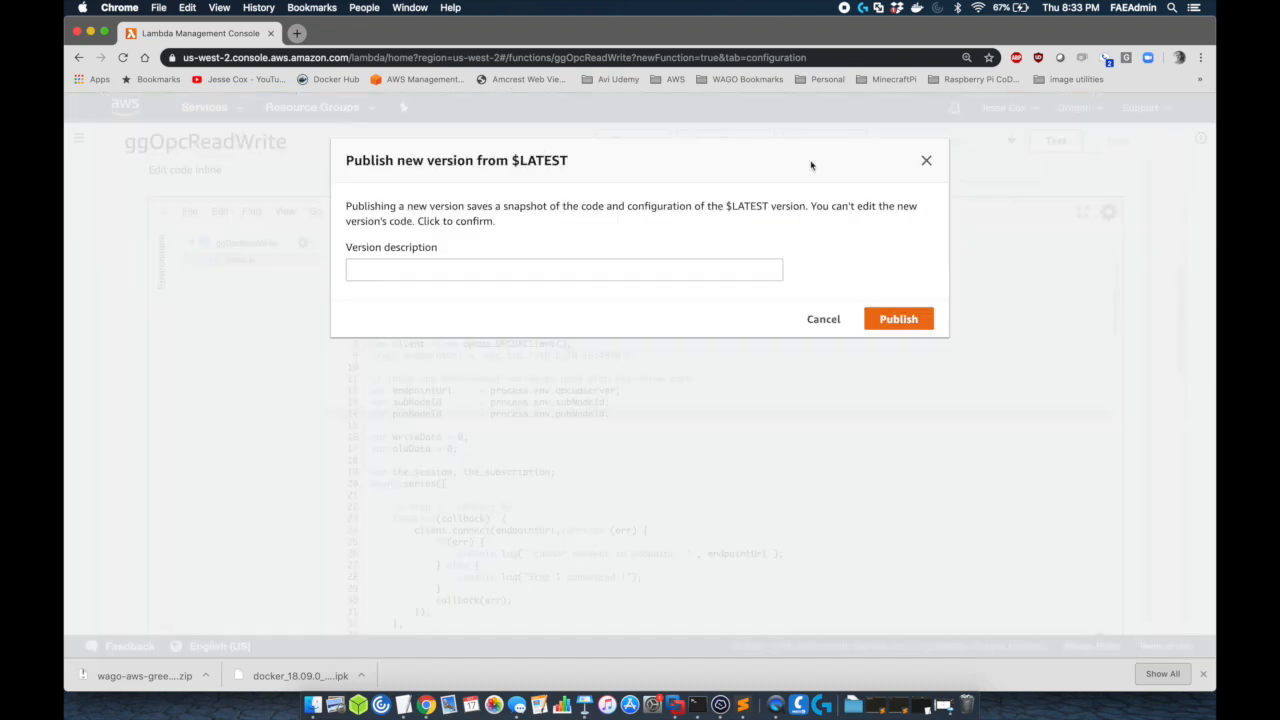
Step: Publish ggOpcReadWrite version 1 with the description v1
{"action": "left_click", "coordinate": [897, 318]}
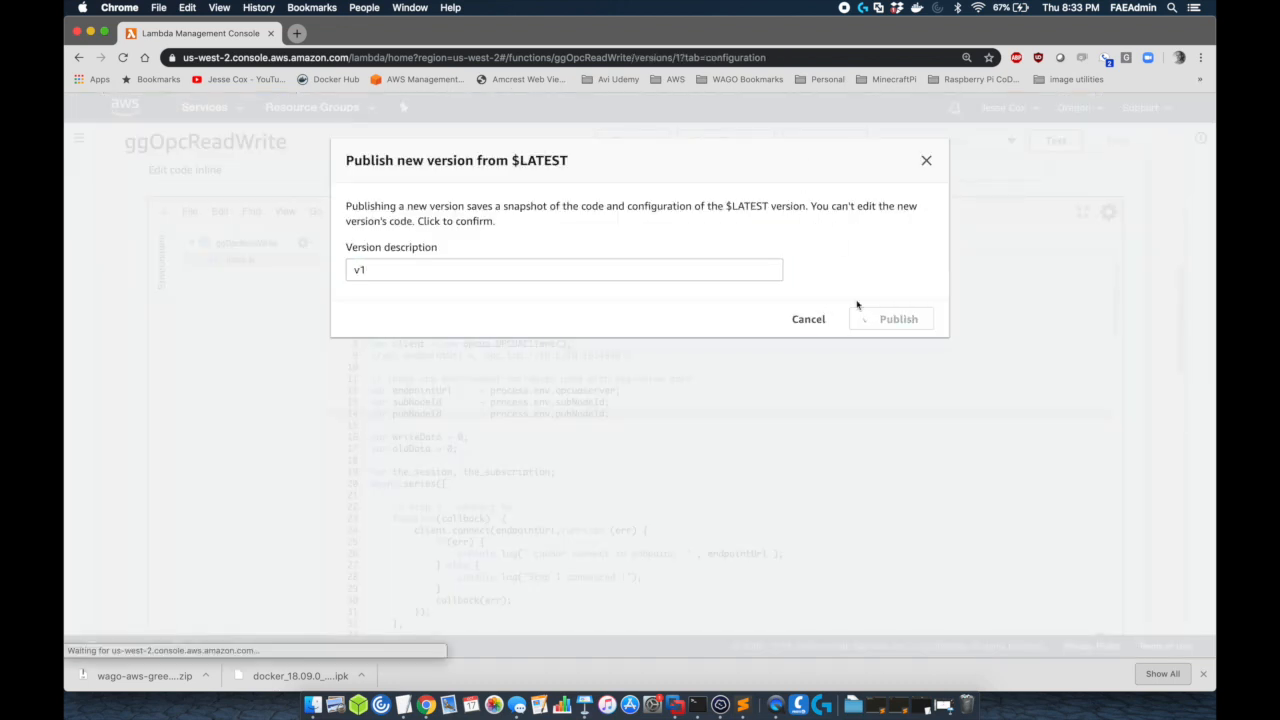
{"action": "left_click", "coordinate": [897, 318]}
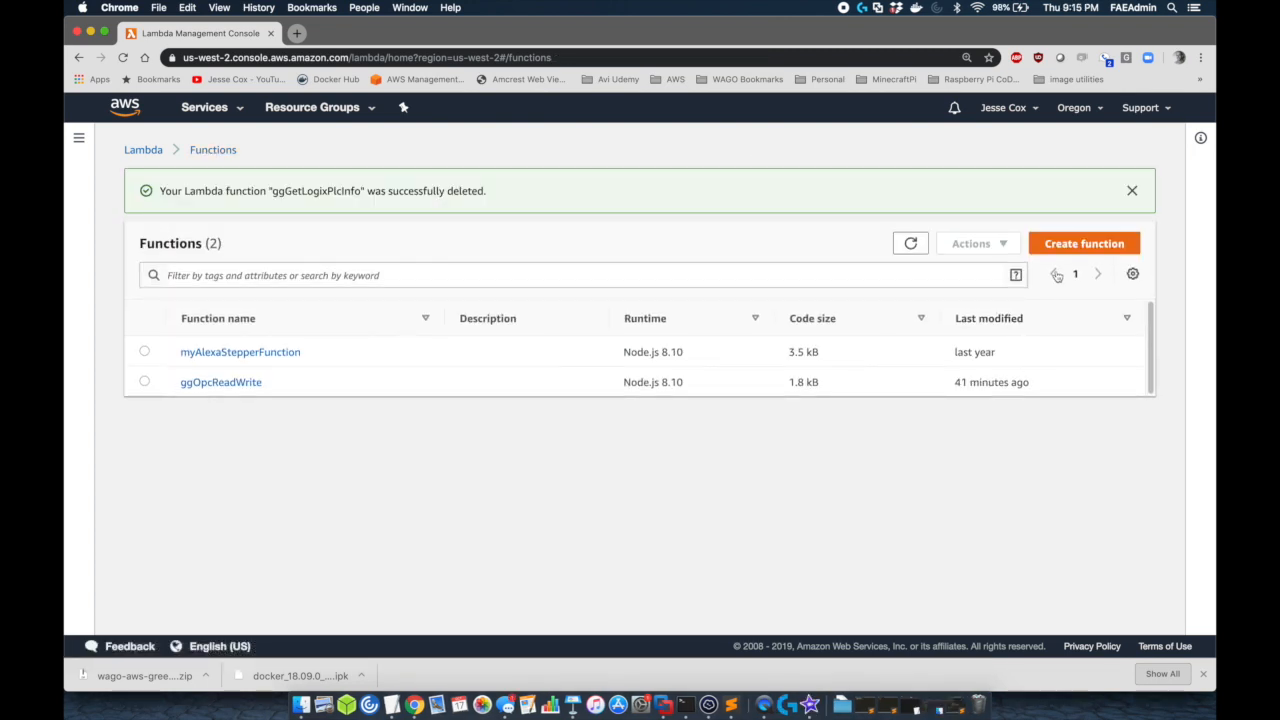
Step: Create the ggGetLogixControllerInfo function on Node.js 8.10 using an existing execution role
{"action": "left_click", "coordinate": [1084, 243]}
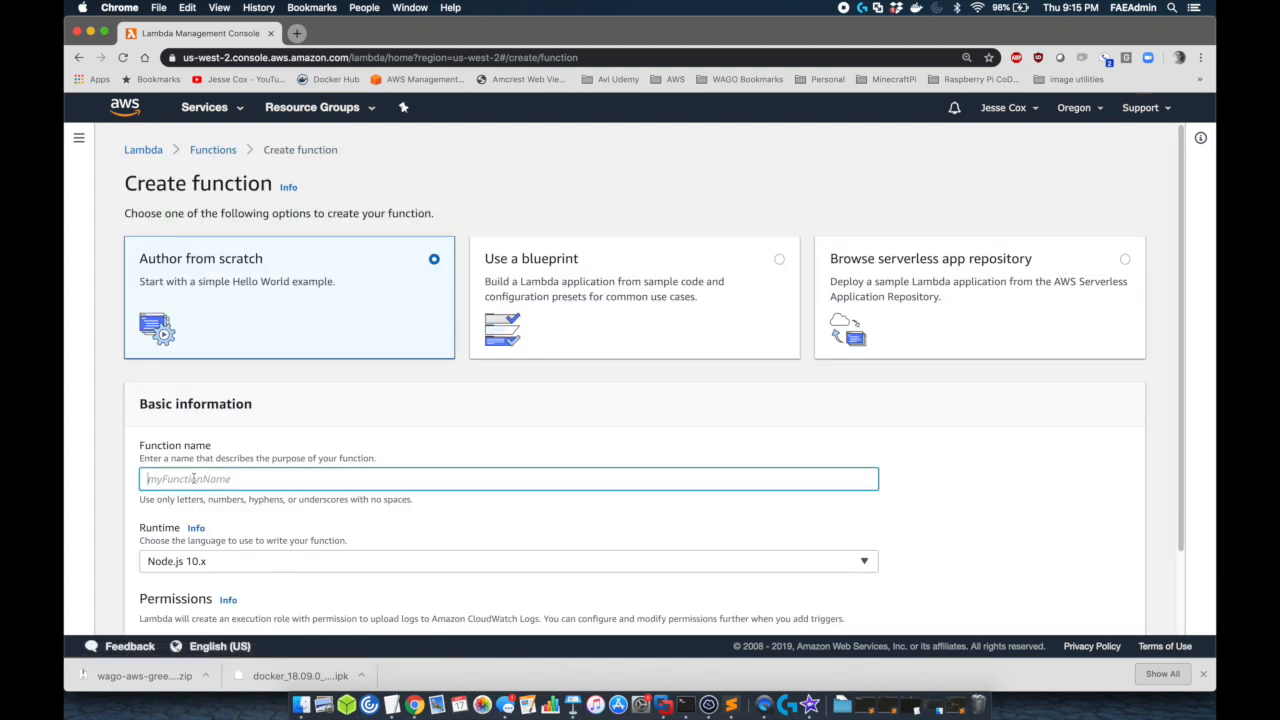
{"action": "type", "text": "ggGetLogixControllerIn"}
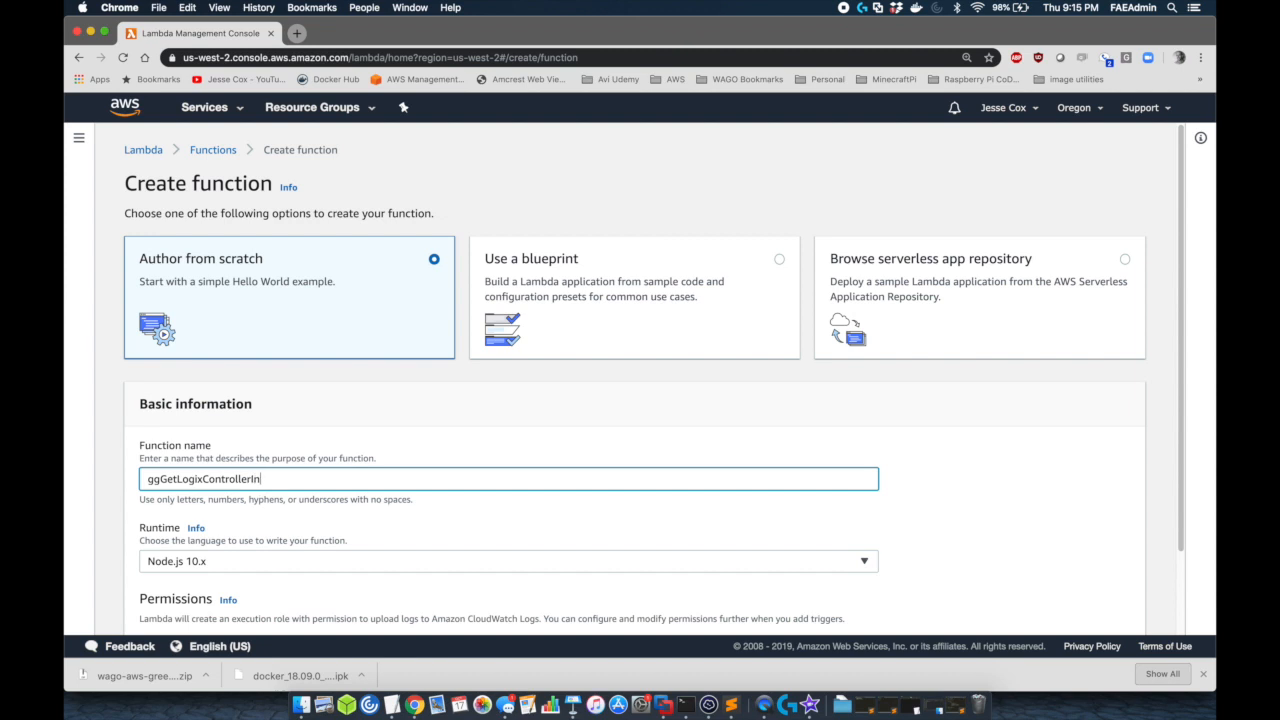
{"action": "left_click", "coordinate": [509, 561]}
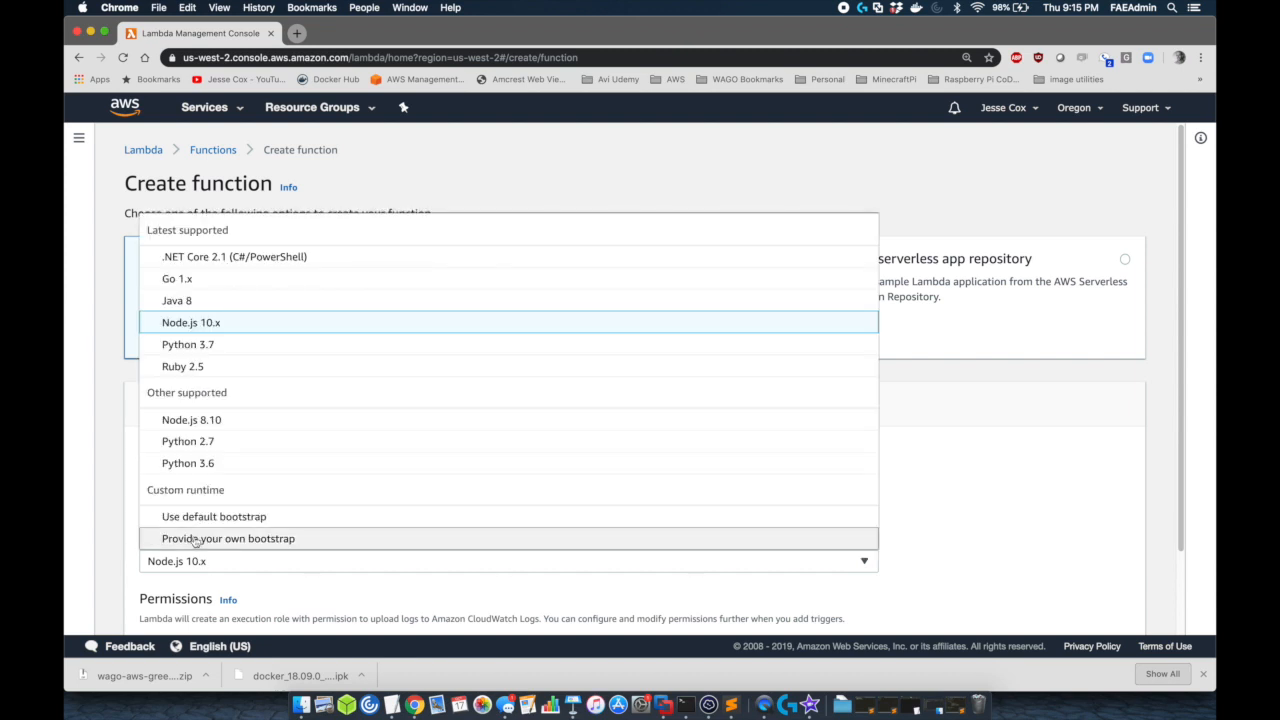
{"action": "left_click", "coordinate": [191, 420]}
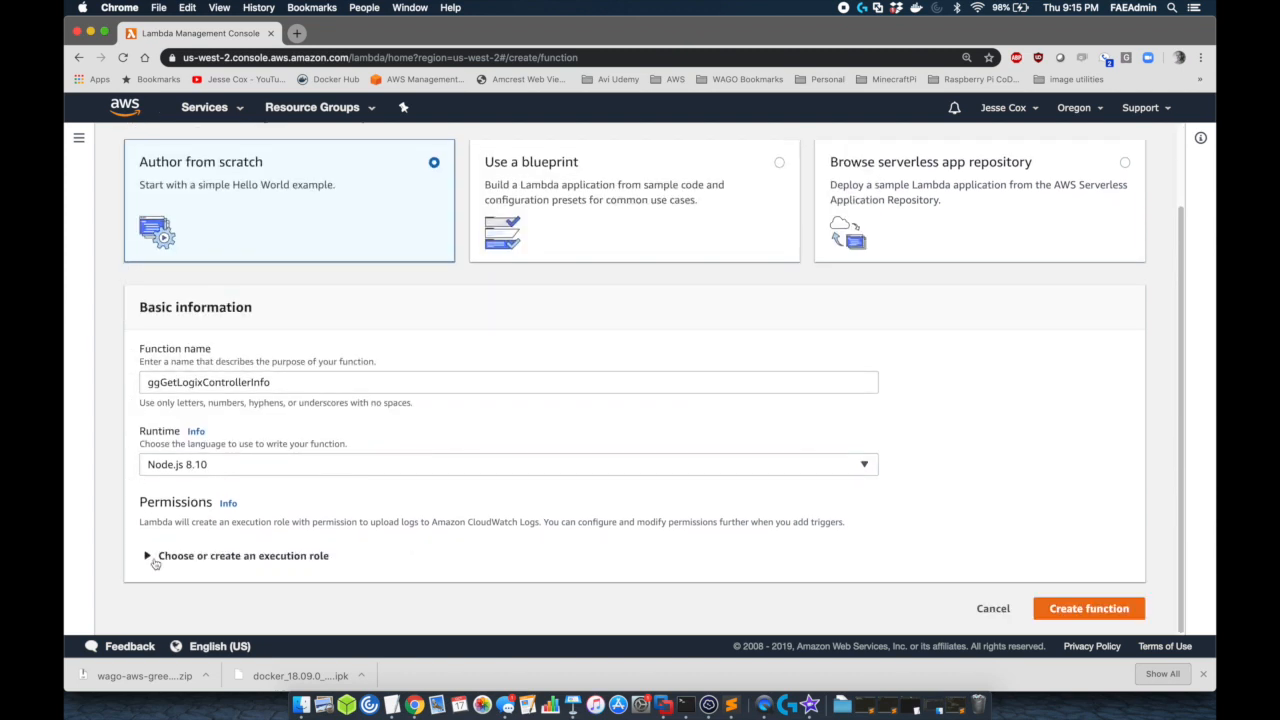
{"action": "left_click", "coordinate": [147, 555]}
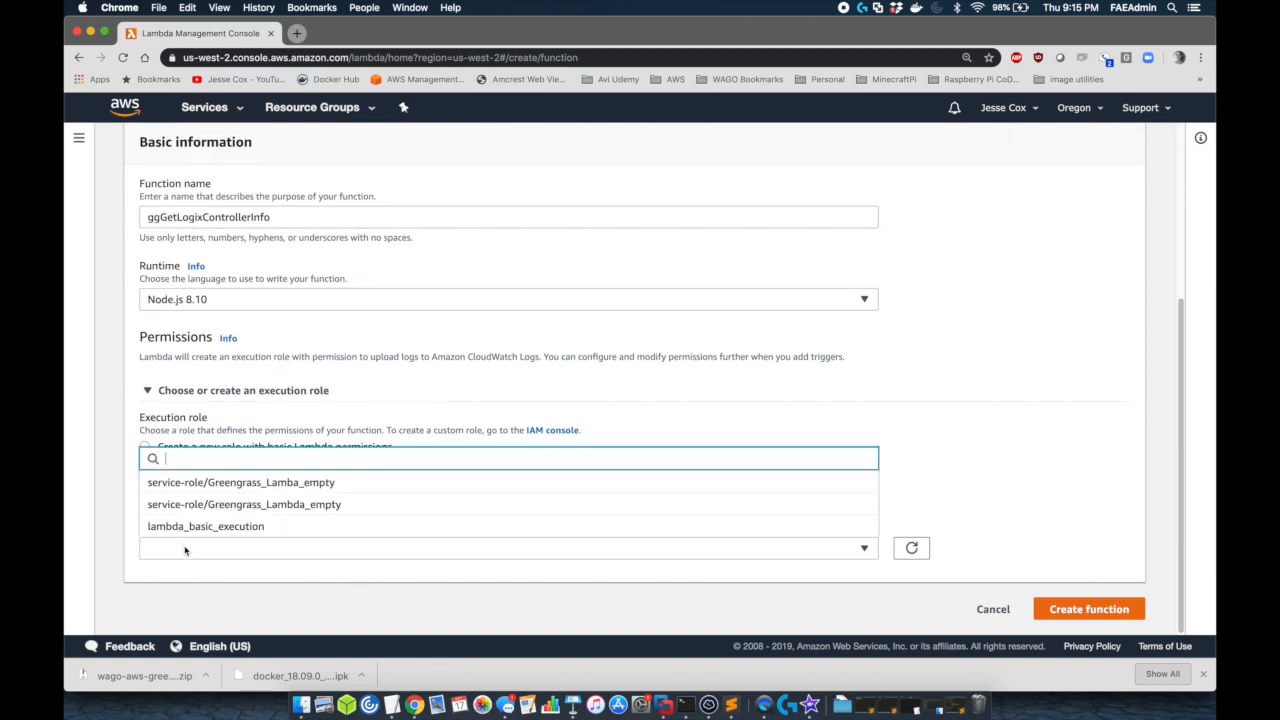
{"action": "left_click", "coordinate": [1088, 608]}
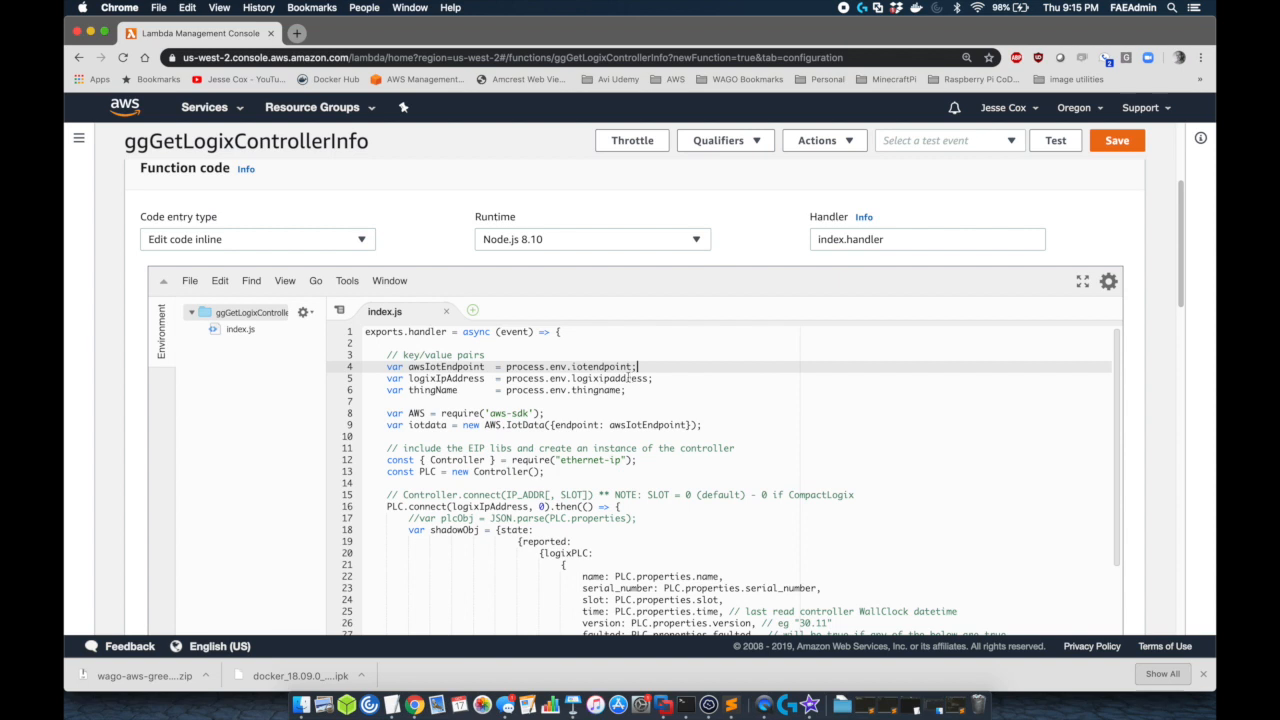
Step: Publish a new version snapshot of ggGetLogixControllerInfo via Actions > Publish new version
{"action": "scroll", "scroll_direction": "down", "scroll_amount": 3}
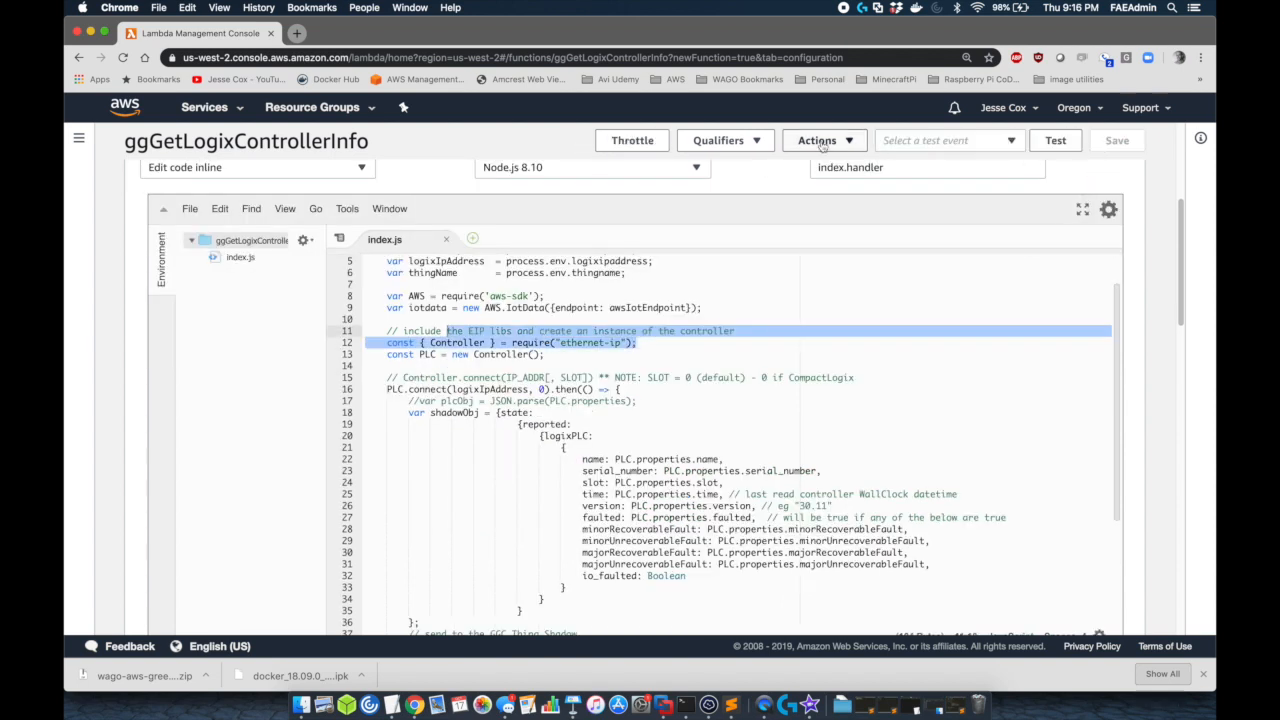
{"action": "left_click", "coordinate": [817, 140]}
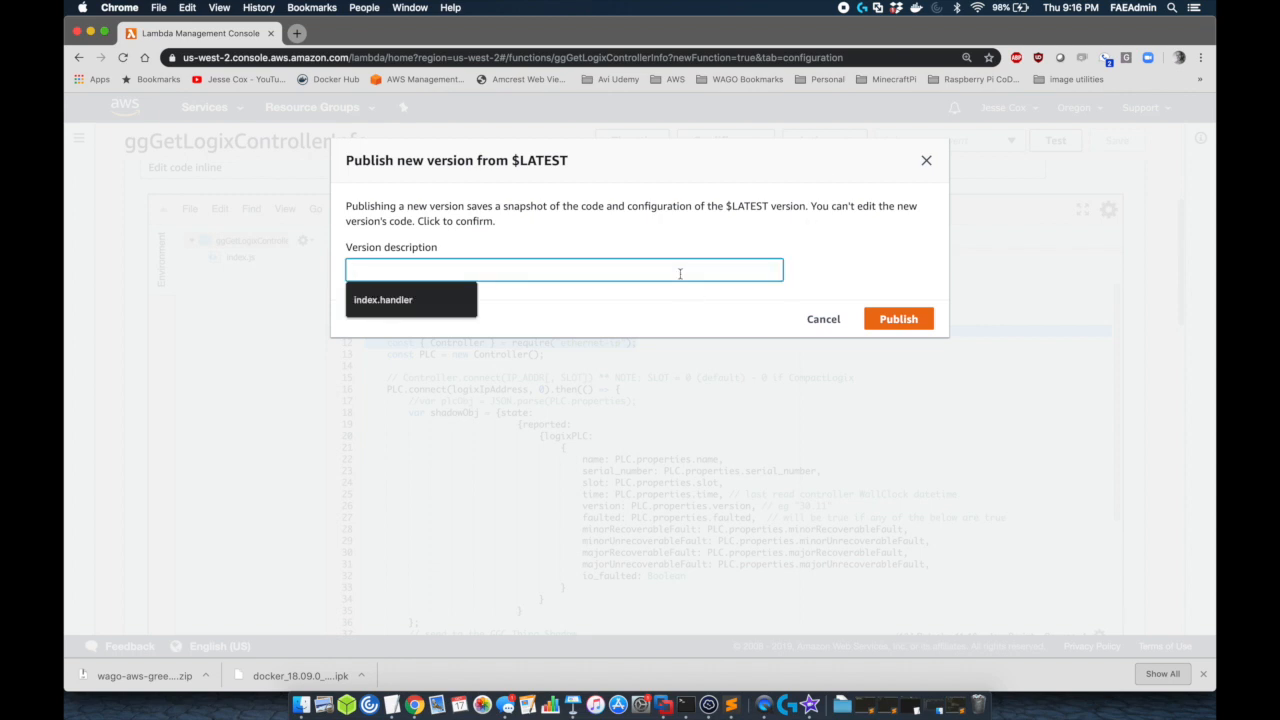
{"action": "left_click", "coordinate": [897, 318]}
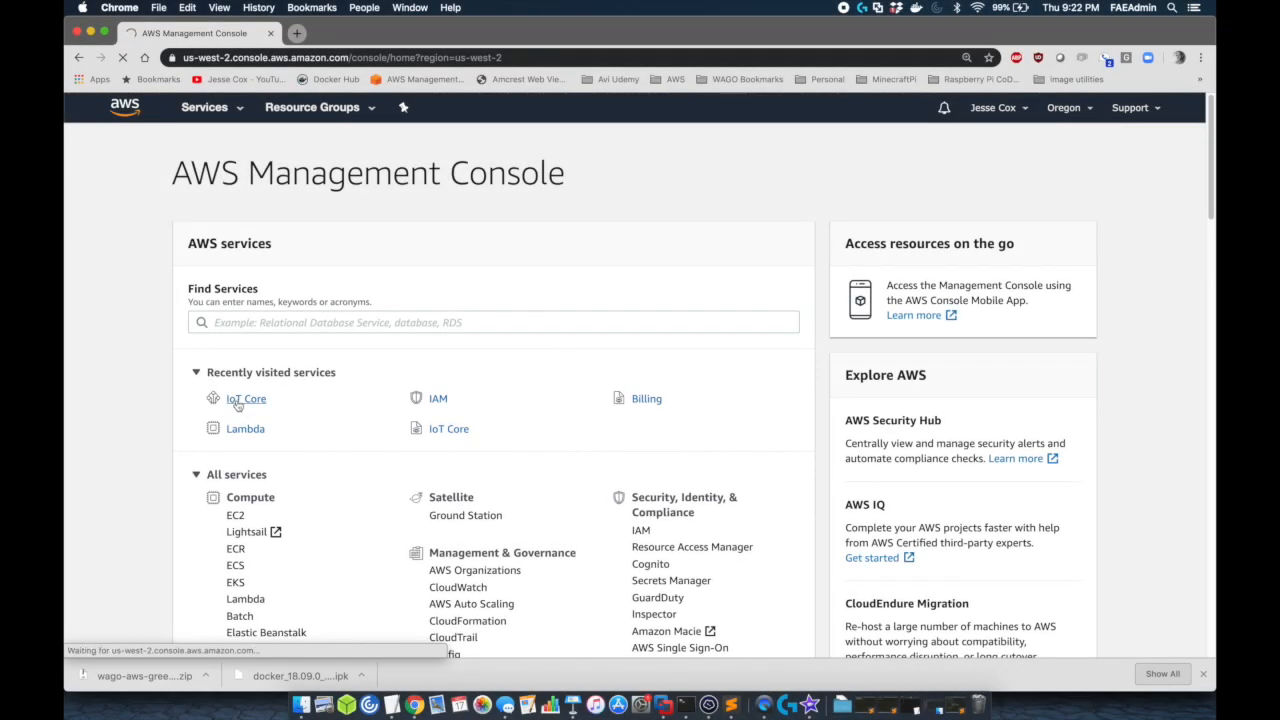
Step: Create Greengrass group Wago_TP_Group with core Wago_TP_Group_Core and download its security resources
{"action": "left_click", "coordinate": [246, 398]}
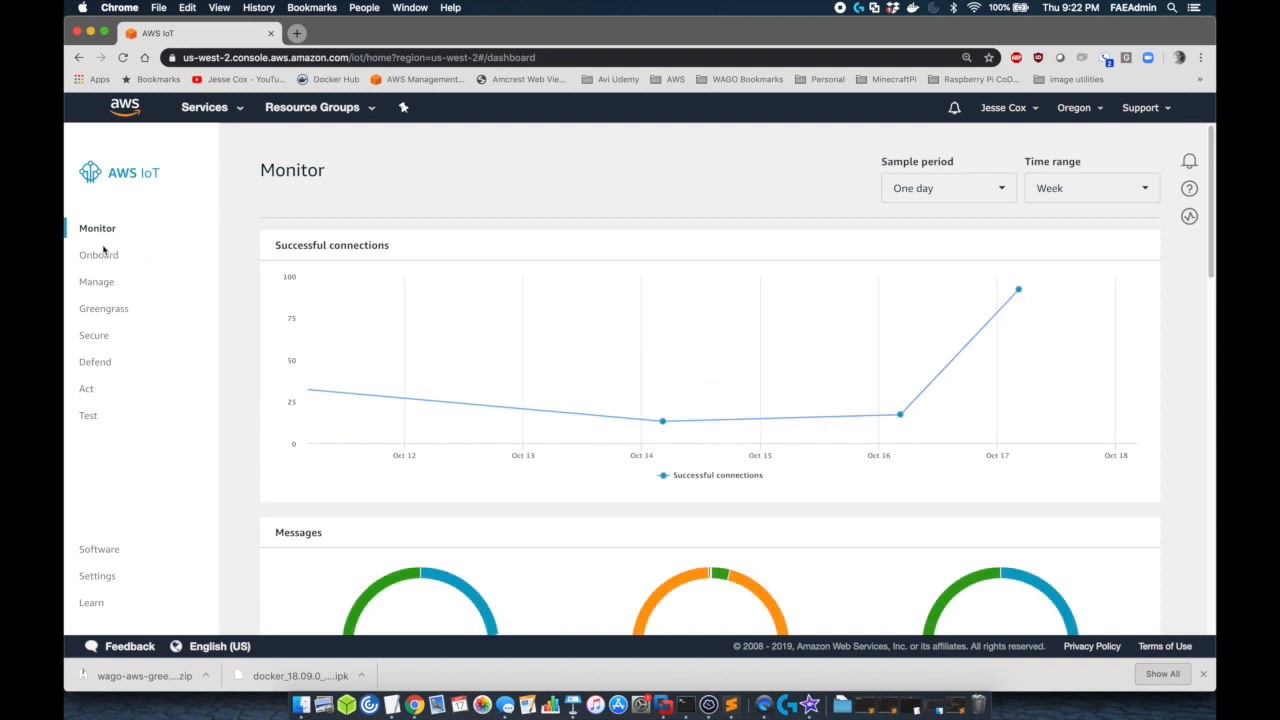
{"action": "left_click", "coordinate": [104, 308]}
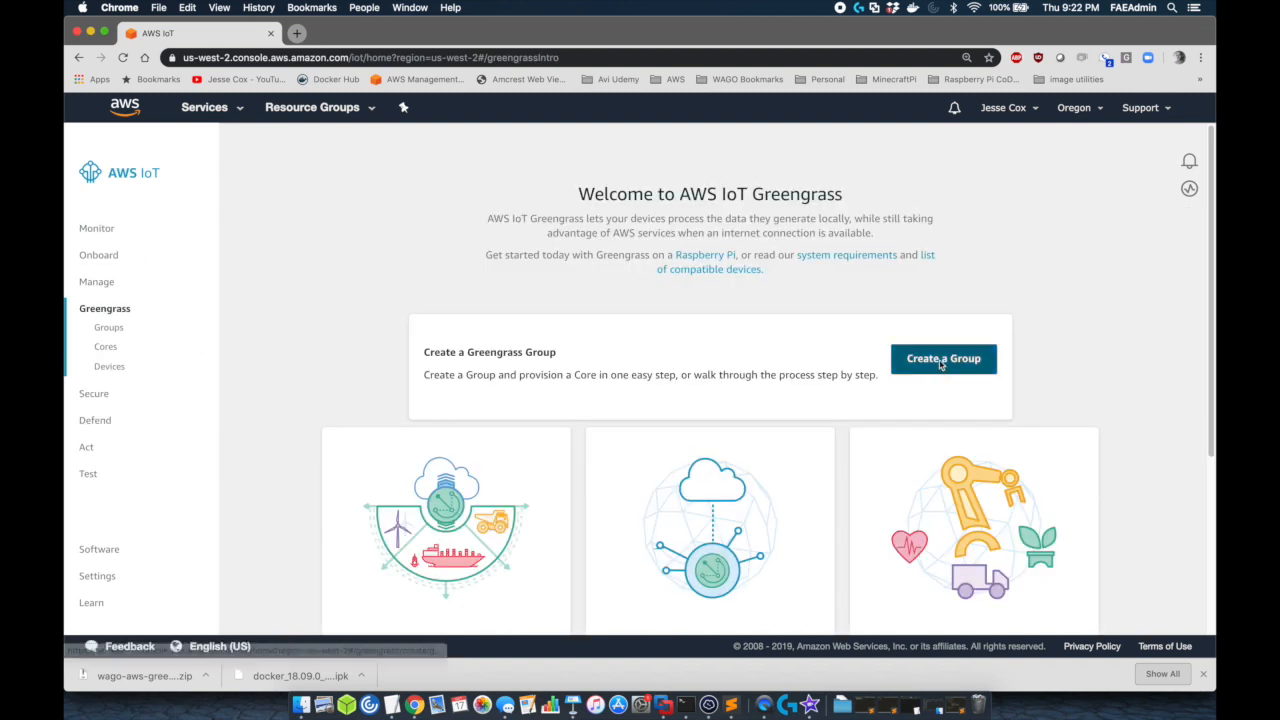
{"action": "type", "text": "Wago_TP_G"}
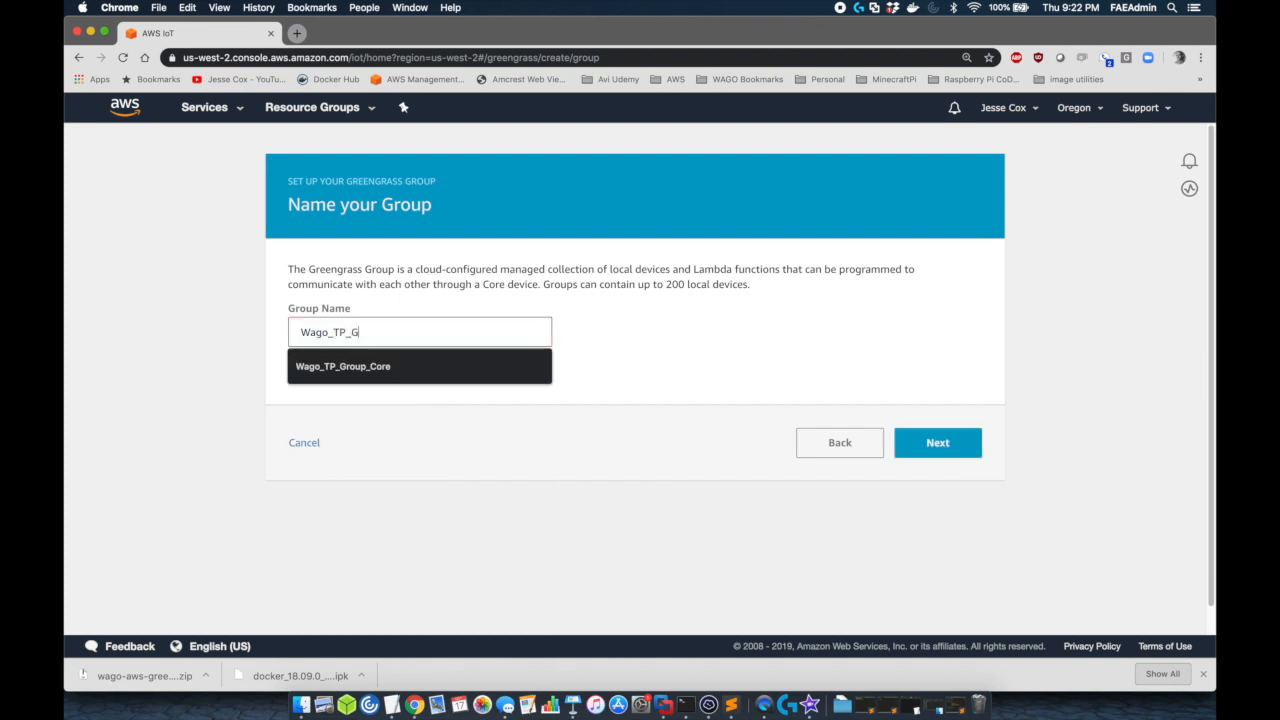
{"action": "left_click", "coordinate": [937, 442]}
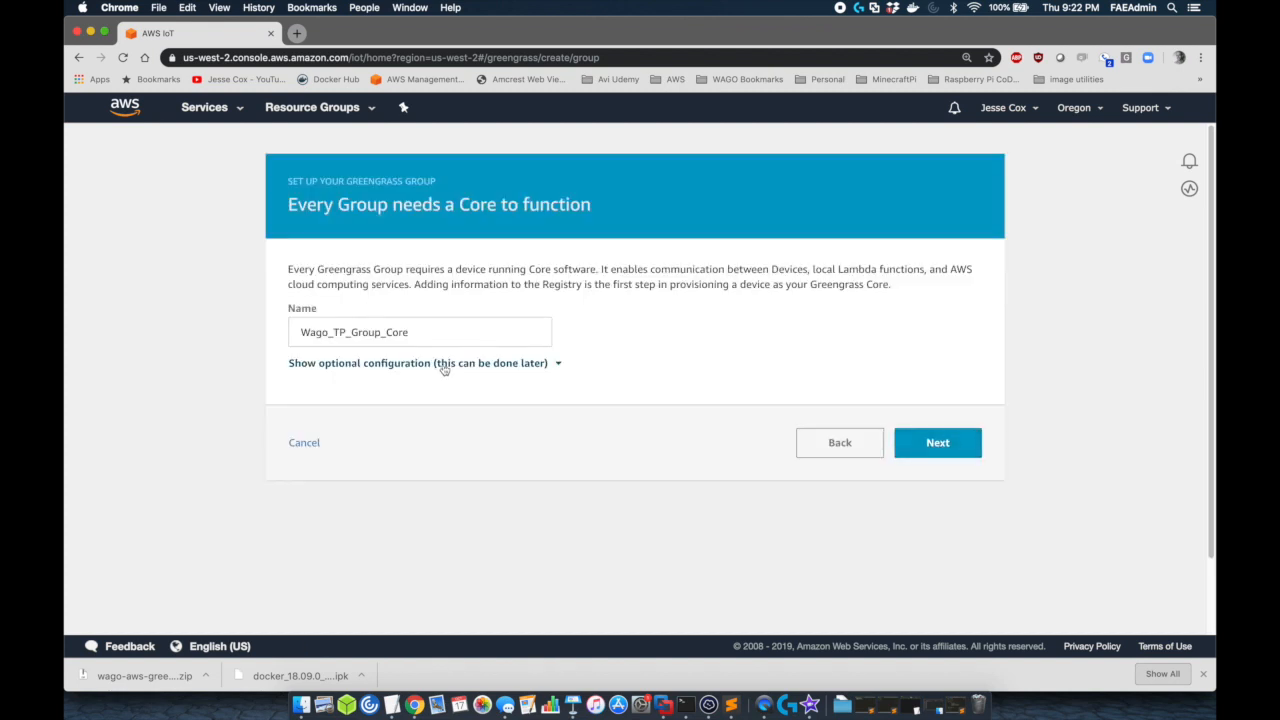
{"action": "left_click", "coordinate": [937, 442]}
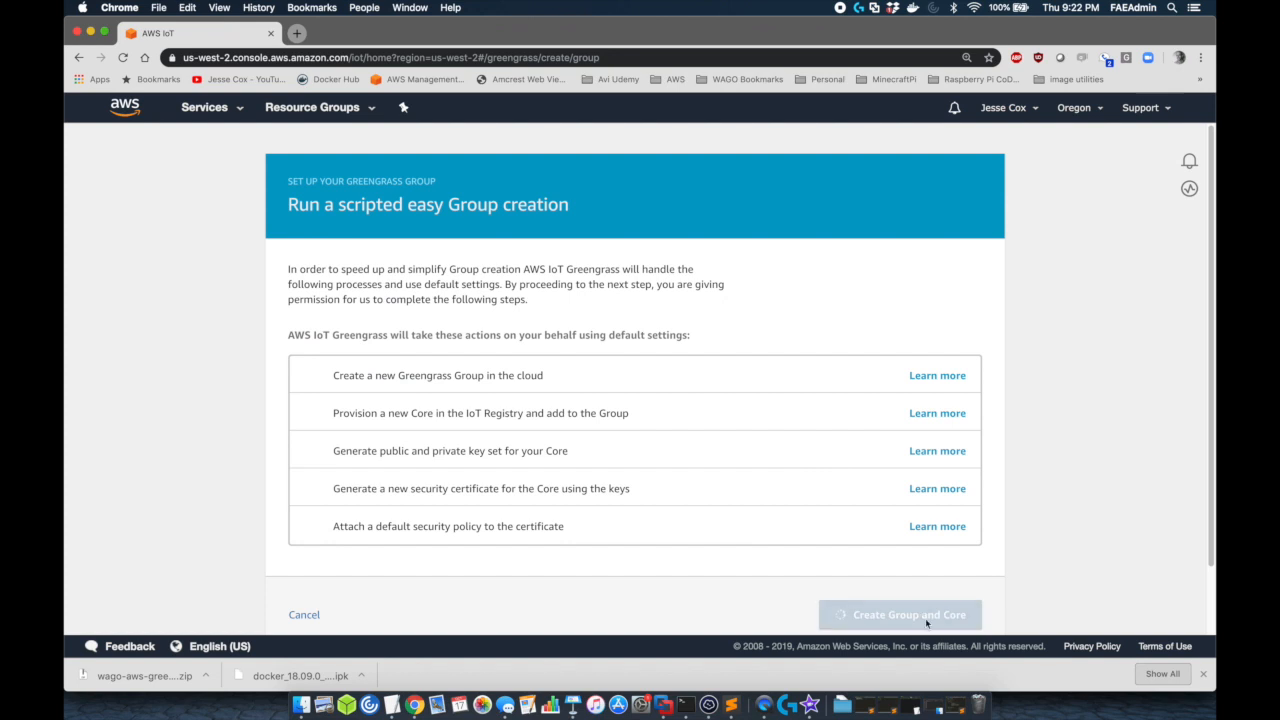
{"action": "left_click", "coordinate": [899, 614]}
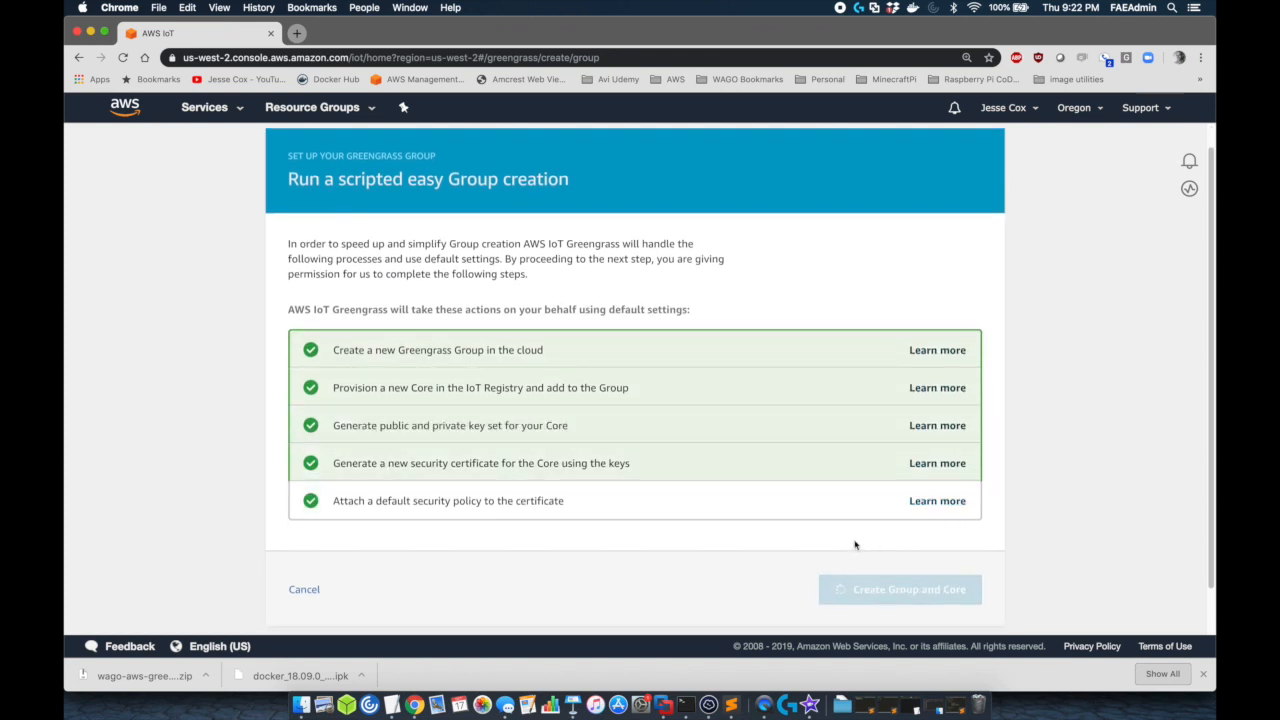
{"action": "left_click", "coordinate": [899, 589]}
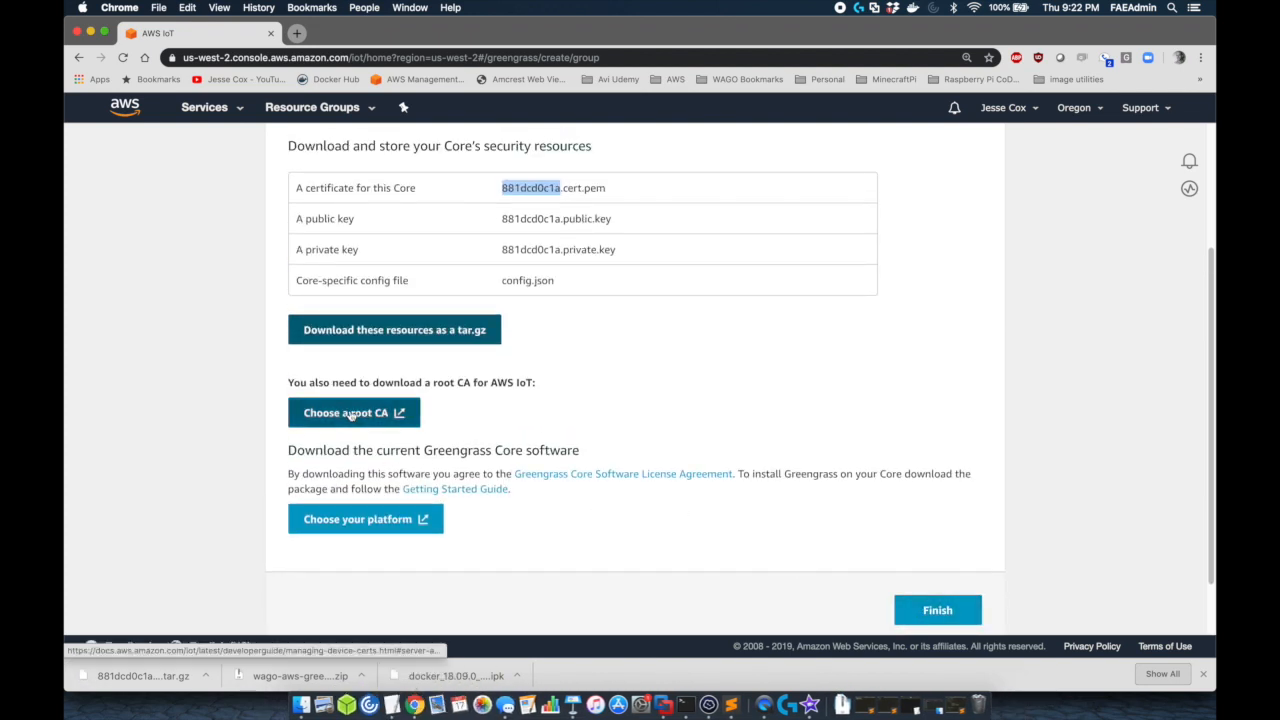
Step: Save the Amazon Root CA 1 certificate to Downloads as root.ca.pem
{"action": "right_click", "coordinate": [487, 363]}
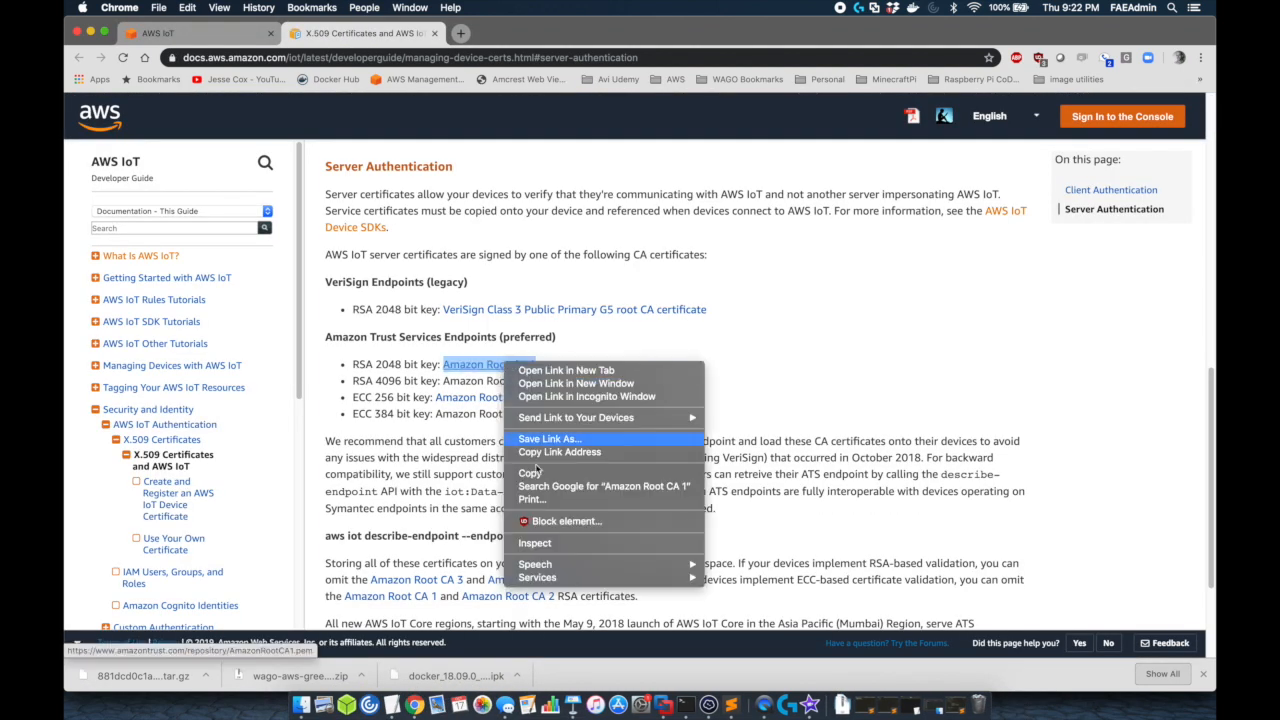
{"action": "left_click", "coordinate": [548, 439]}
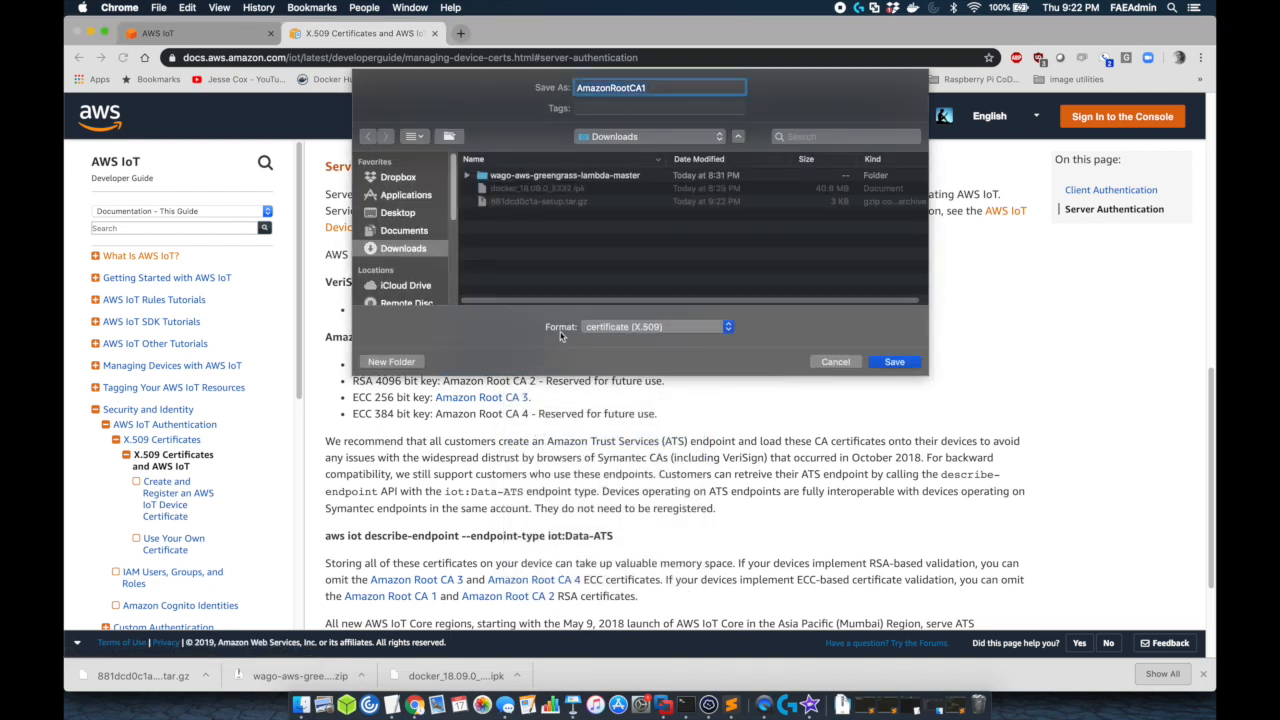
{"action": "type", "text": "root.ca"}
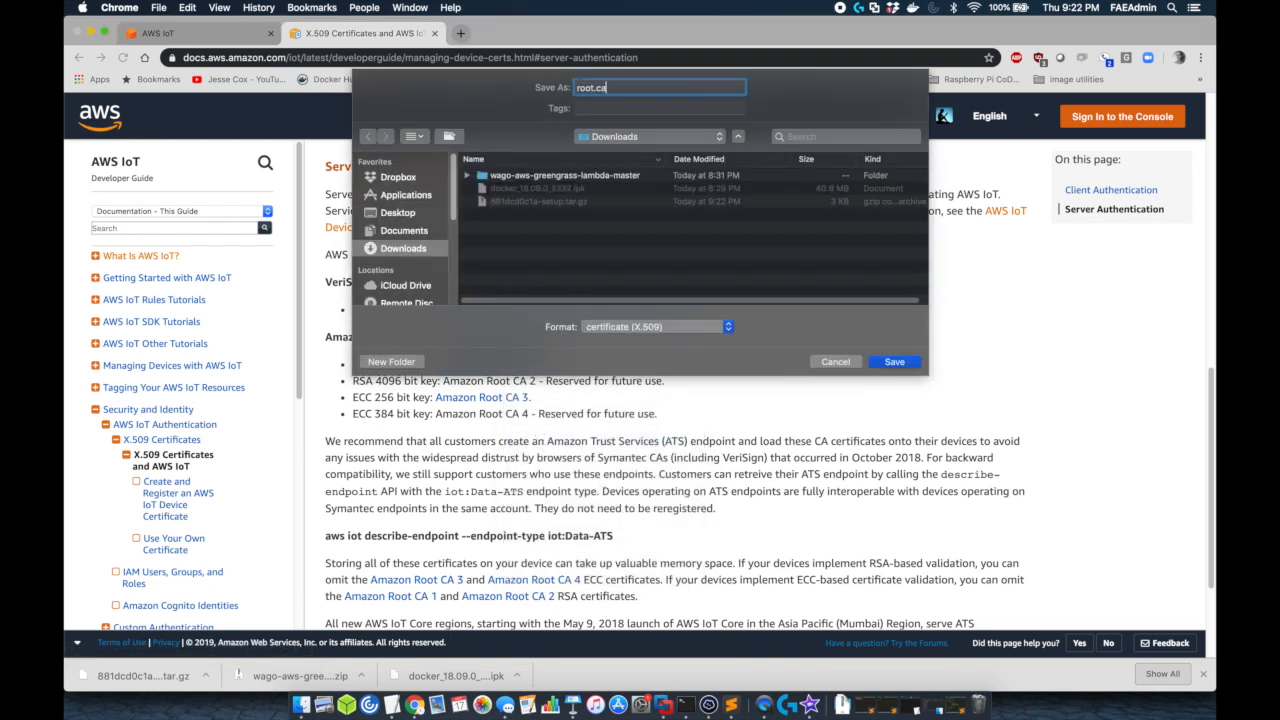
{"action": "left_click", "coordinate": [893, 361]}
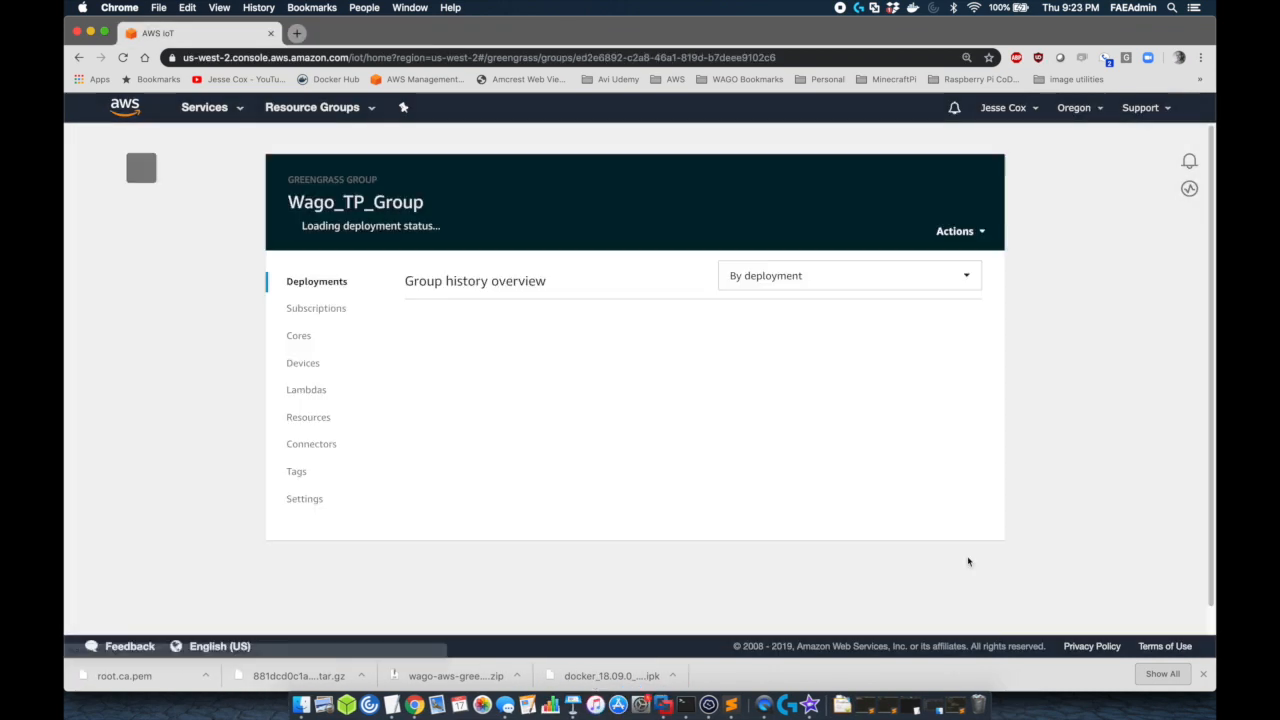
Step: Attach Greengrass_ServiceRole as the Wago_TP_Group role
{"action": "left_click", "coordinate": [304, 498]}
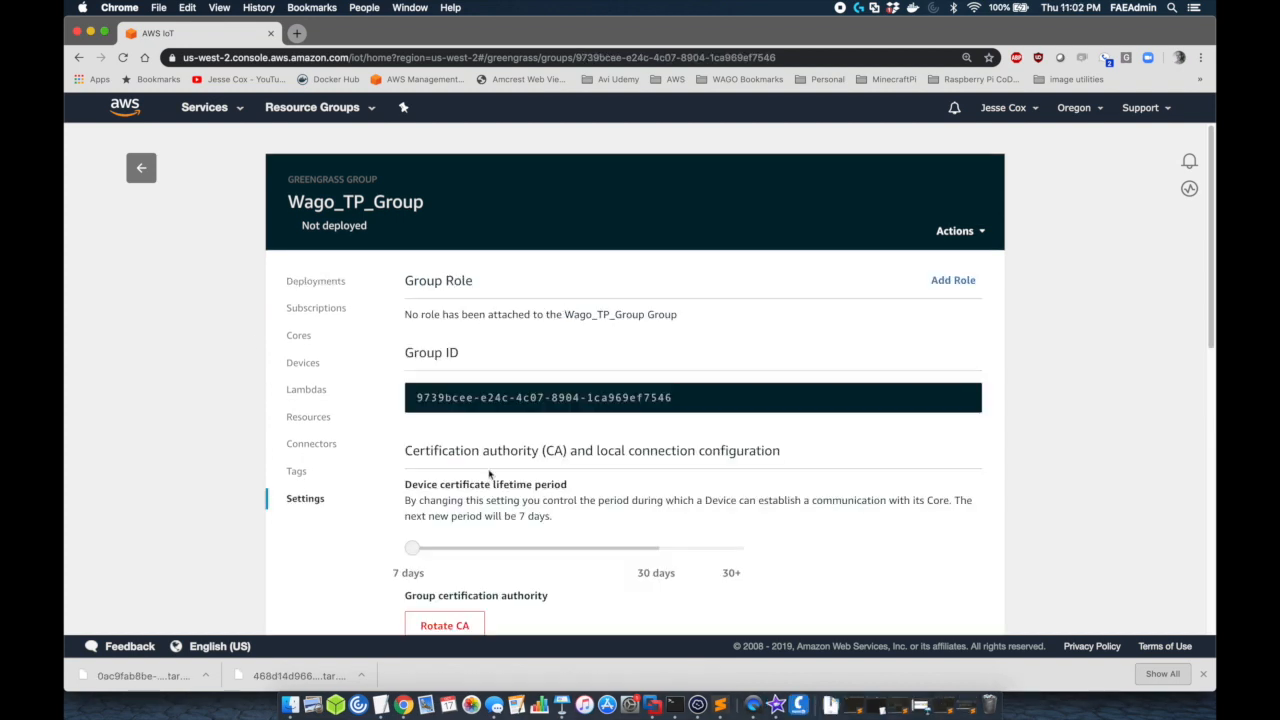
{"action": "left_click", "coordinate": [952, 280]}
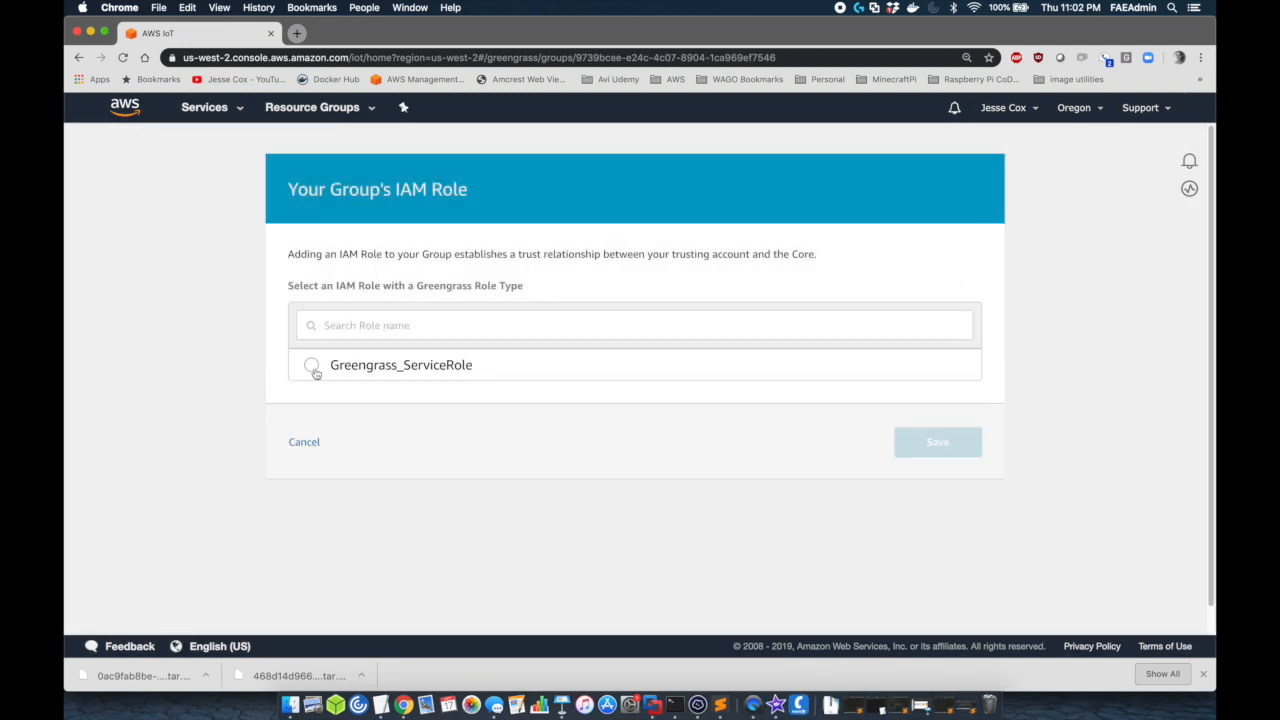
{"action": "left_click", "coordinate": [937, 441]}
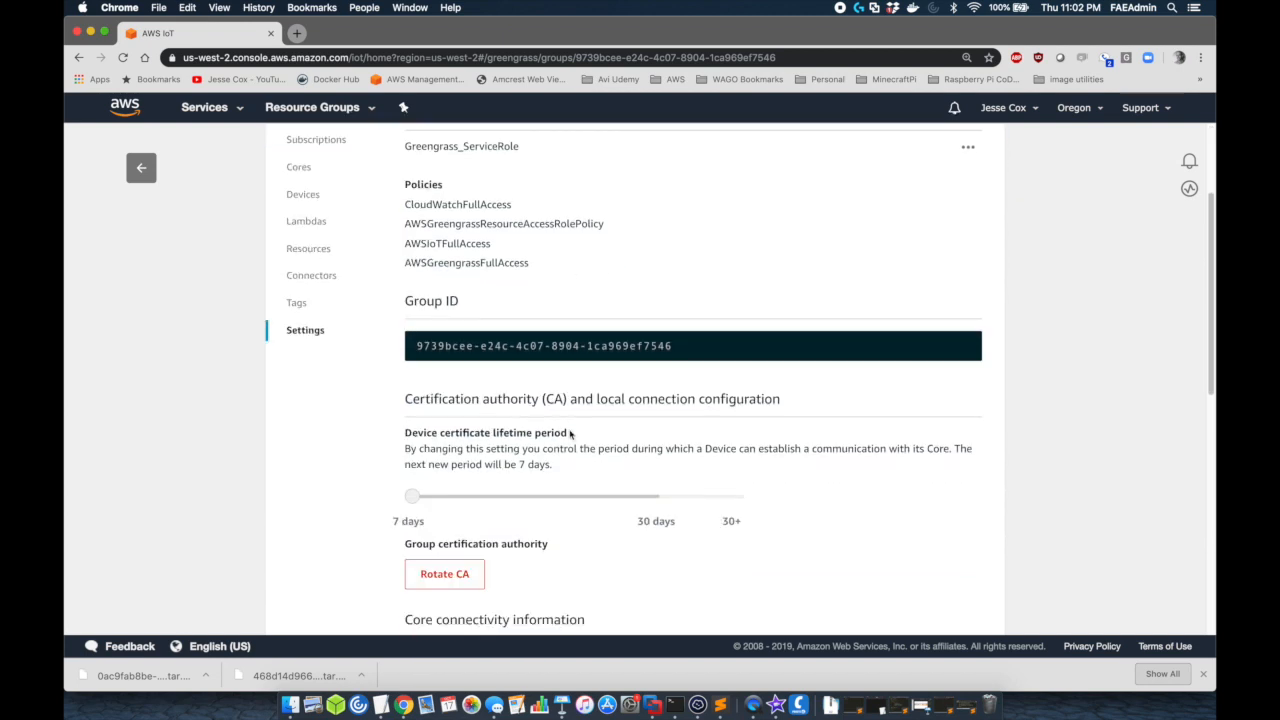
Step: Run group Lambdas with No container and configure CloudWatch and local logs
{"action": "left_click_drag", "start_coordinate": [411, 495], "coordinate": [651, 338]}
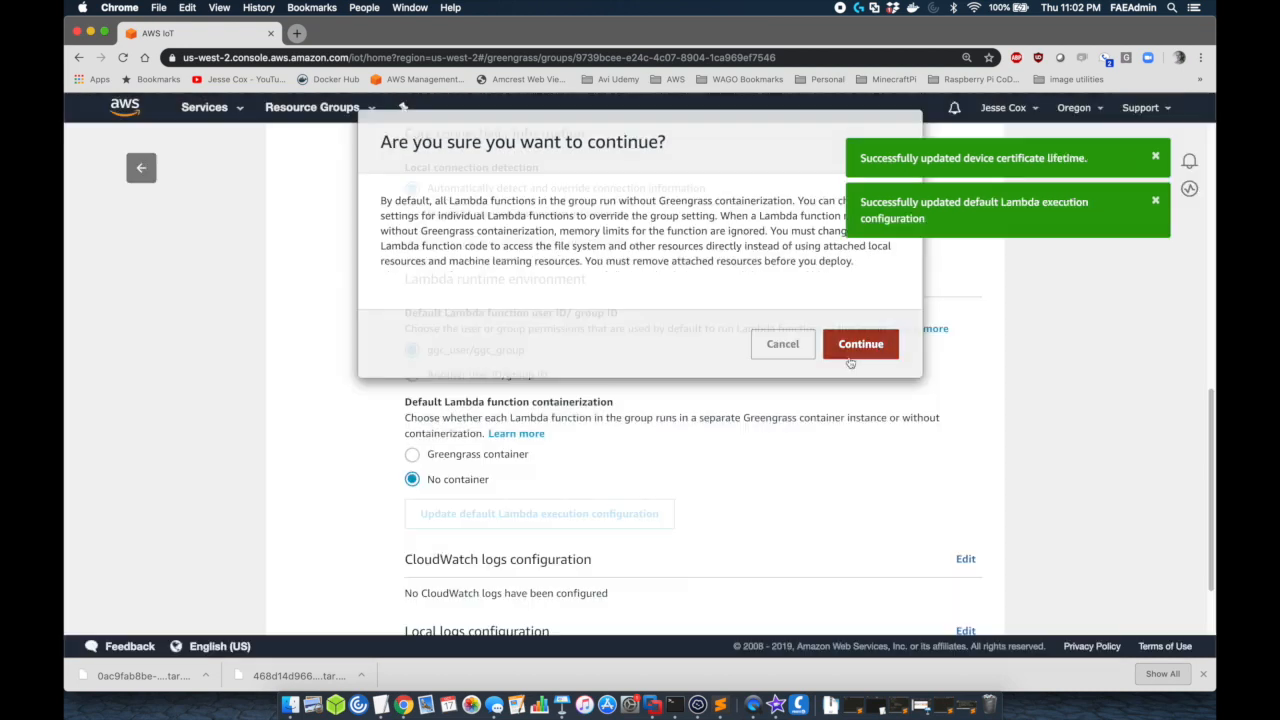
{"action": "left_click", "coordinate": [860, 344]}
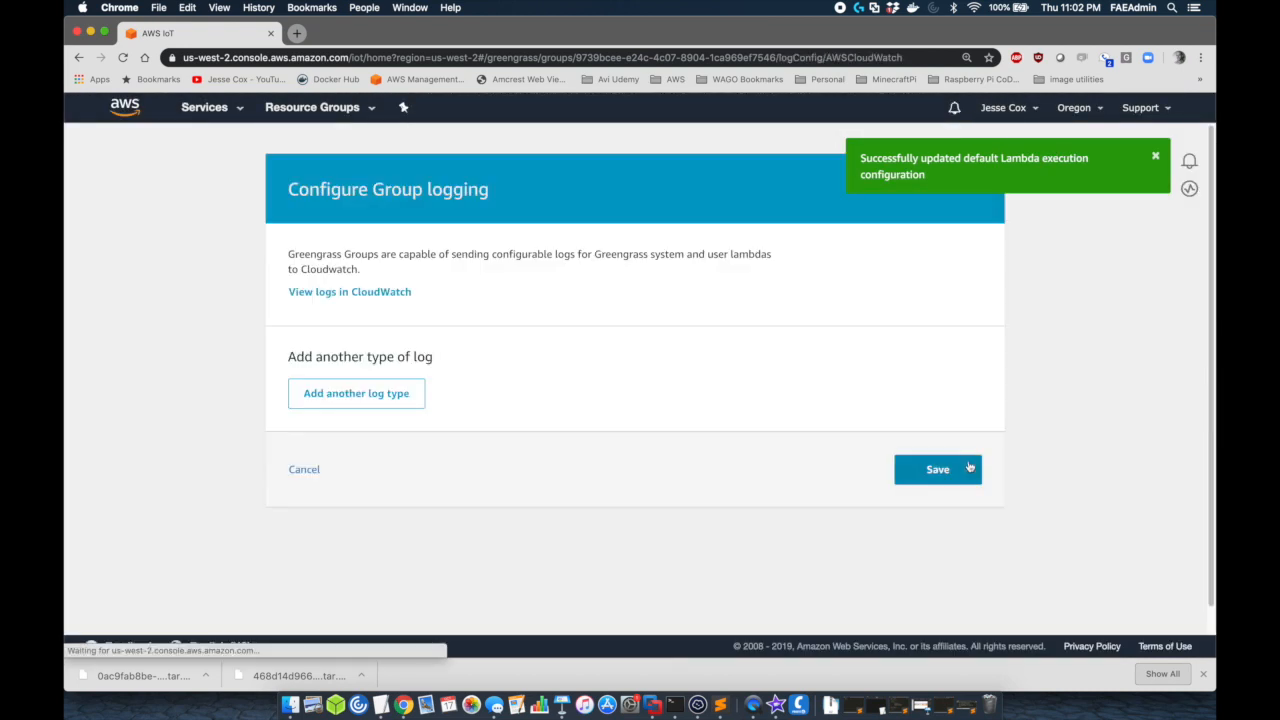
{"action": "left_click", "coordinate": [356, 393]}
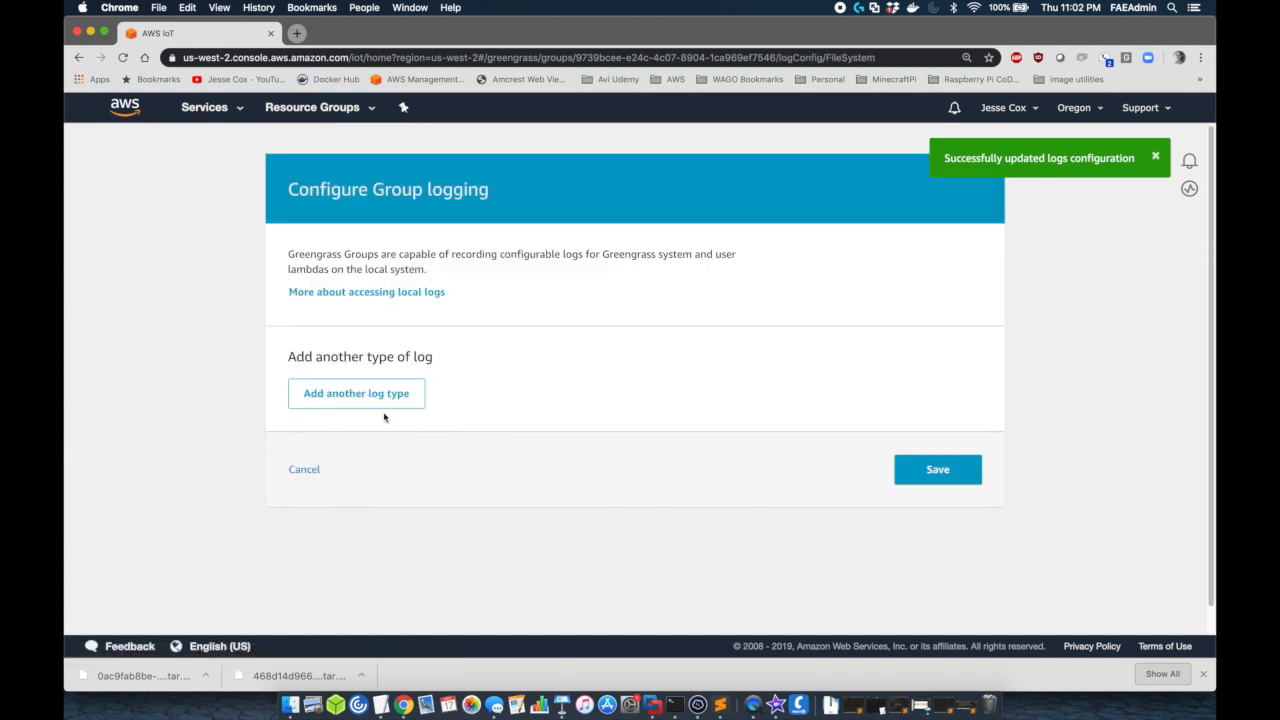
{"action": "left_click", "coordinate": [356, 393]}
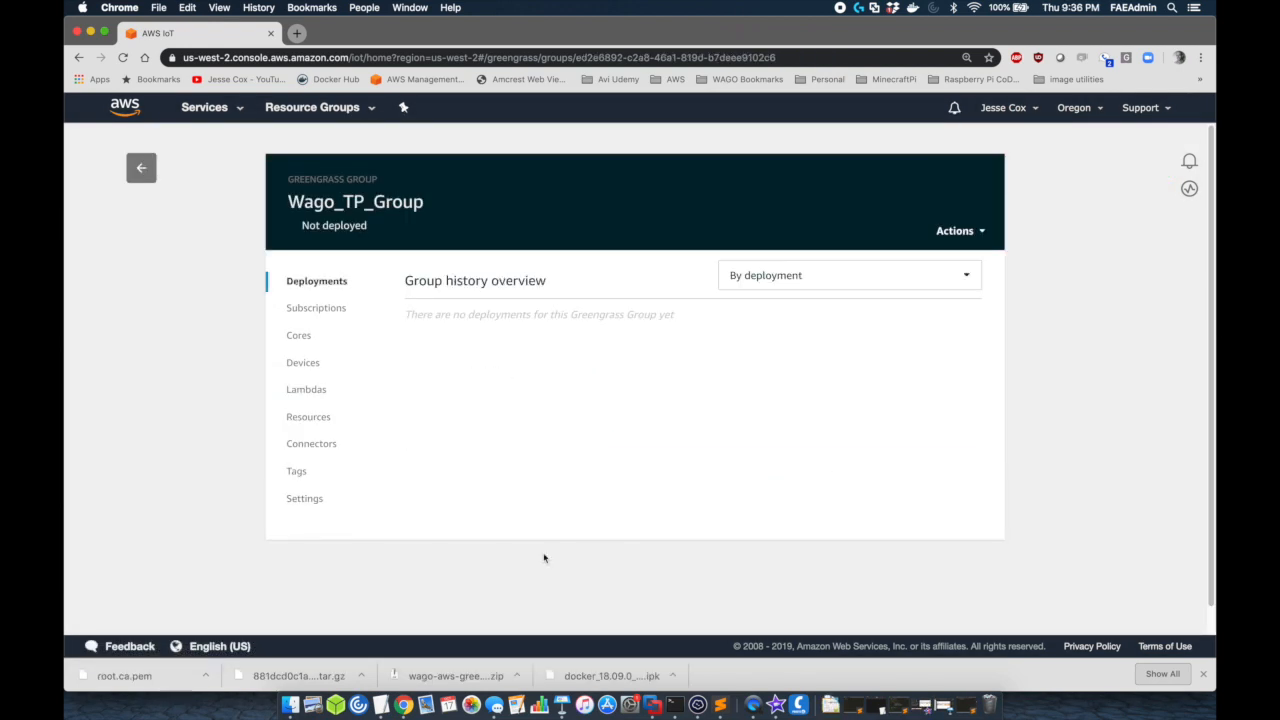
Step: Add existing Lambda ggOpcReadWrite version 1 to the group and open its configuration
{"action": "left_click", "coordinate": [306, 389]}
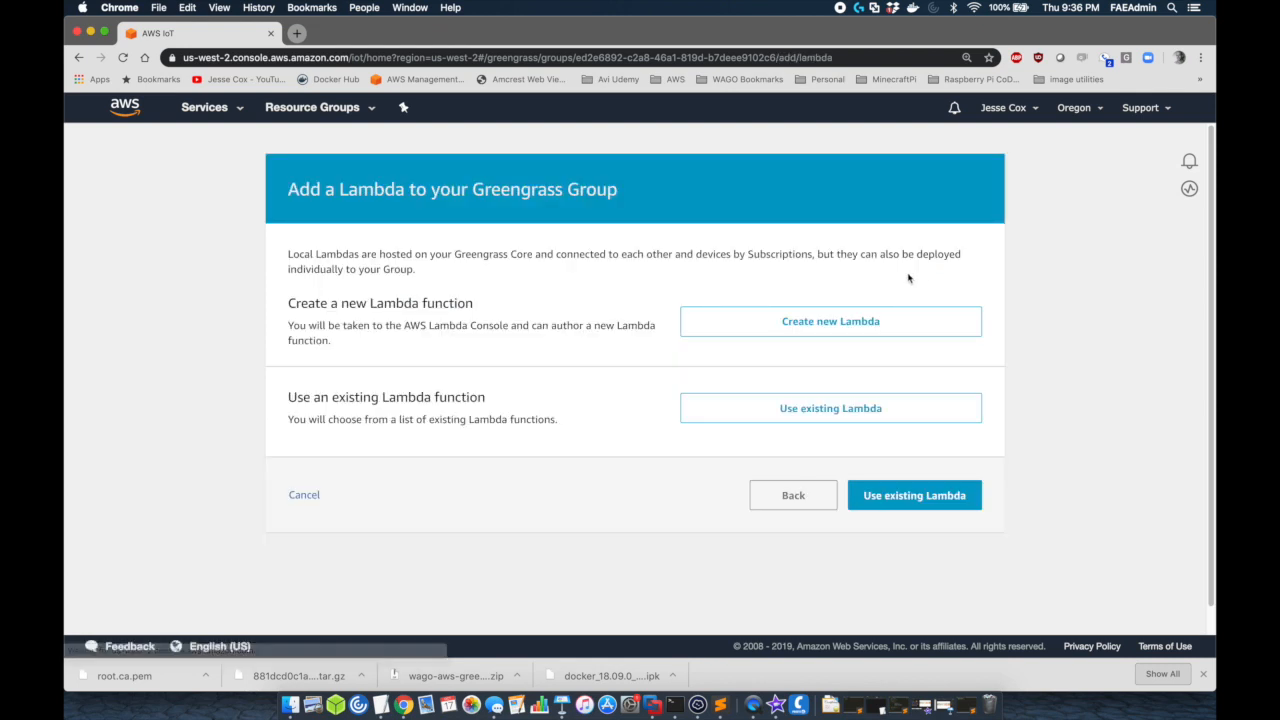
{"action": "left_click", "coordinate": [913, 495]}
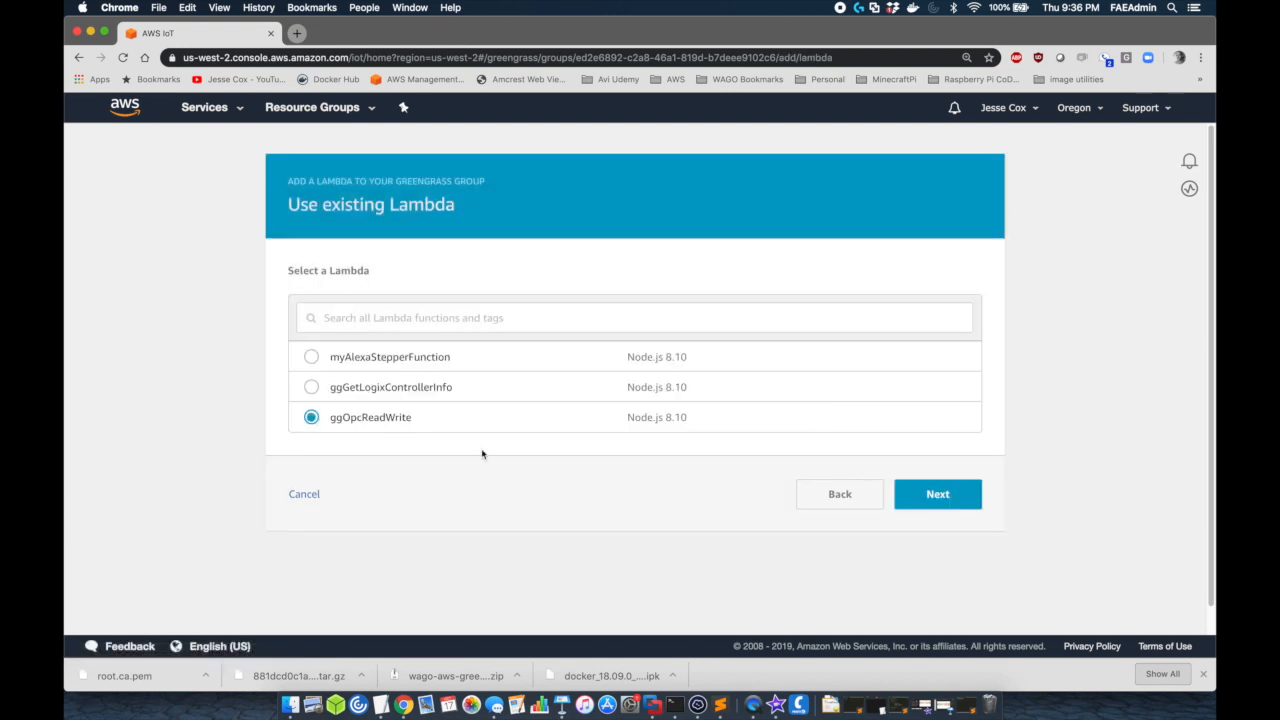
{"action": "left_click", "coordinate": [937, 493]}
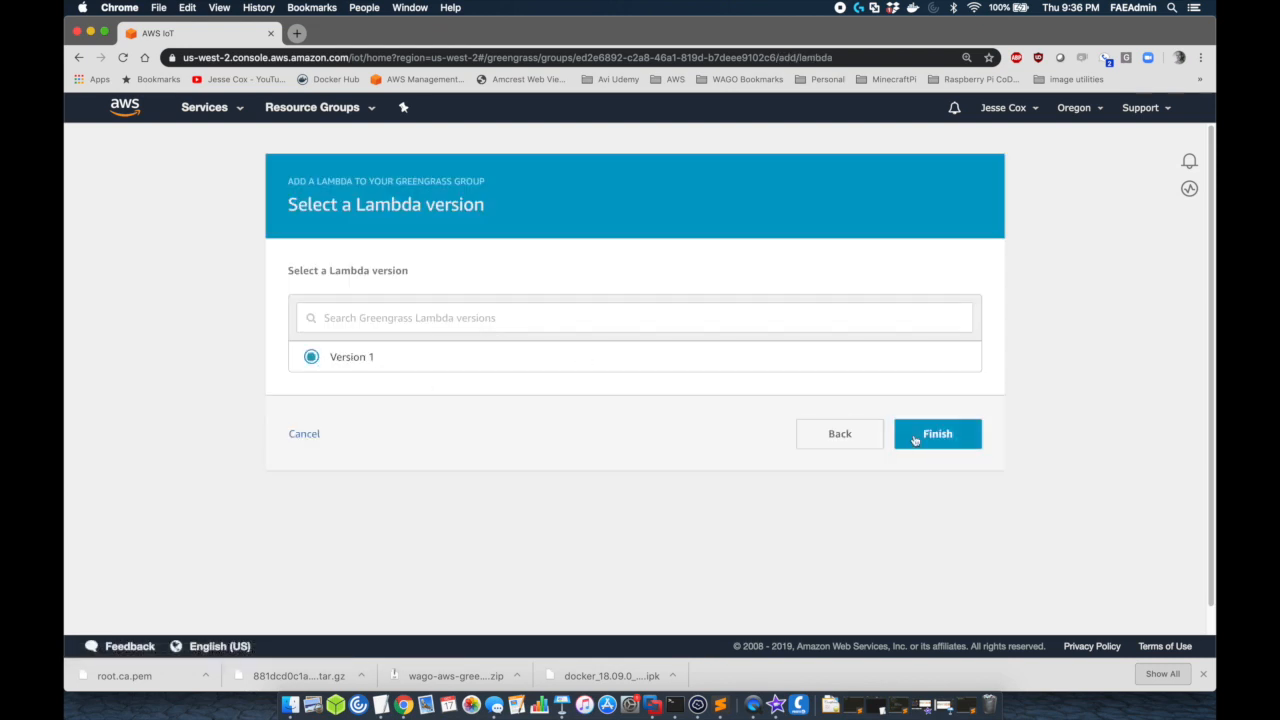
{"action": "left_click", "coordinate": [937, 433]}
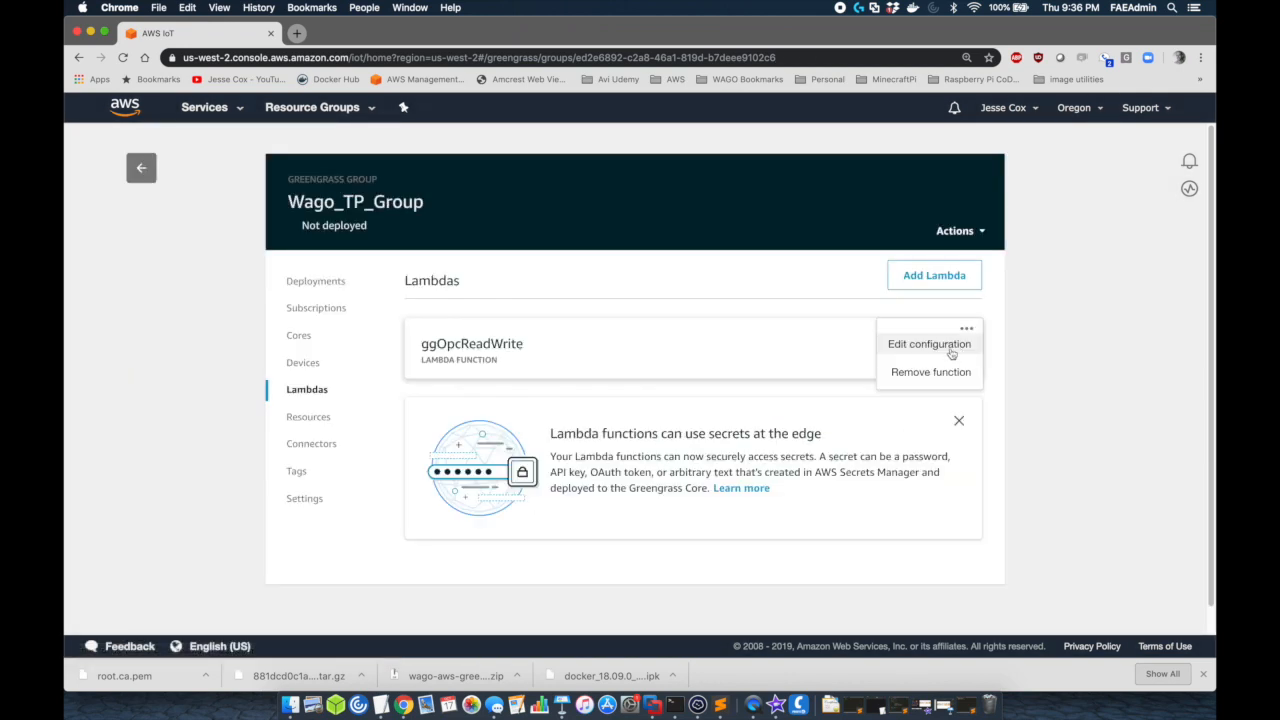
{"action": "left_click", "coordinate": [929, 343]}
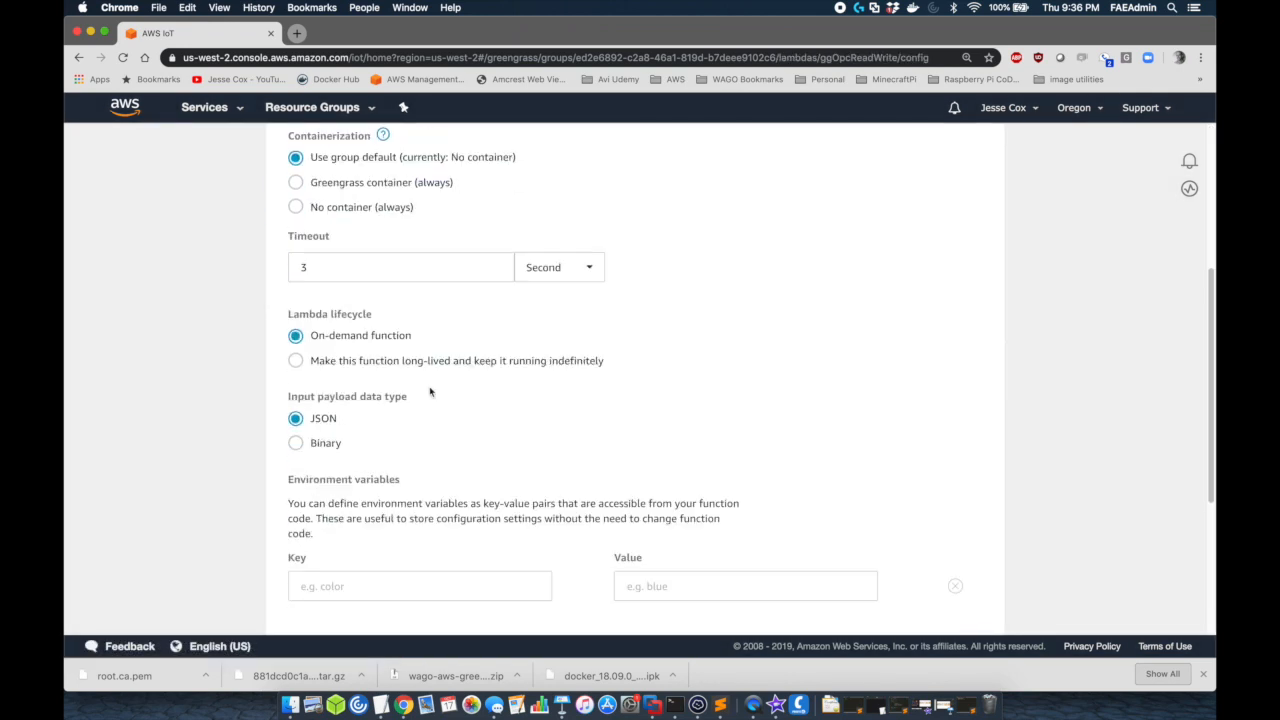
Step: Make ggOpcReadWrite long-lived with opcuaserver, subNodeId and pubNodeId variables, then save
{"action": "left_click", "coordinate": [296, 360]}
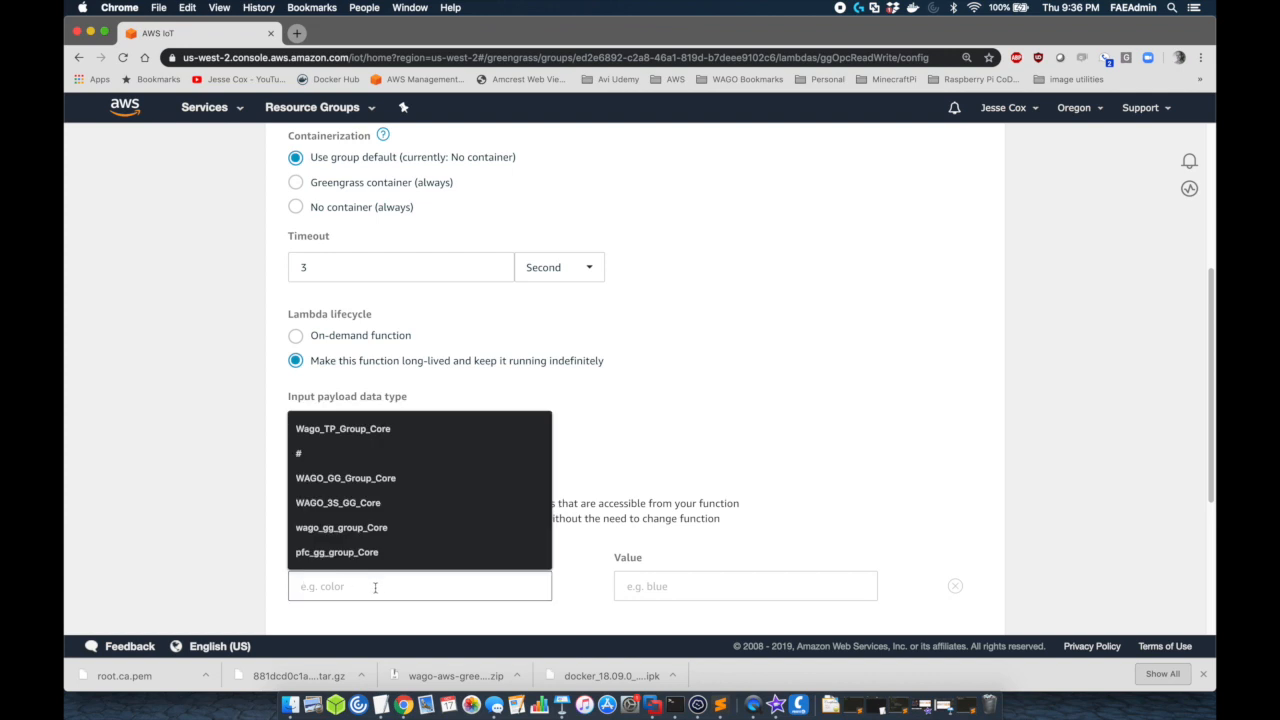
{"action": "type", "text": "opcuaserver"}
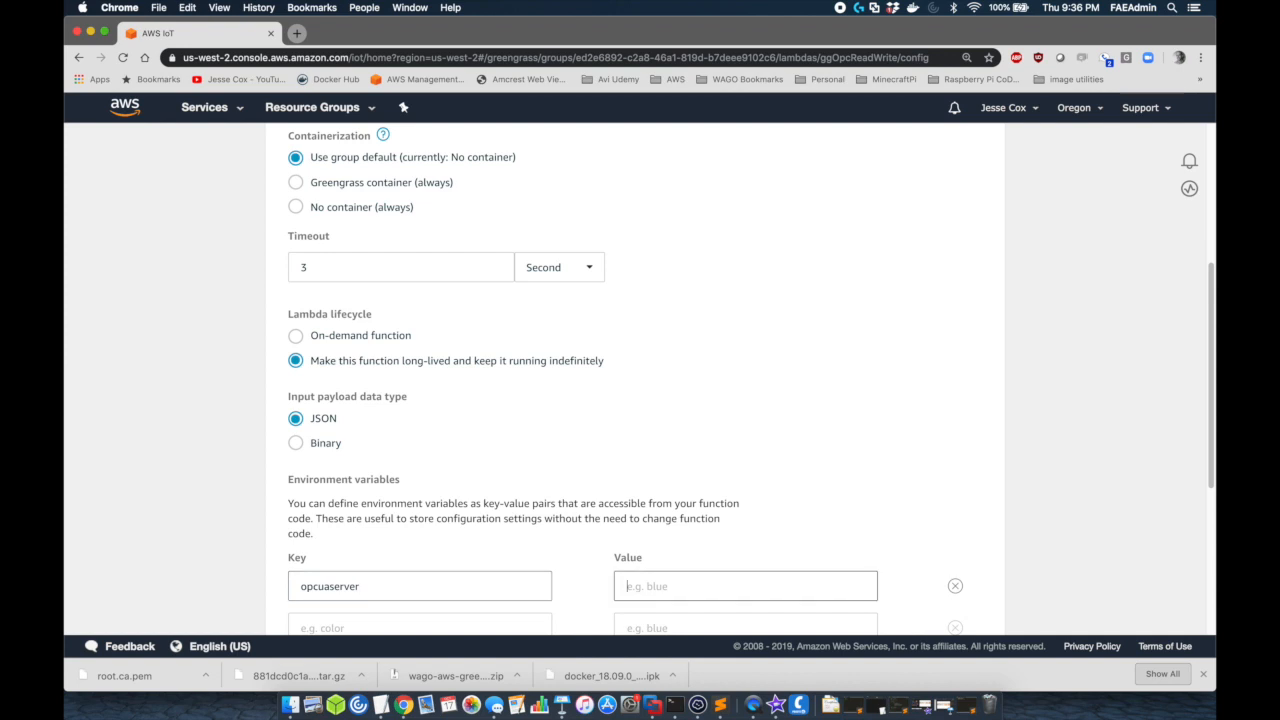
{"action": "type", "text": "subNodeId"}
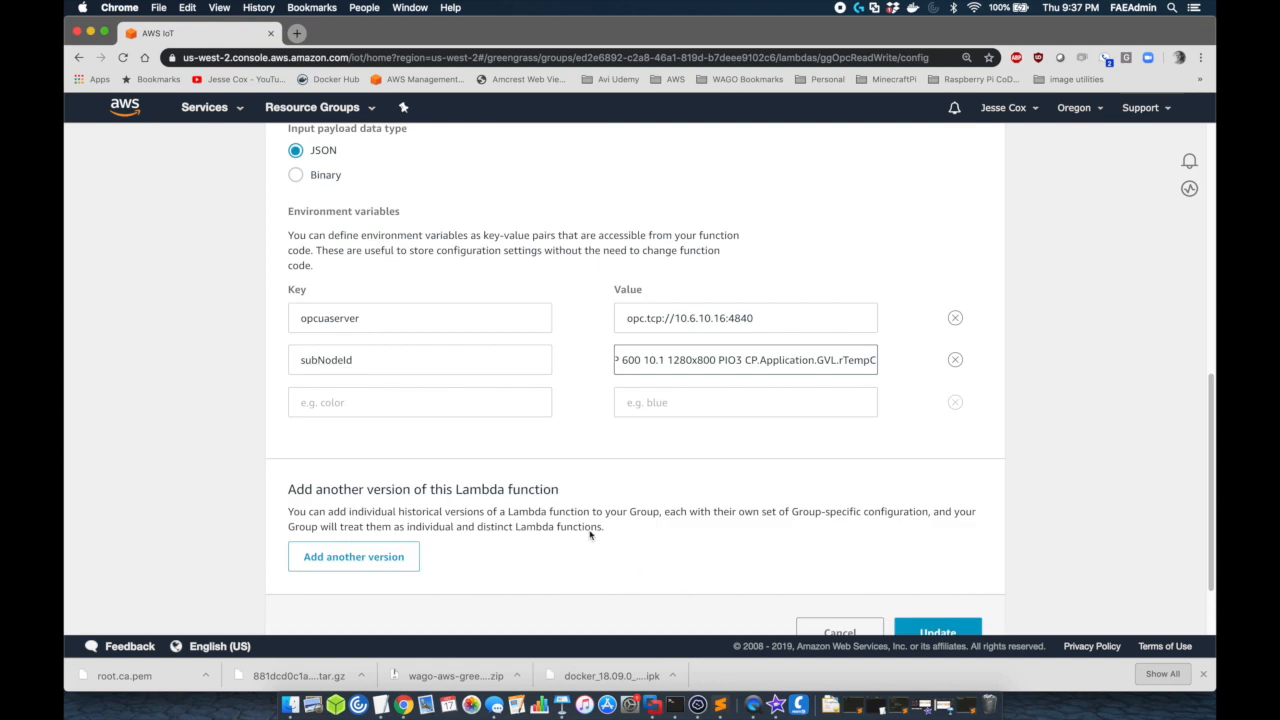
{"action": "type", "text": "pubNodeId"}
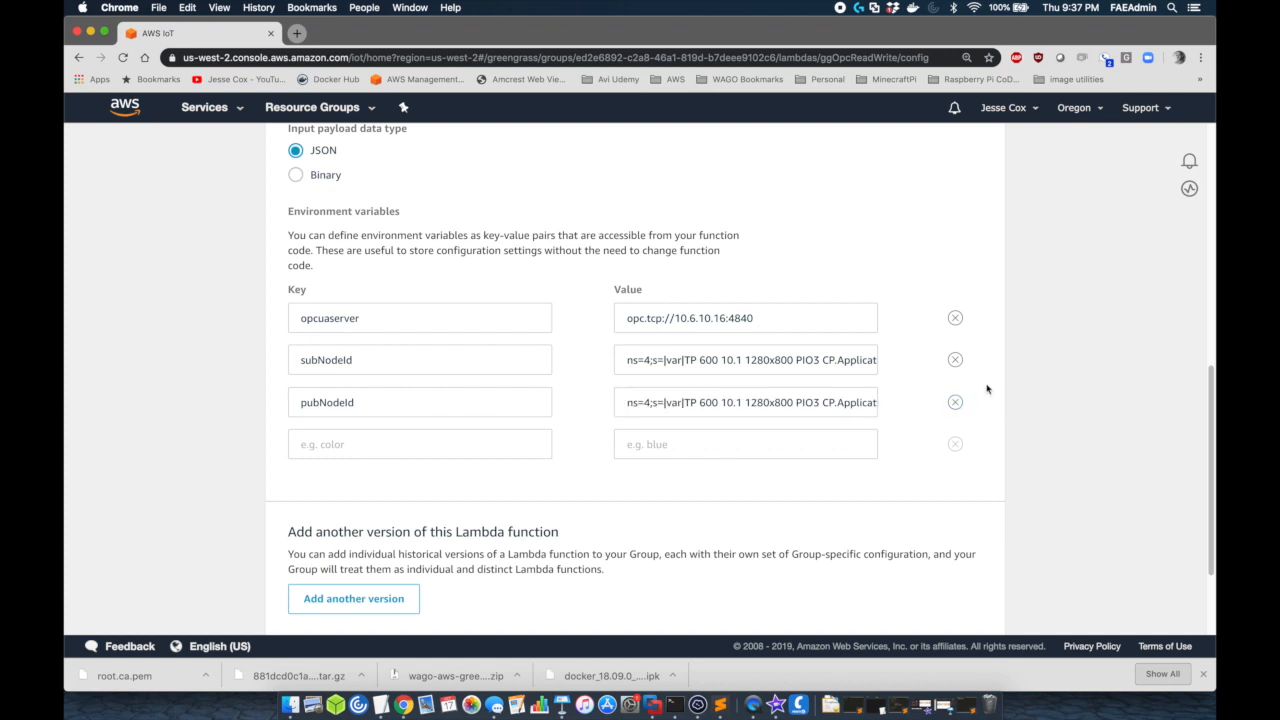
{"action": "scroll", "scroll_direction": "down", "scroll_amount": 3}
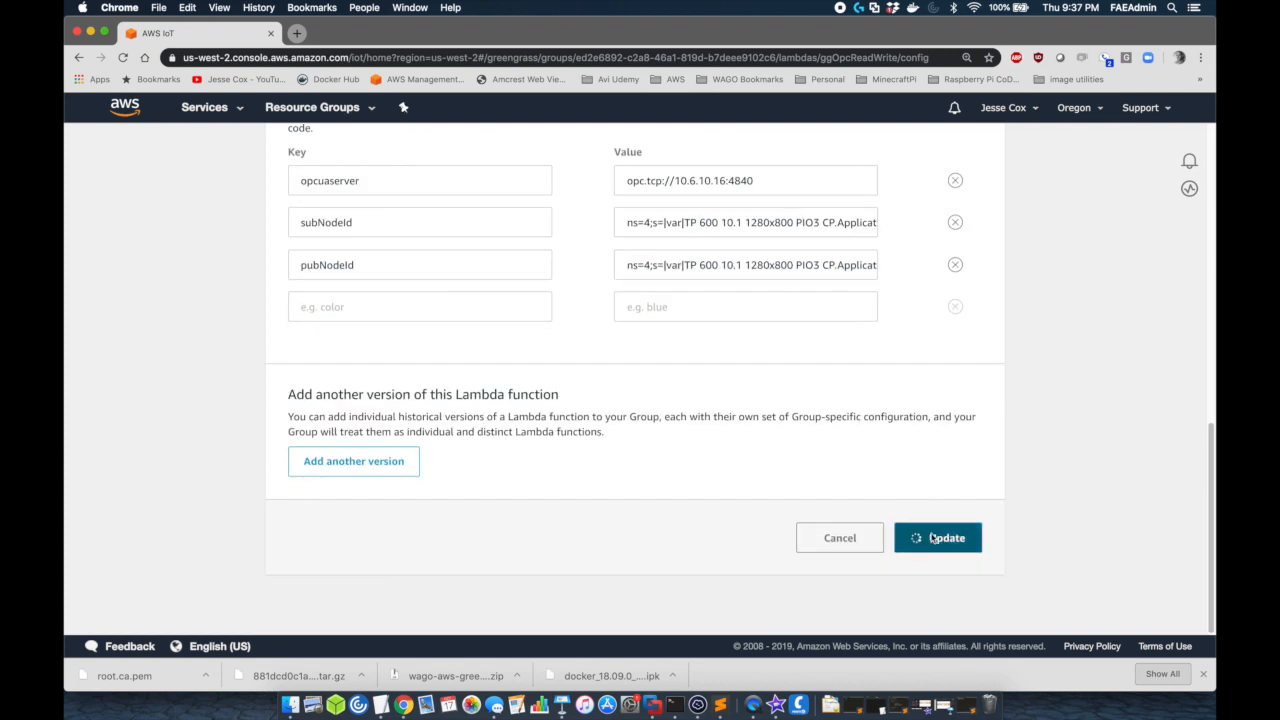
{"action": "left_click", "coordinate": [937, 537]}
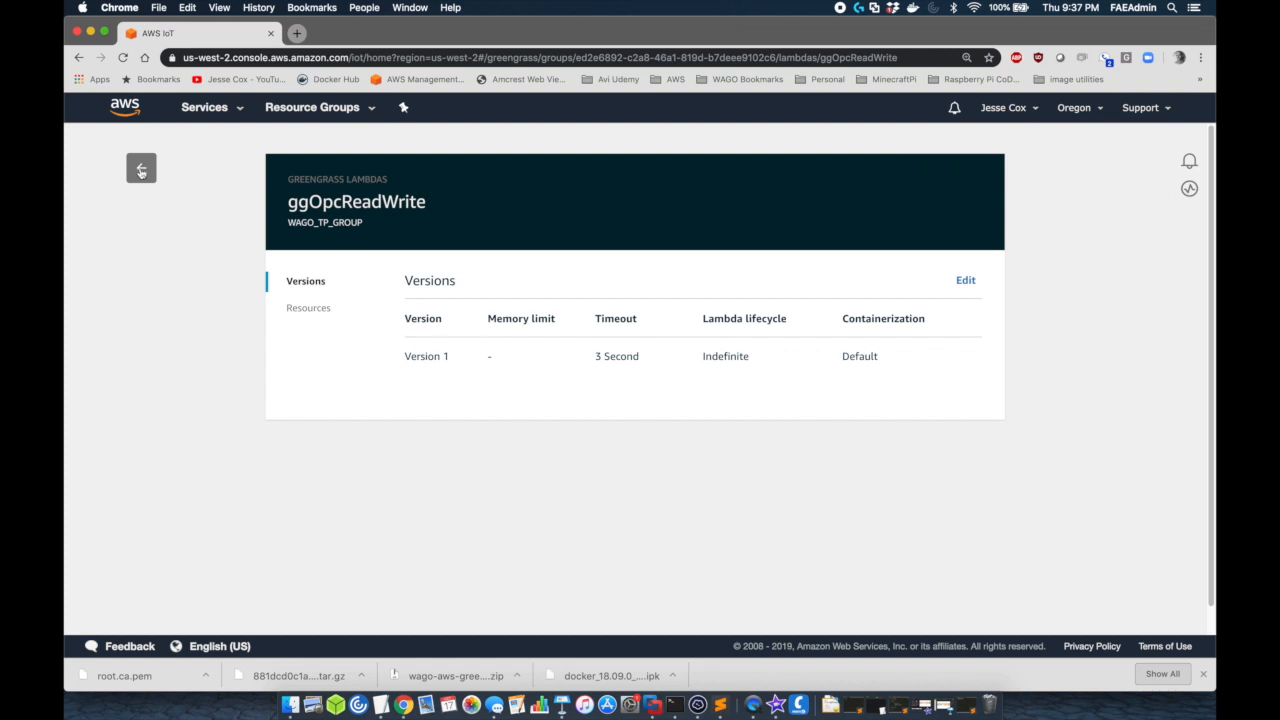
{"action": "left_click", "coordinate": [141, 167]}
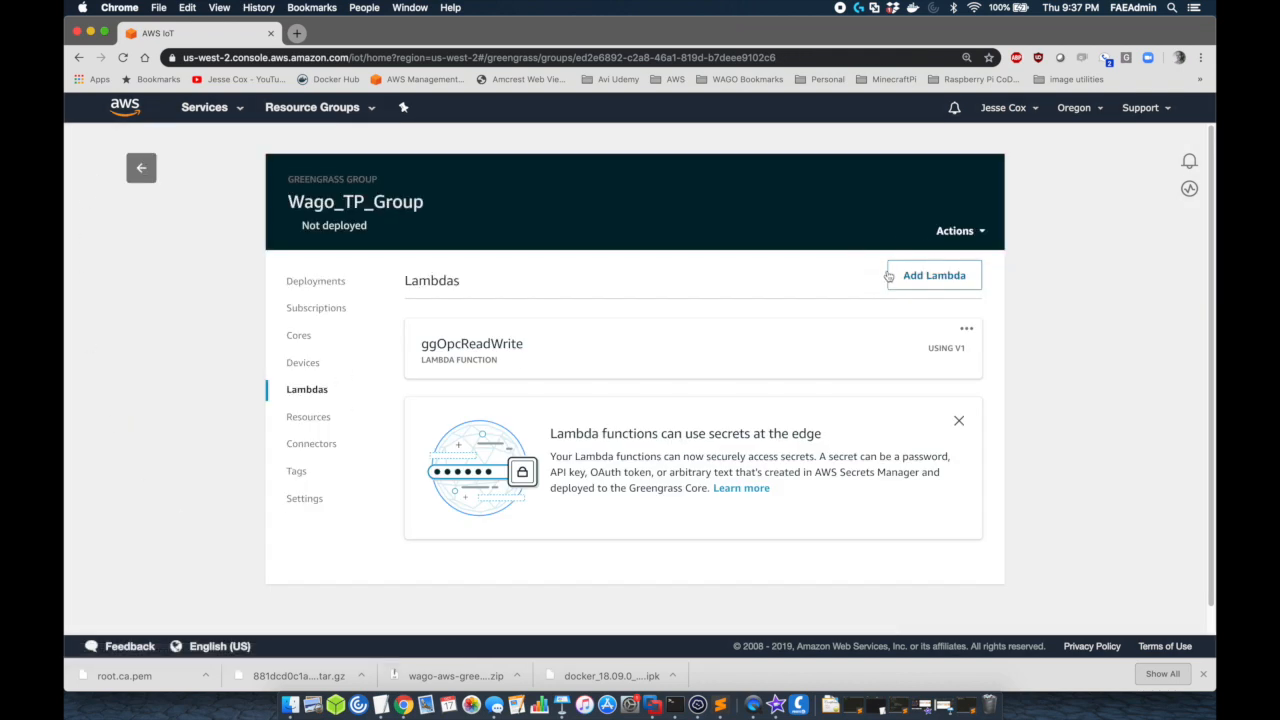
Step: Add ggGetLogixControllerInfo version 1 and begin adding an environment variable
{"action": "left_click", "coordinate": [933, 275]}
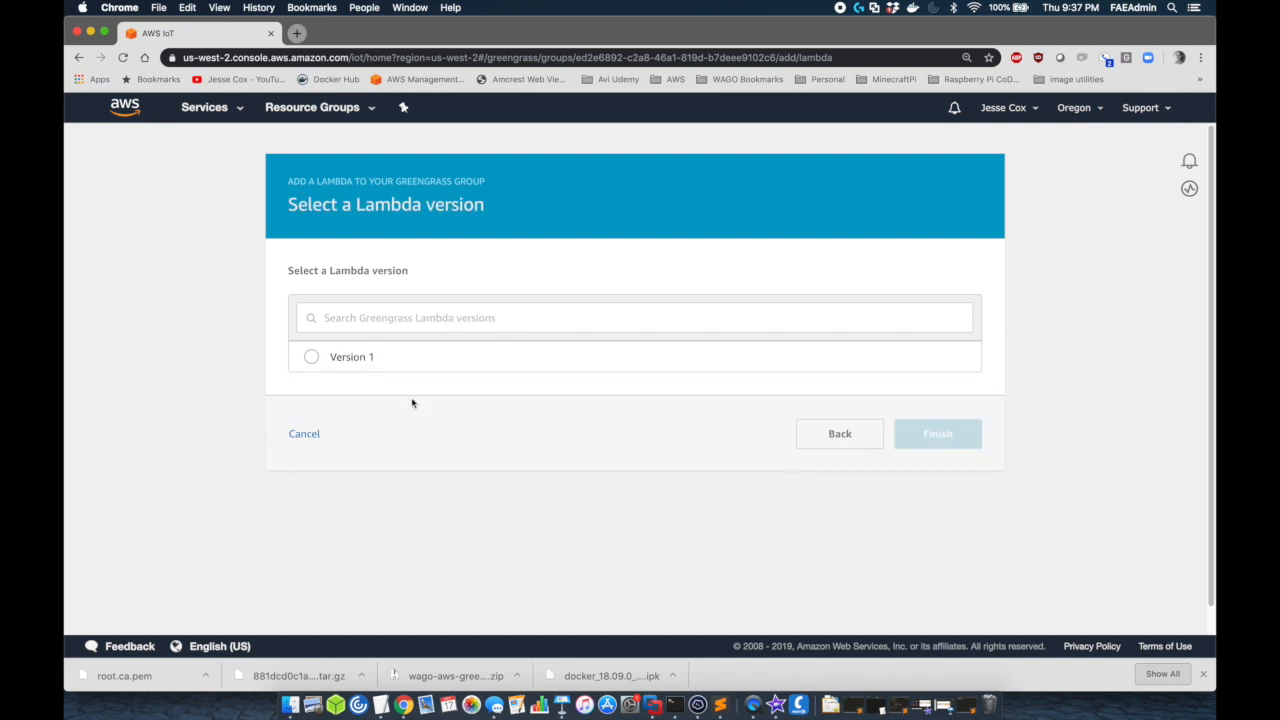
{"action": "left_click", "coordinate": [937, 433]}
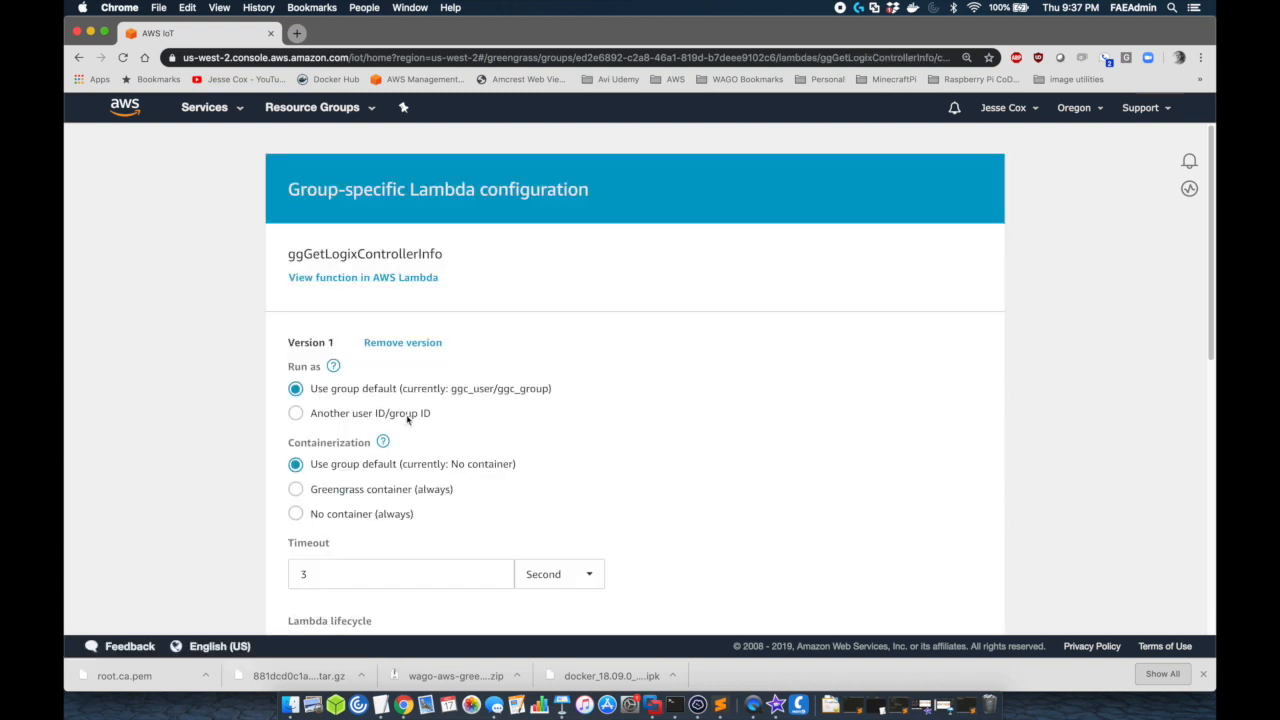
{"action": "scroll", "scroll_direction": "down", "scroll_amount": 3}
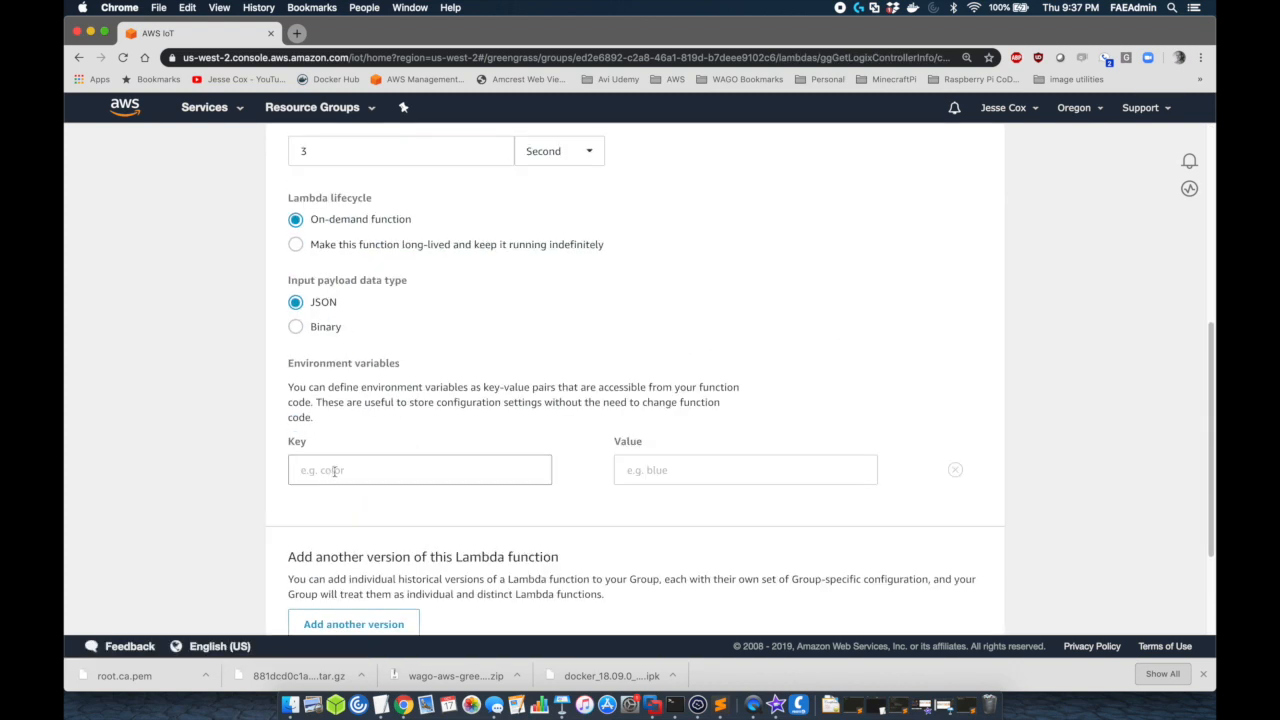
{"action": "left_click", "coordinate": [419, 470]}
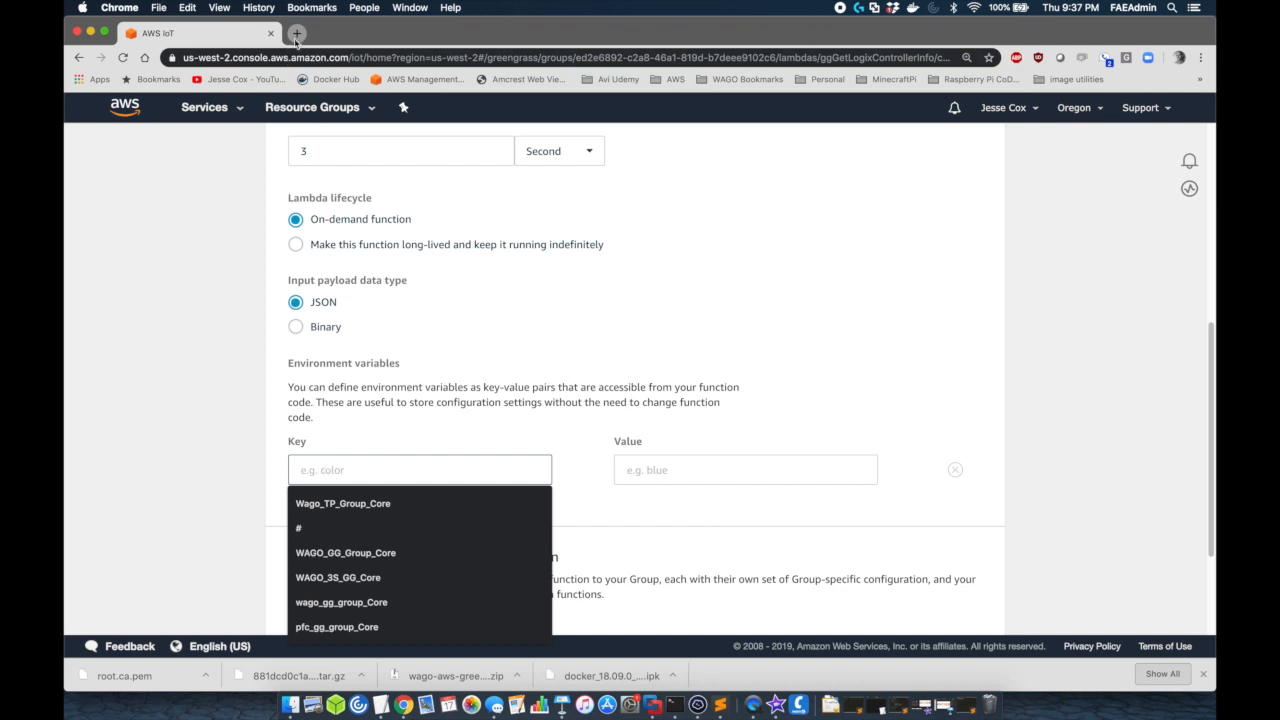
Step: Look up variable names in ggGetLogixControllerInfo's code in a new Lambda console tab
{"action": "left_click", "coordinate": [296, 33]}
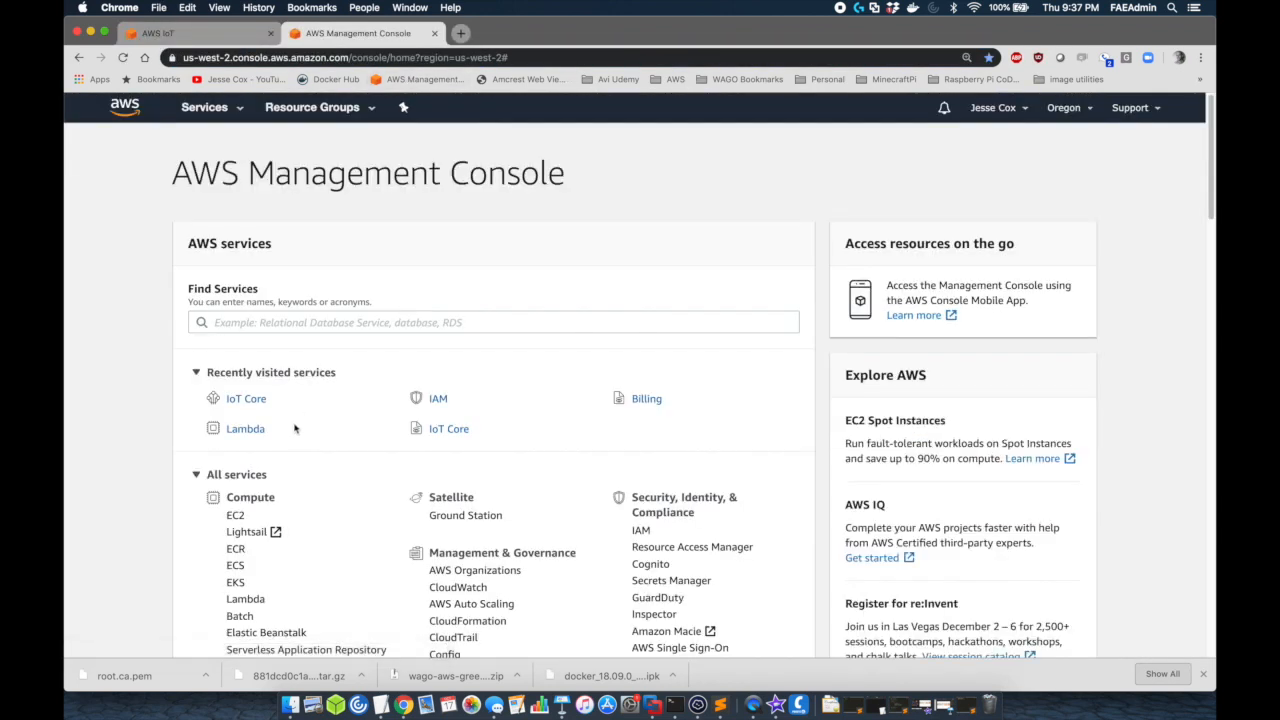
{"action": "left_click", "coordinate": [245, 428]}
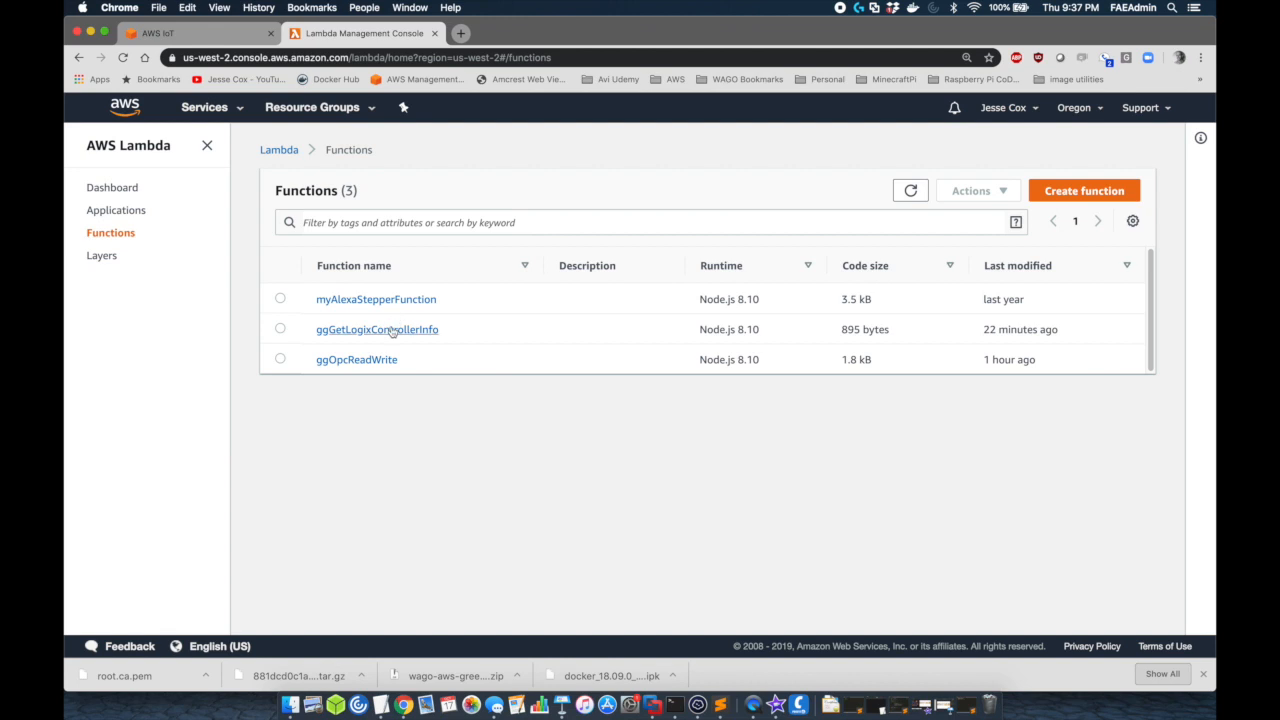
{"action": "left_click", "coordinate": [377, 329]}
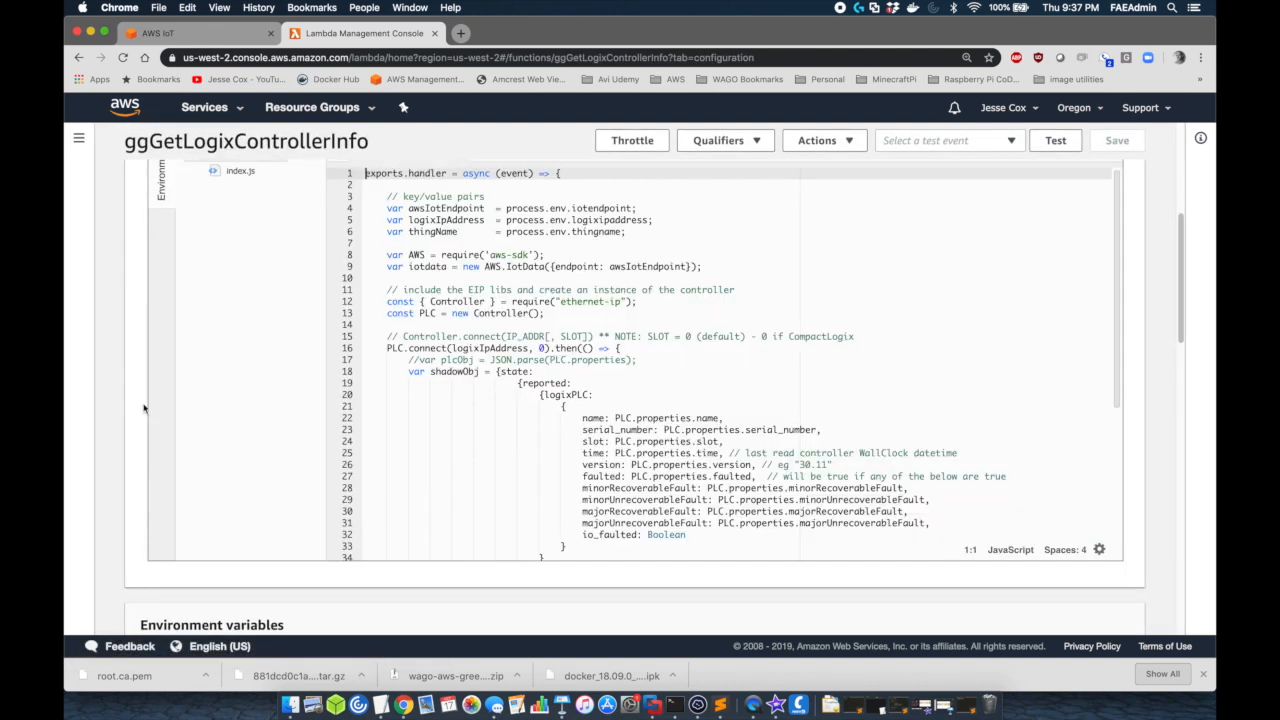
{"action": "double_click", "coordinate": [601, 211]}
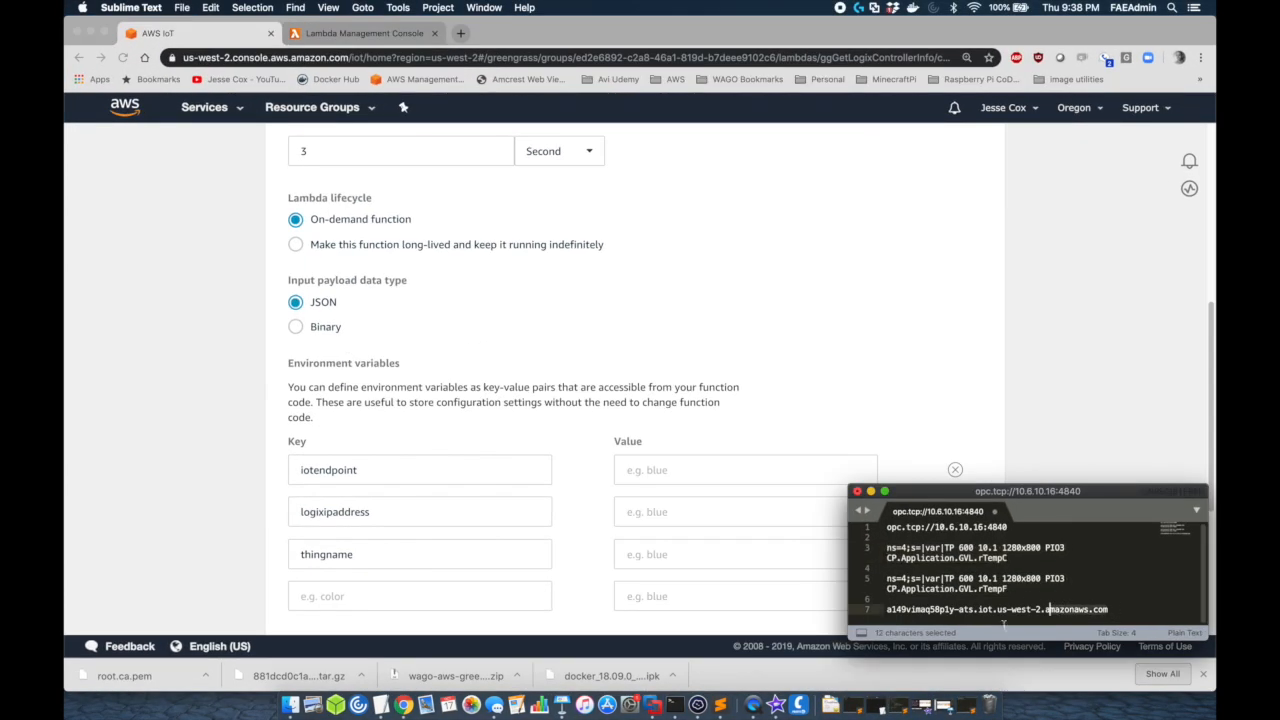
Step: Set iotendpoint, logixipaddress 10.6.10.213 and thingname Wago_Tp_Group_Core, then save
{"action": "left_click", "coordinate": [745, 469]}
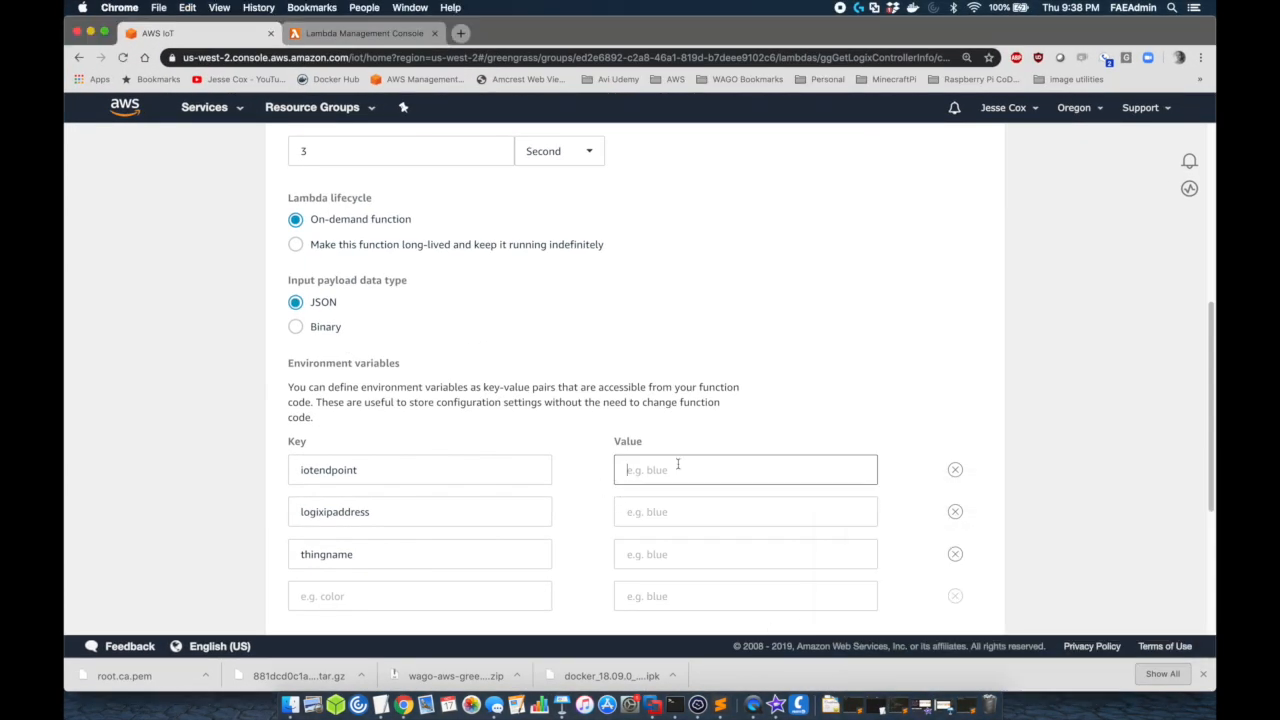
{"action": "left_click", "coordinate": [745, 511]}
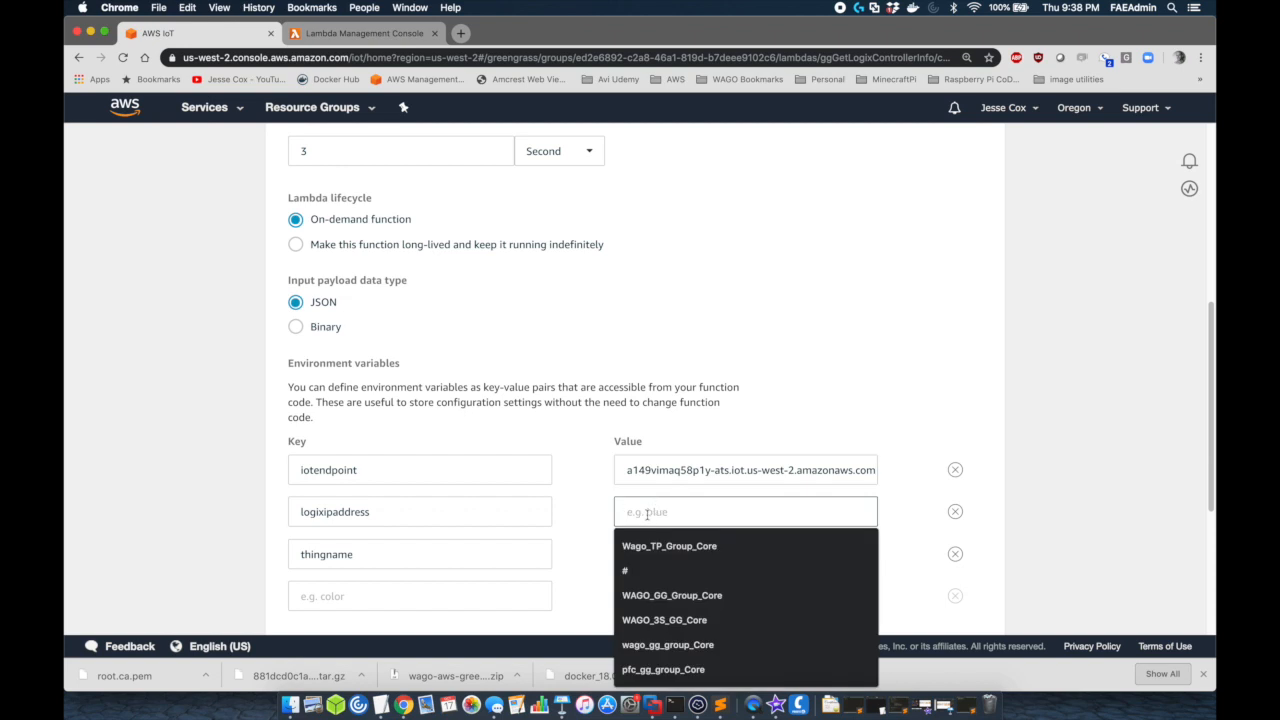
{"action": "type", "text": "10.6.10.21"}
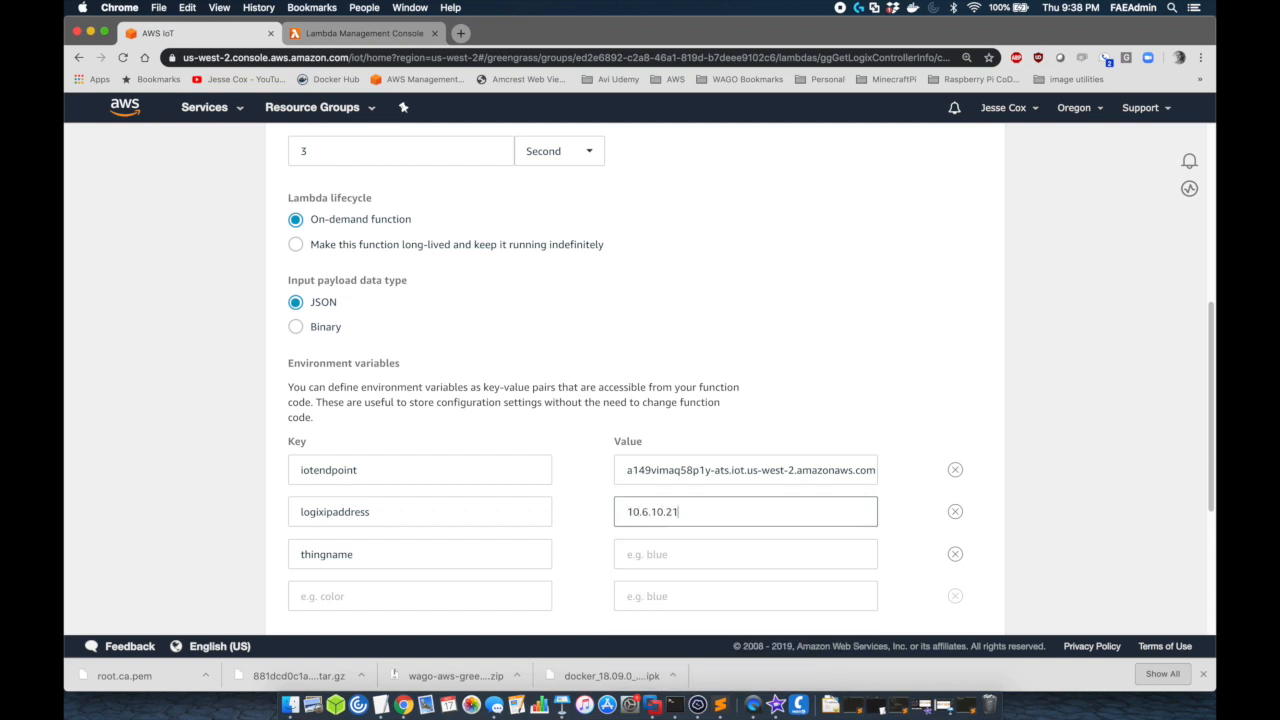
{"action": "left_click", "coordinate": [745, 554]}
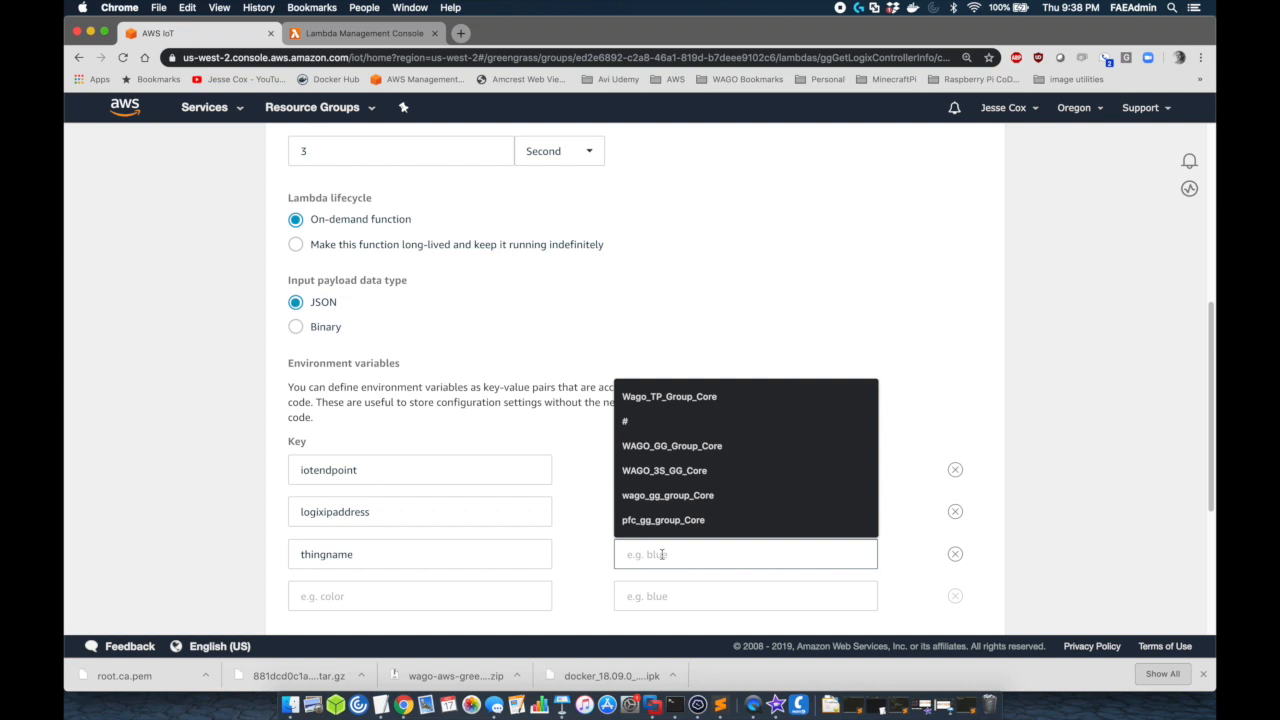
{"action": "type", "text": "Wago_Tp_Group_Core"}
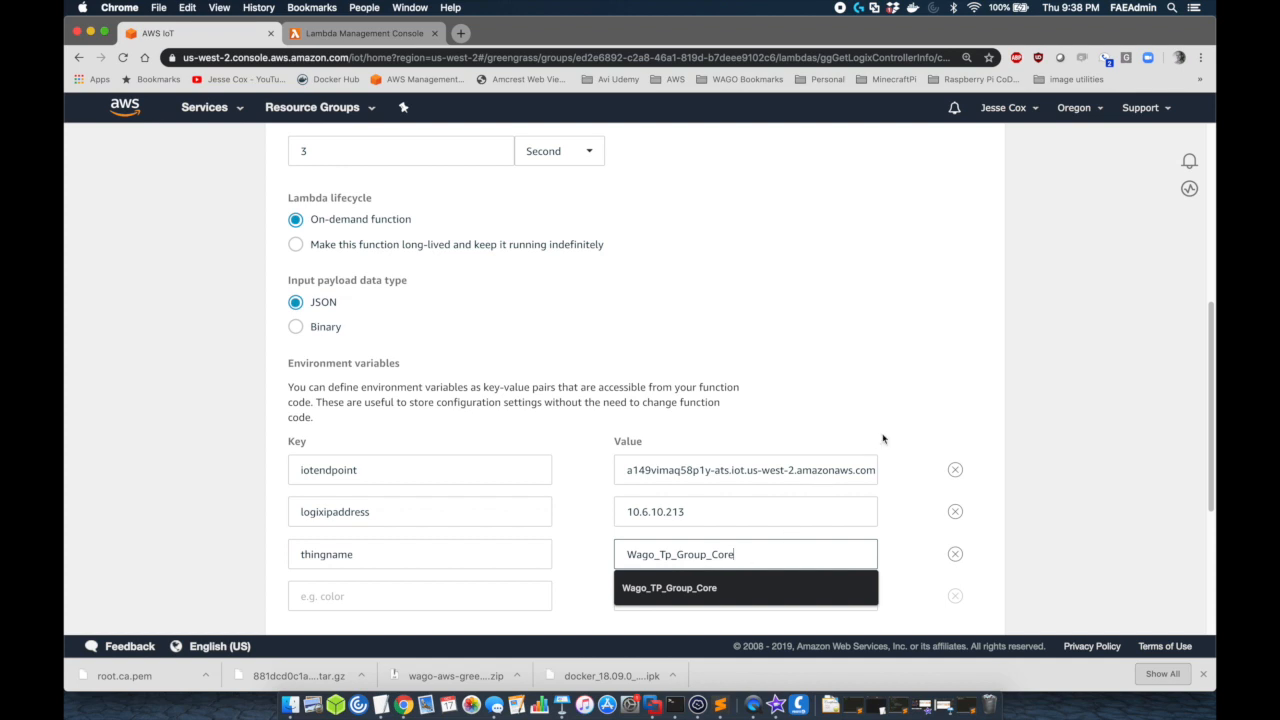
{"action": "scroll", "scroll_direction": "down", "scroll_amount": 3}
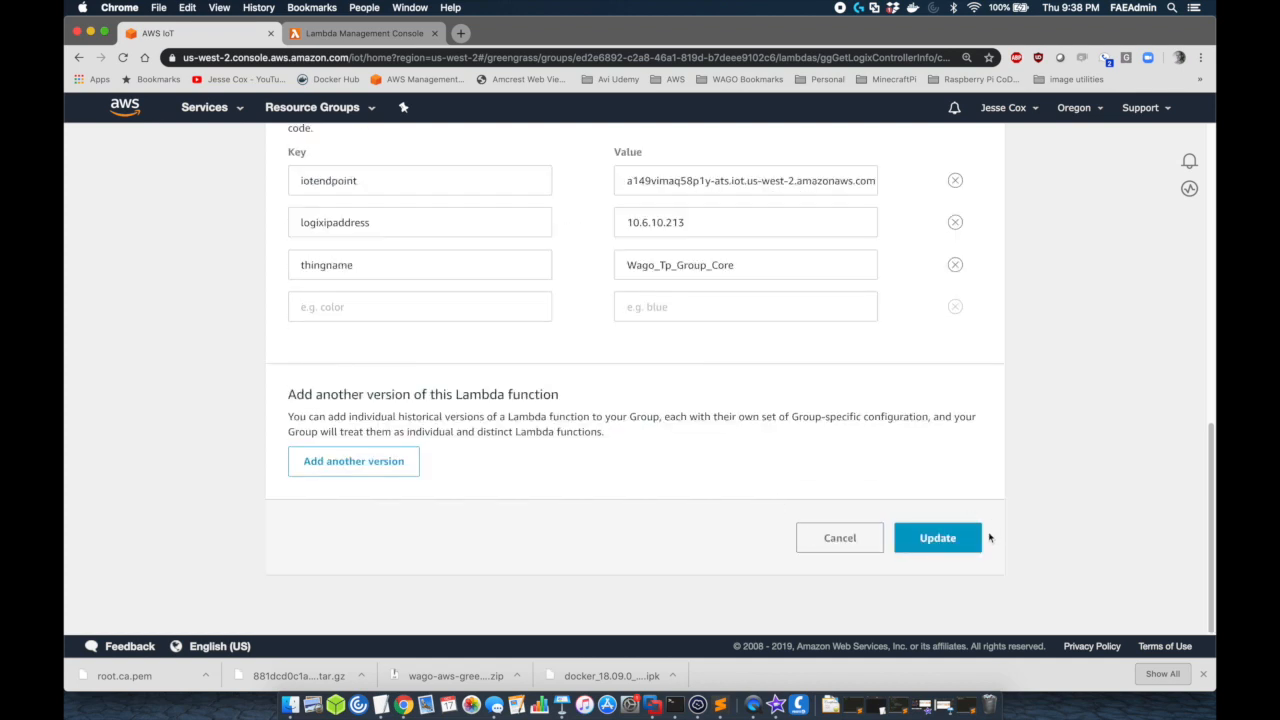
{"action": "left_click", "coordinate": [937, 537]}
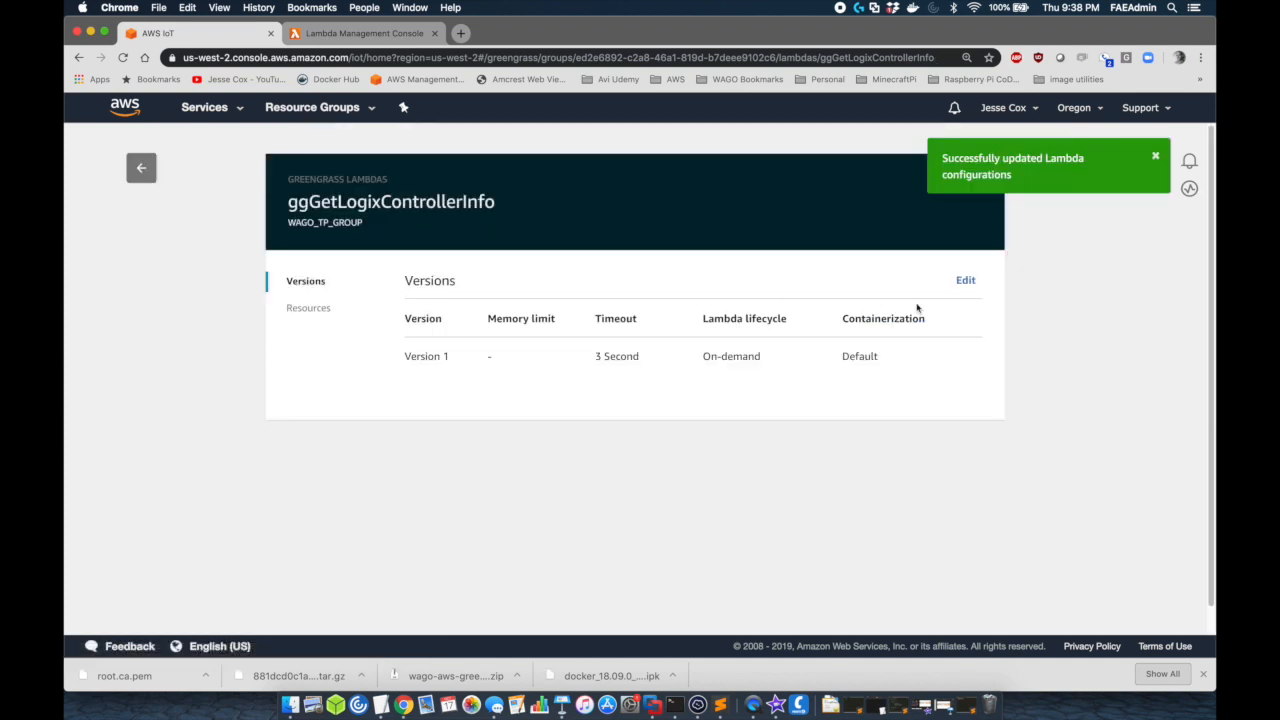
{"action": "left_click", "coordinate": [141, 167]}
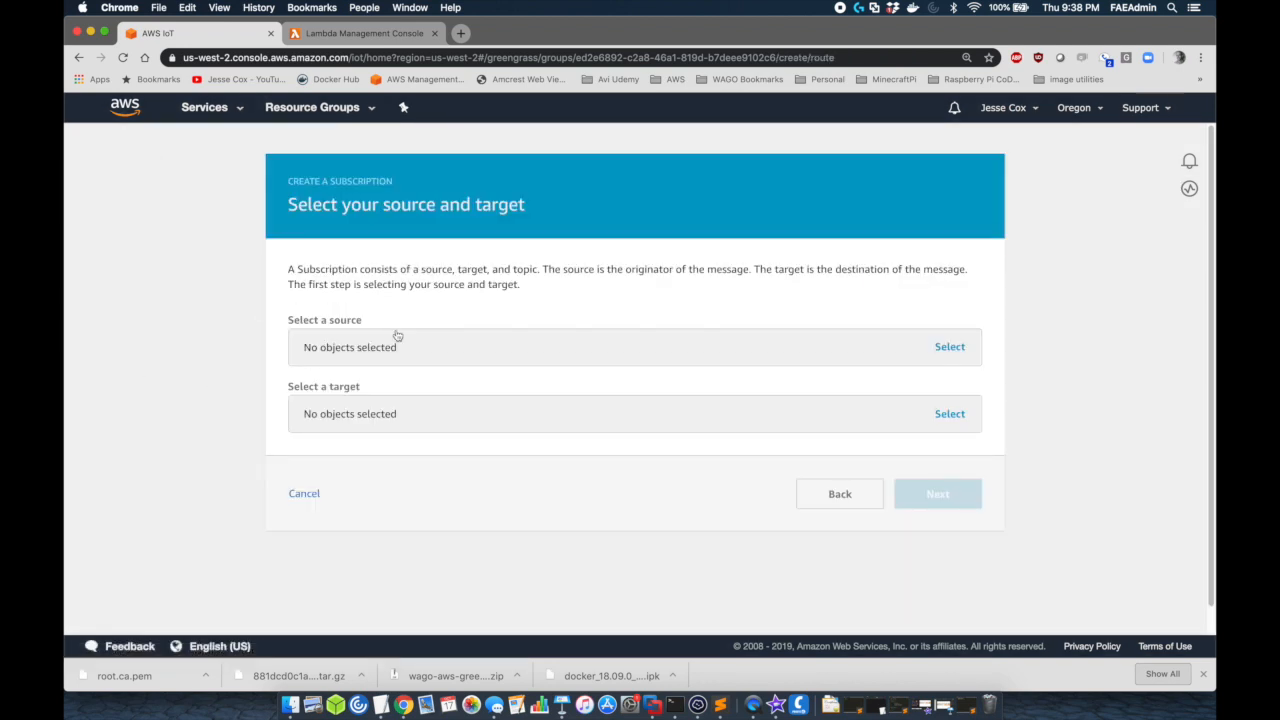
Step: Create an IoT Cloud to ggGetLogixControllerInfo subscription on topic logix/getInfo
{"action": "left_click", "coordinate": [949, 346]}
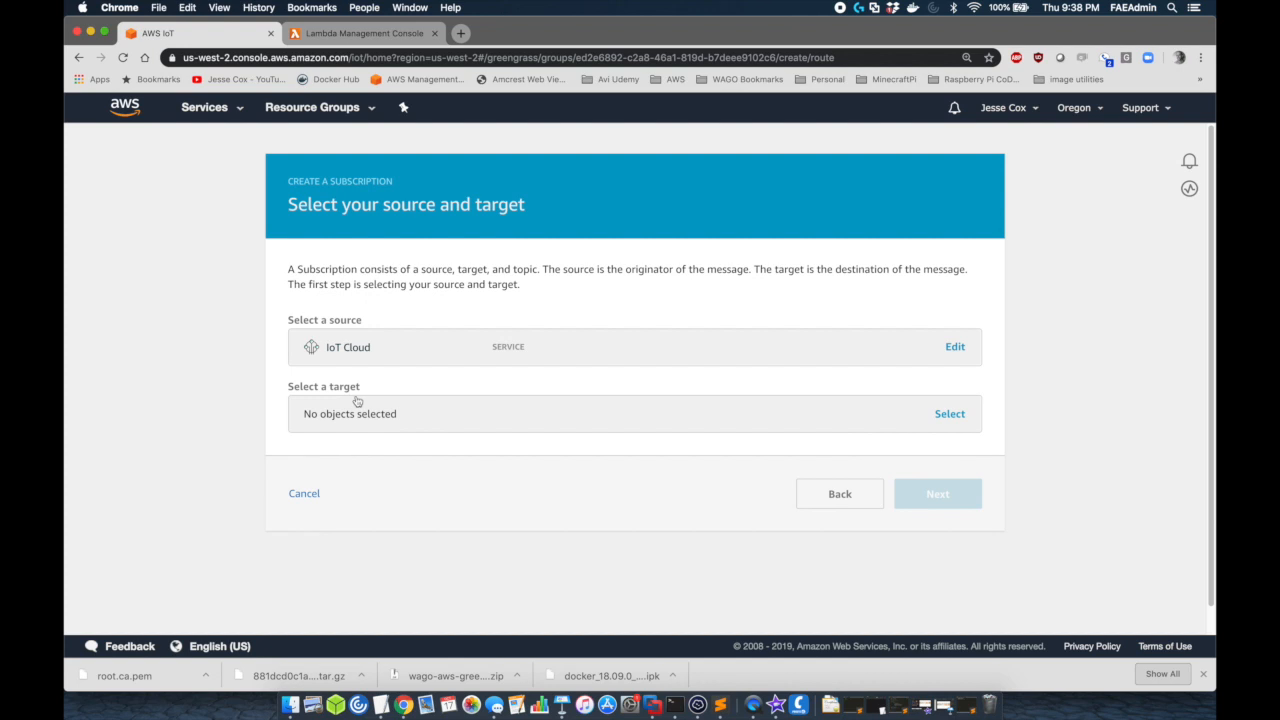
{"action": "left_click", "coordinate": [949, 413]}
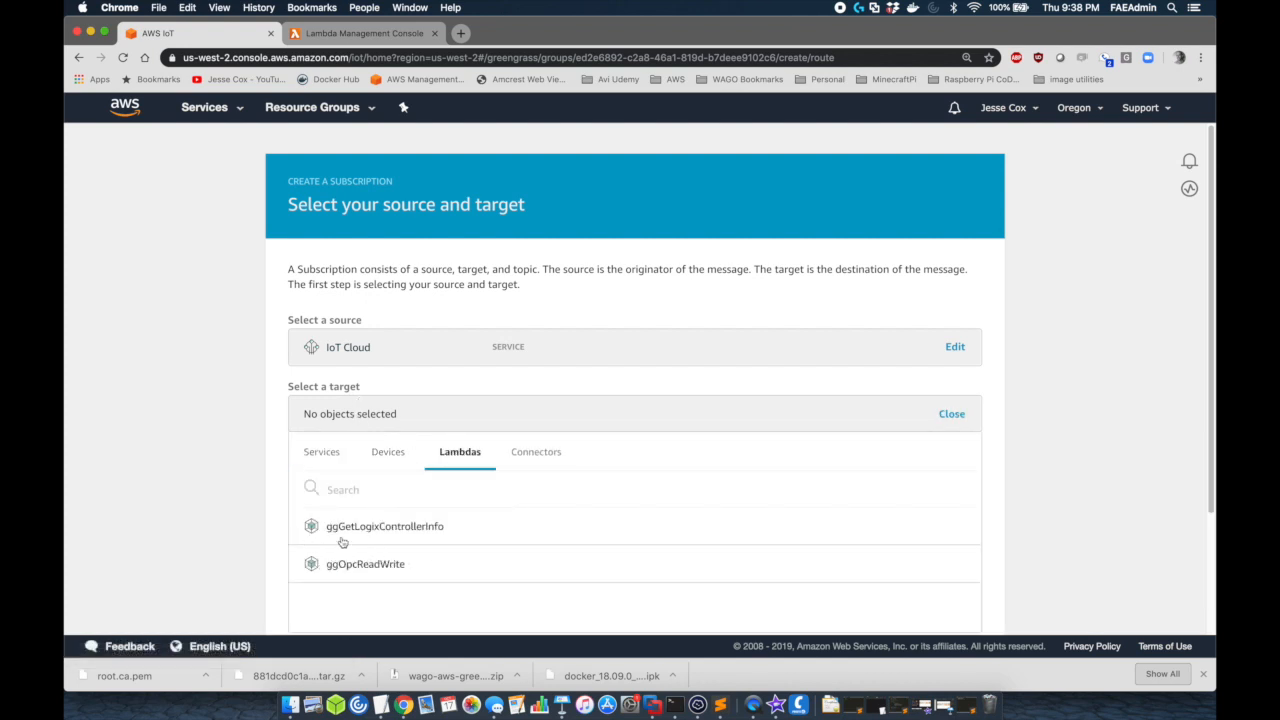
{"action": "left_click", "coordinate": [385, 526]}
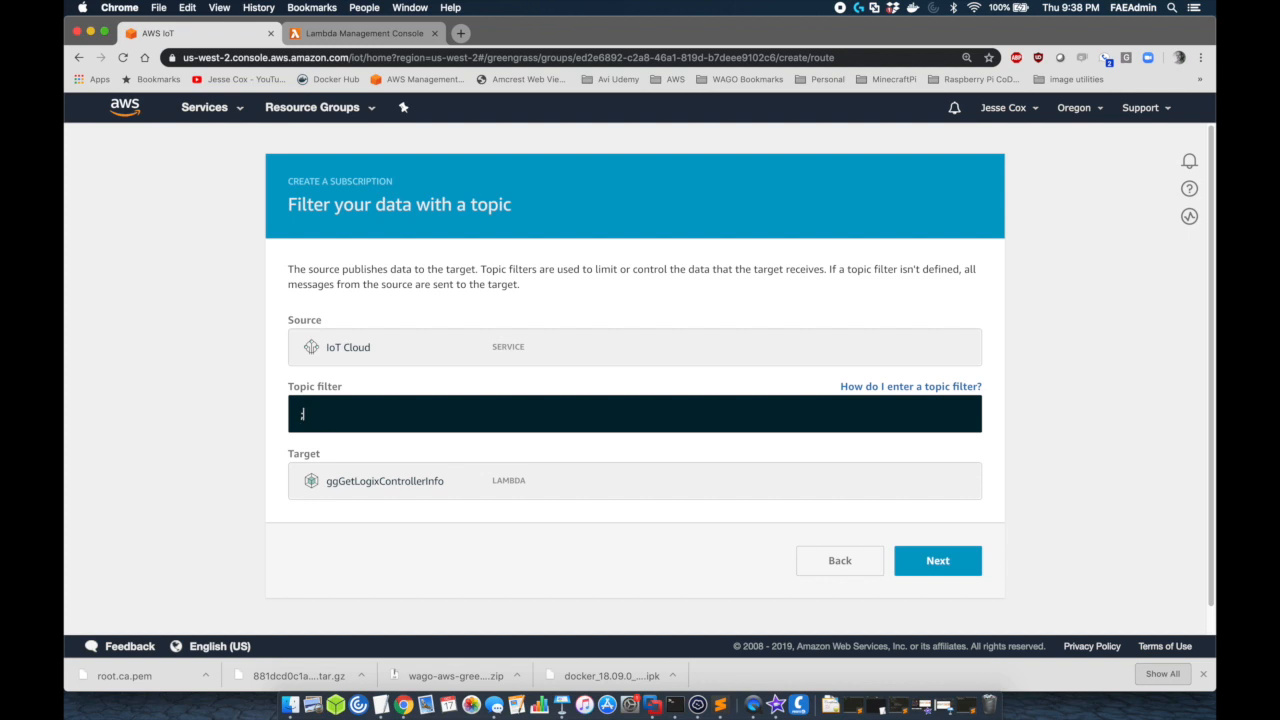
{"action": "type", "text": "logix/get"}
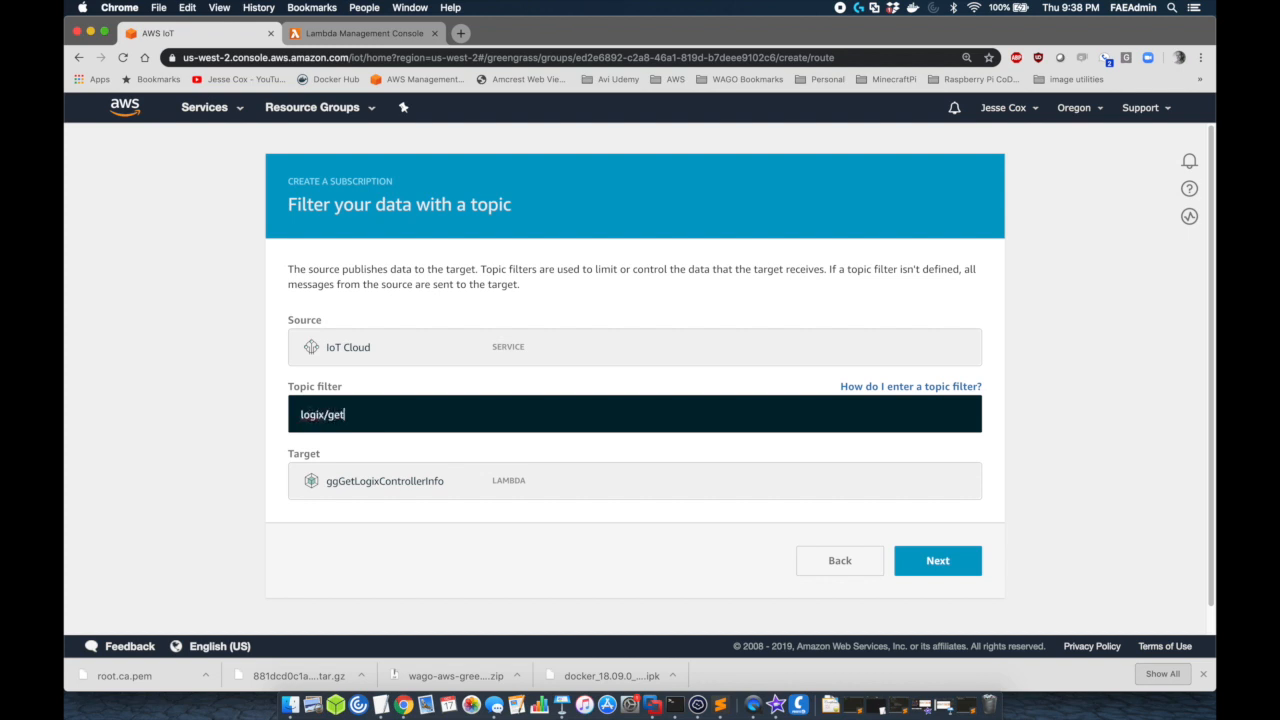
{"action": "type", "text": "Info"}
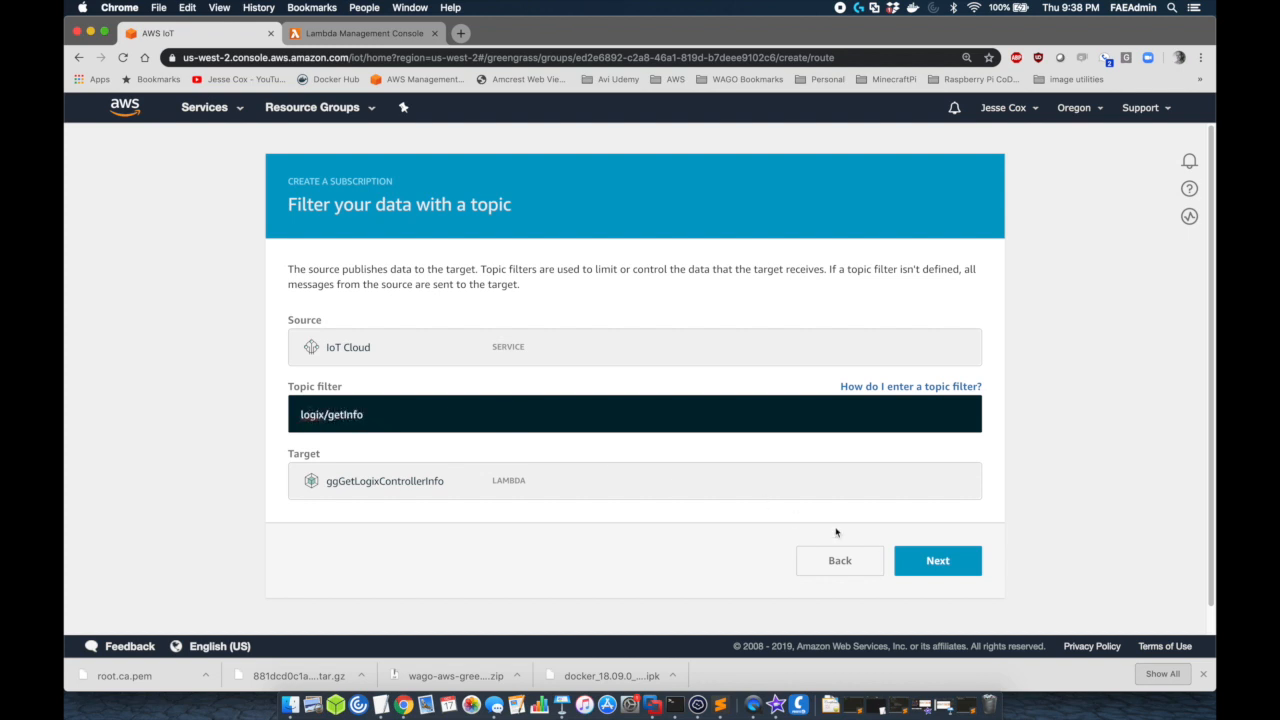
{"action": "left_click", "coordinate": [937, 560]}
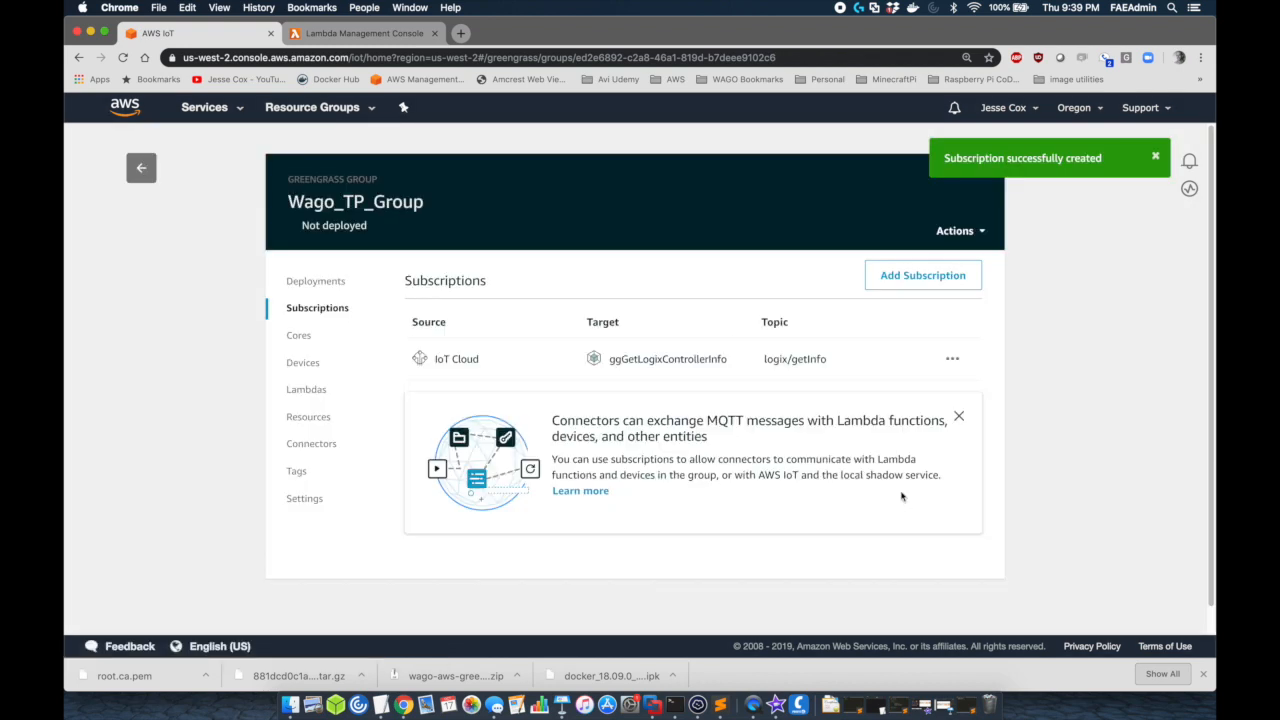
{"action": "mouse_move", "coordinate": [519, 453]}
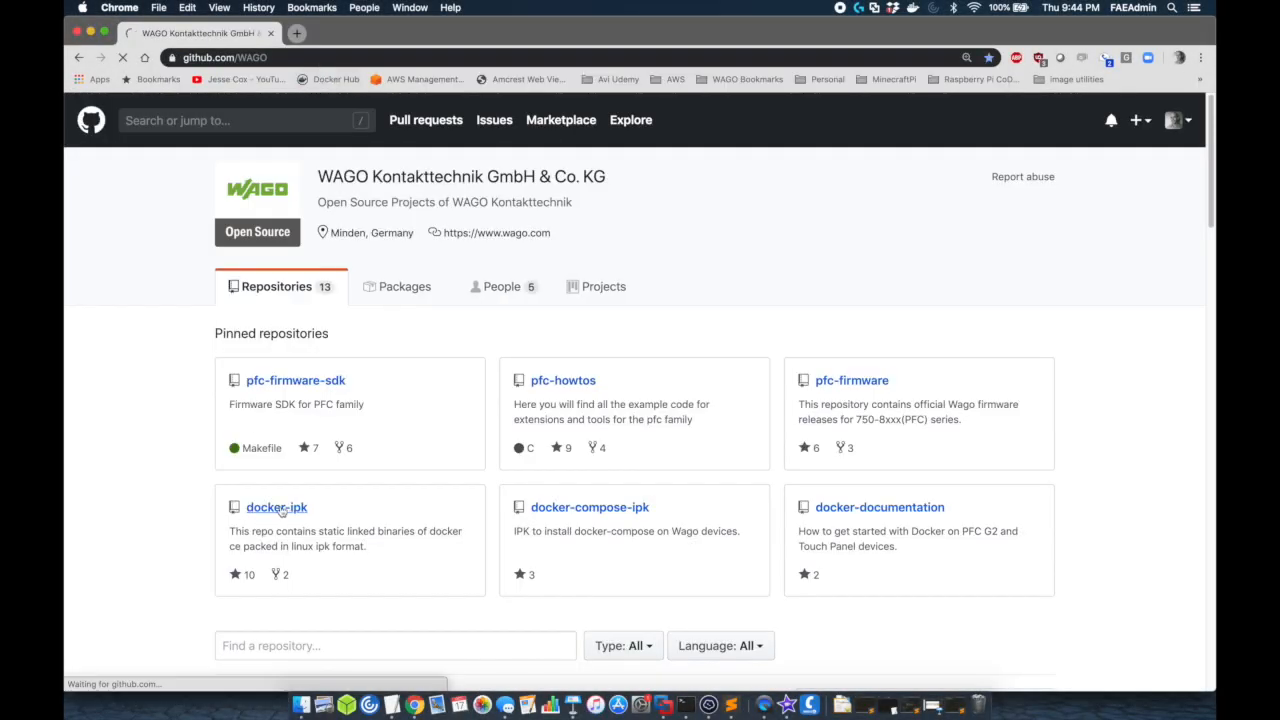
Step: Download docker_18.09.0_3332.ipk from the WAGO docker-ipk repository's releases
{"action": "left_click", "coordinate": [276, 507]}
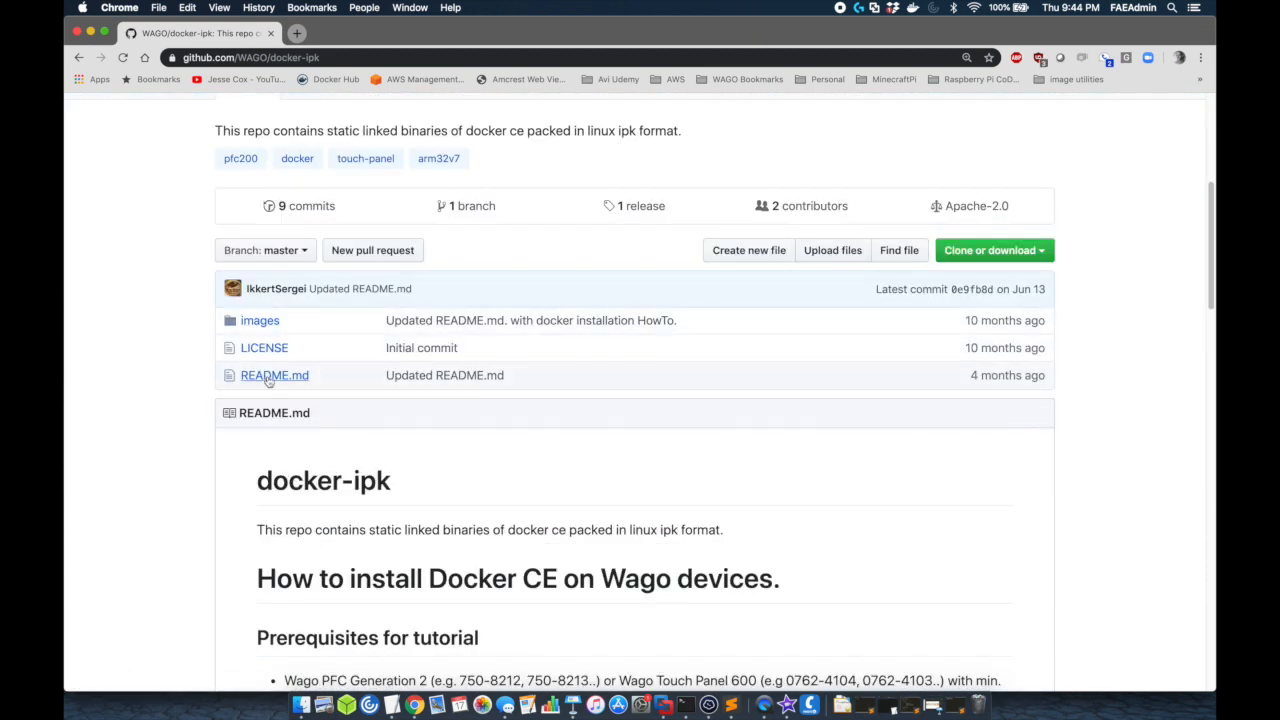
{"action": "left_click", "coordinate": [639, 205]}
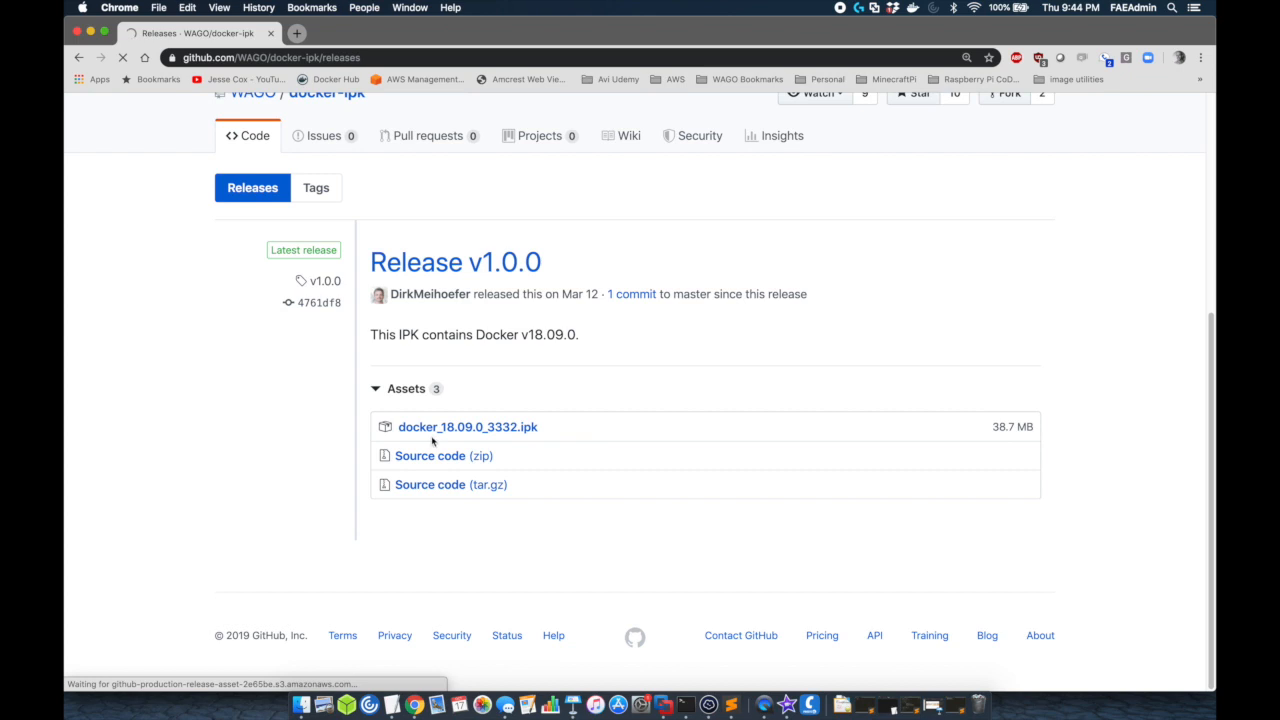
{"action": "left_click", "coordinate": [296, 33]}
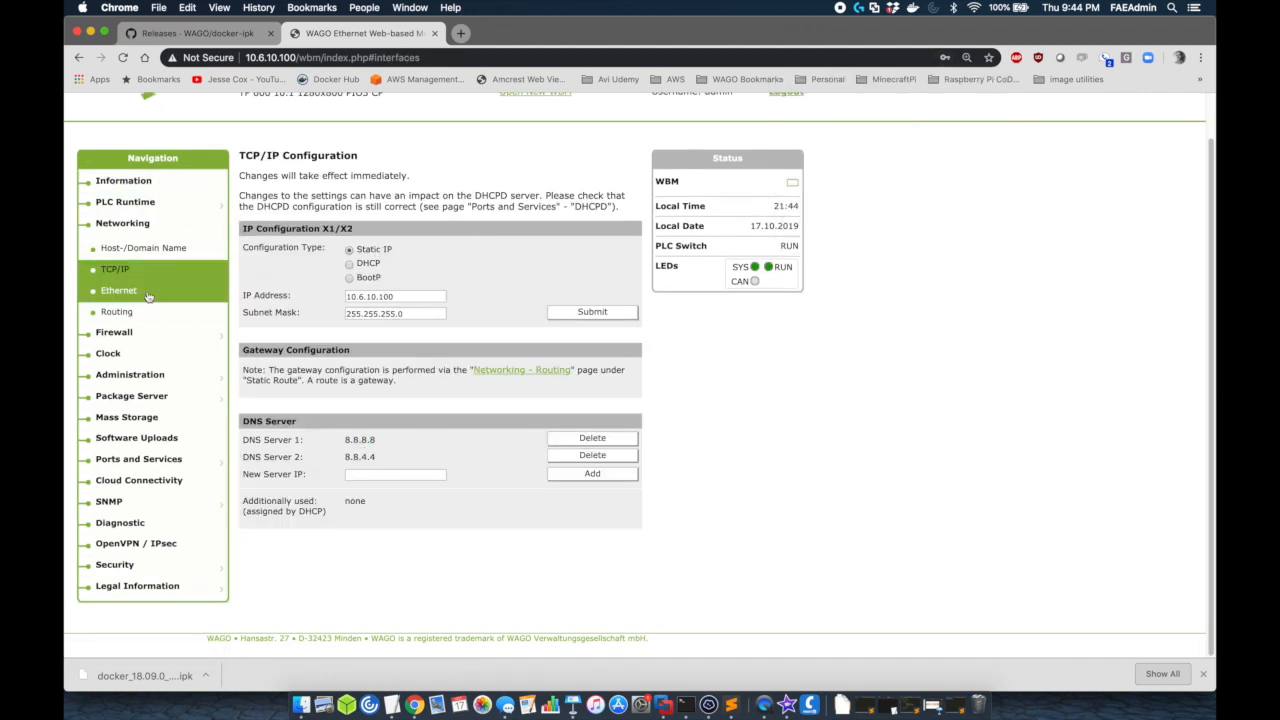
Step: Check the NTP Client time-server status under Ports and Services
{"action": "left_click", "coordinate": [116, 311]}
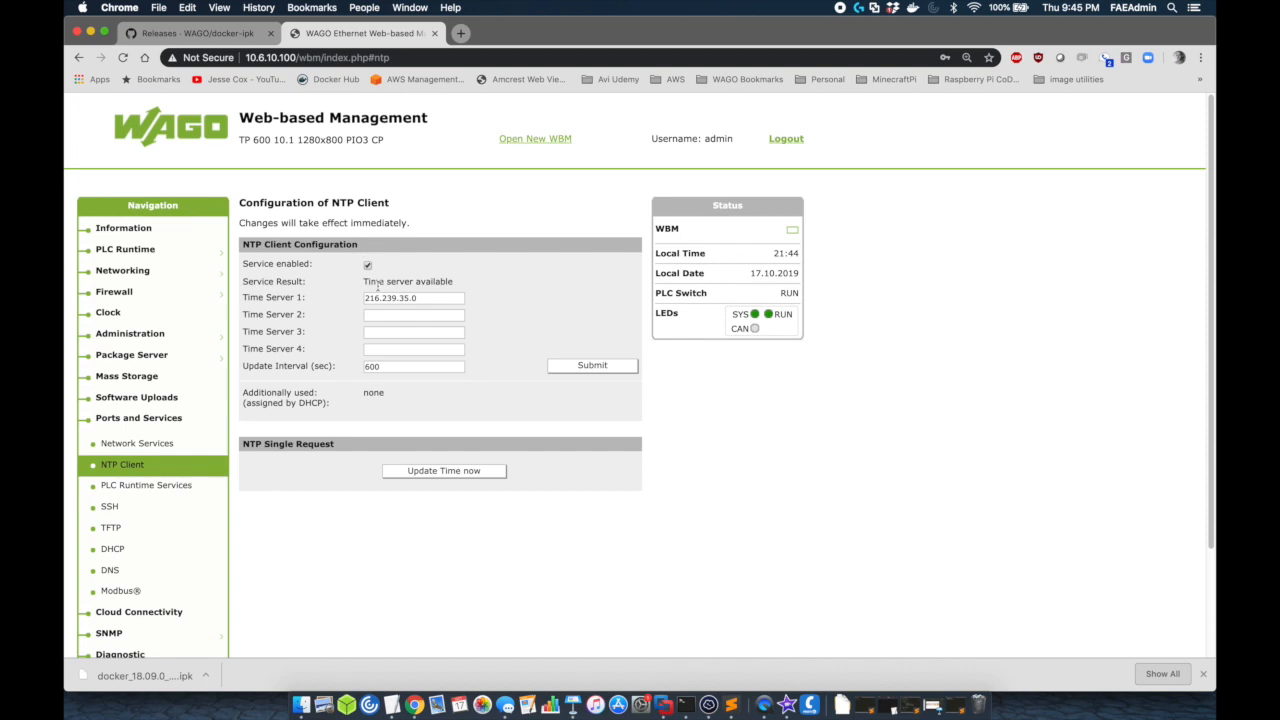
{"action": "left_click", "coordinate": [107, 312]}
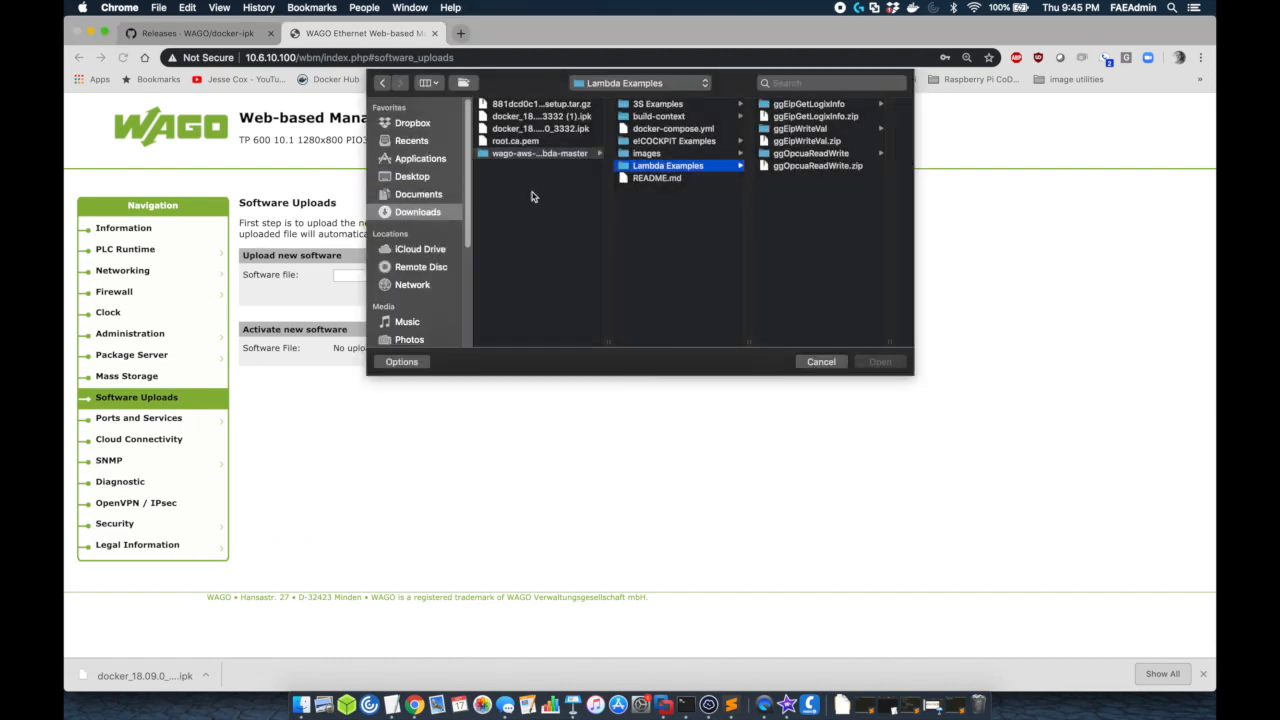
Step: Upload docker_18.09.0_3332.ipk from Downloads to the controller and activate it
{"action": "left_click", "coordinate": [540, 128]}
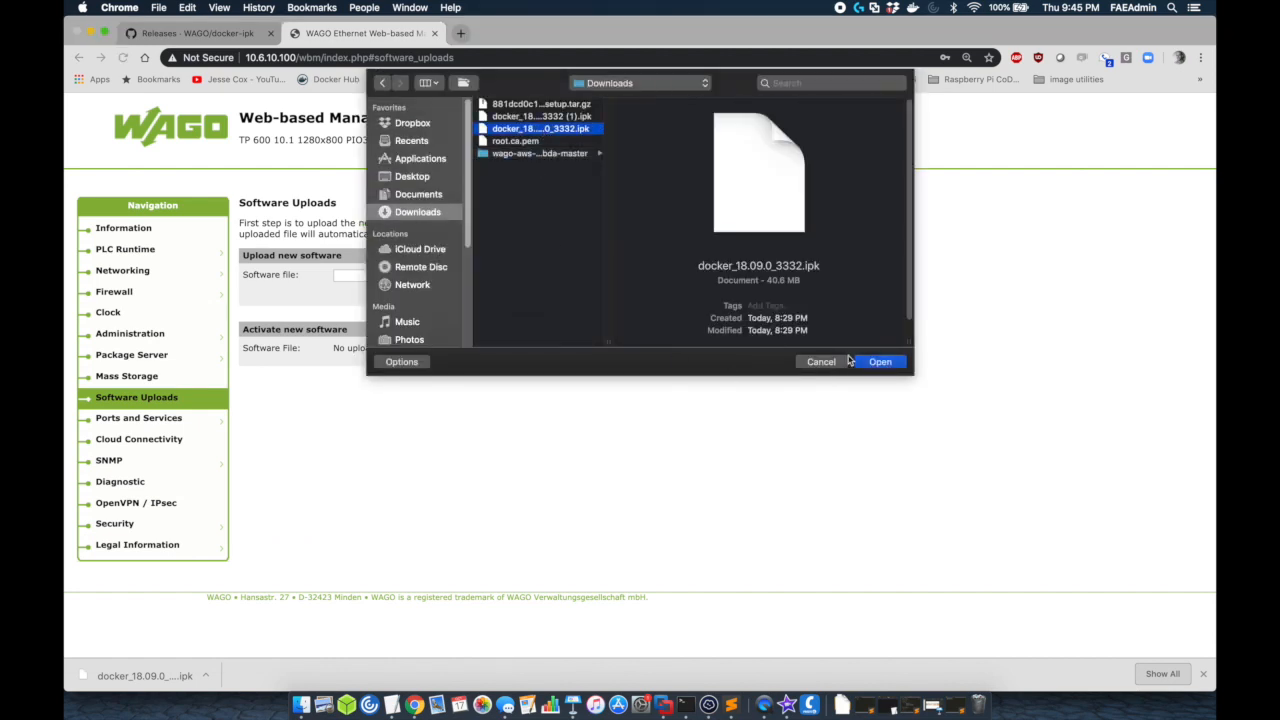
{"action": "left_click", "coordinate": [879, 361]}
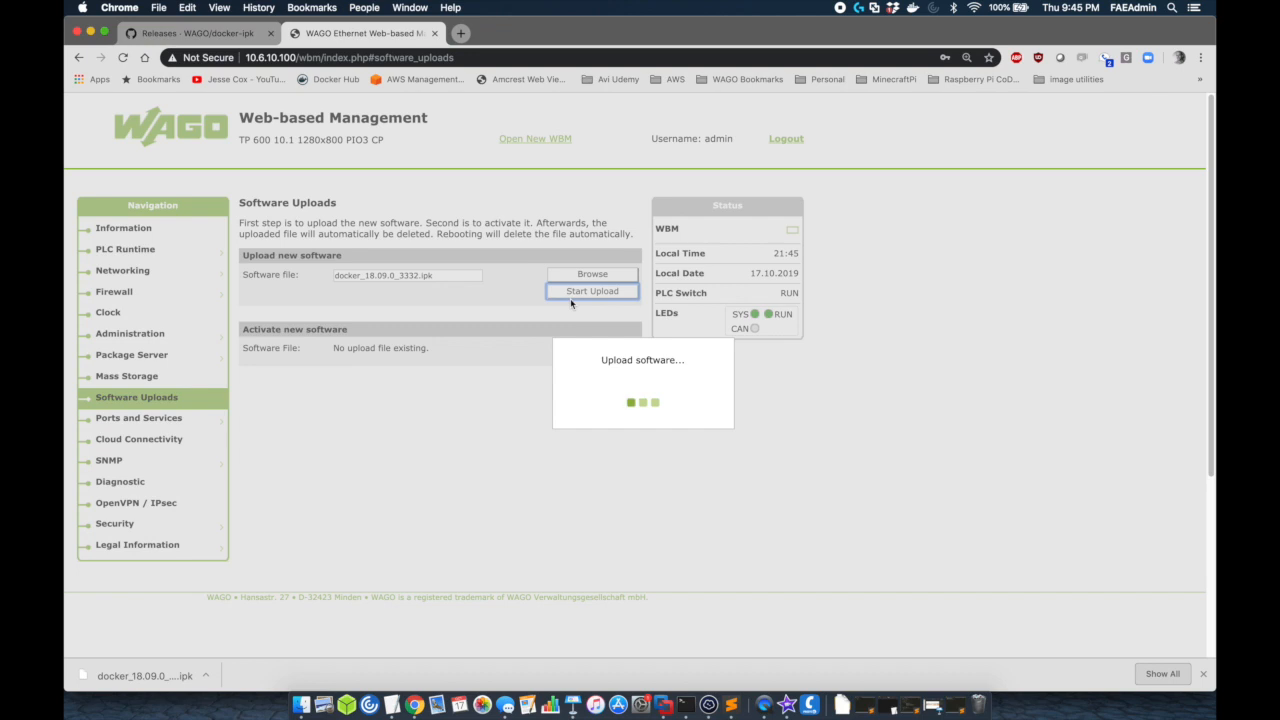
{"action": "left_click", "coordinate": [591, 291]}
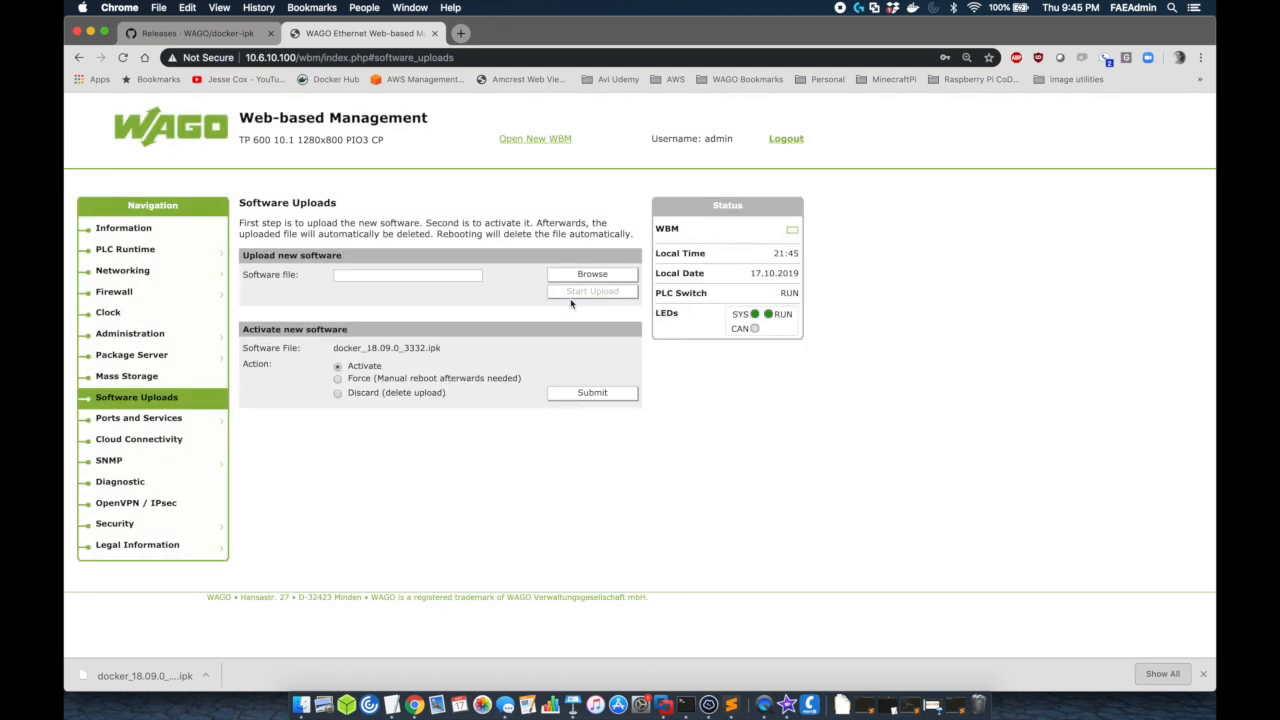
{"action": "left_click", "coordinate": [591, 392]}
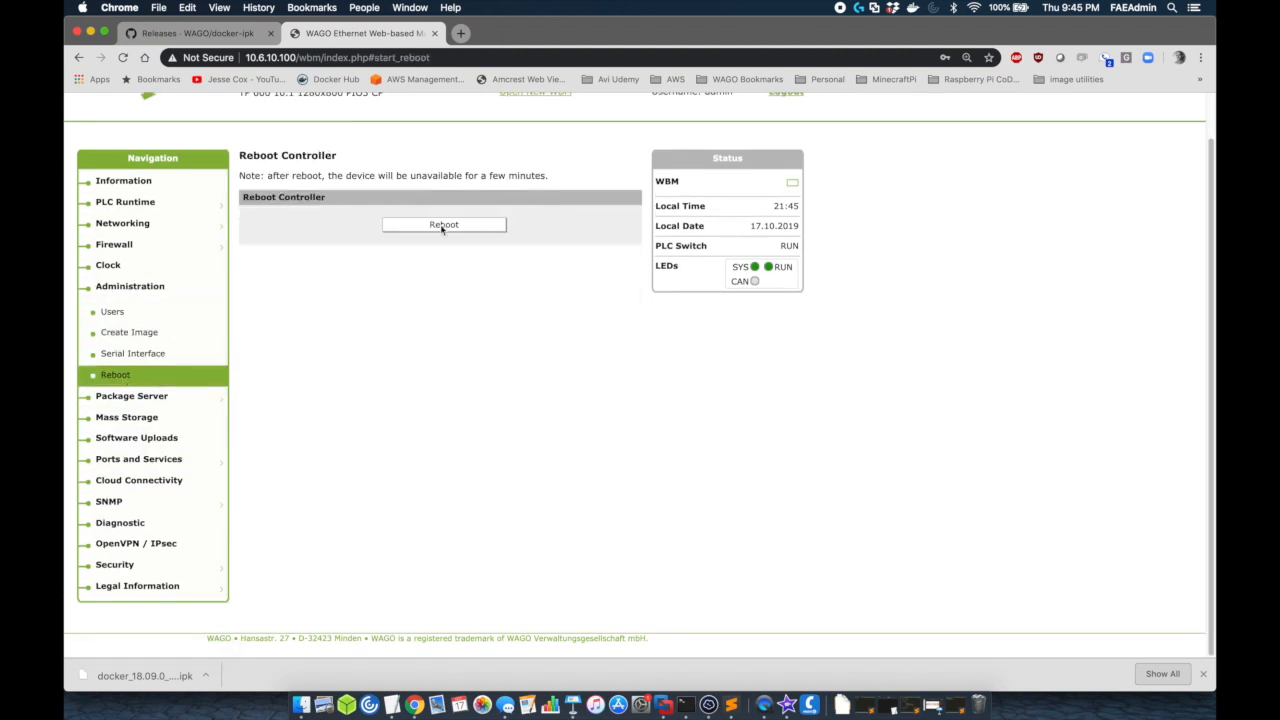
Step: Reboot the controller from Administration > Reboot and confirm
{"action": "left_click", "coordinate": [443, 224]}
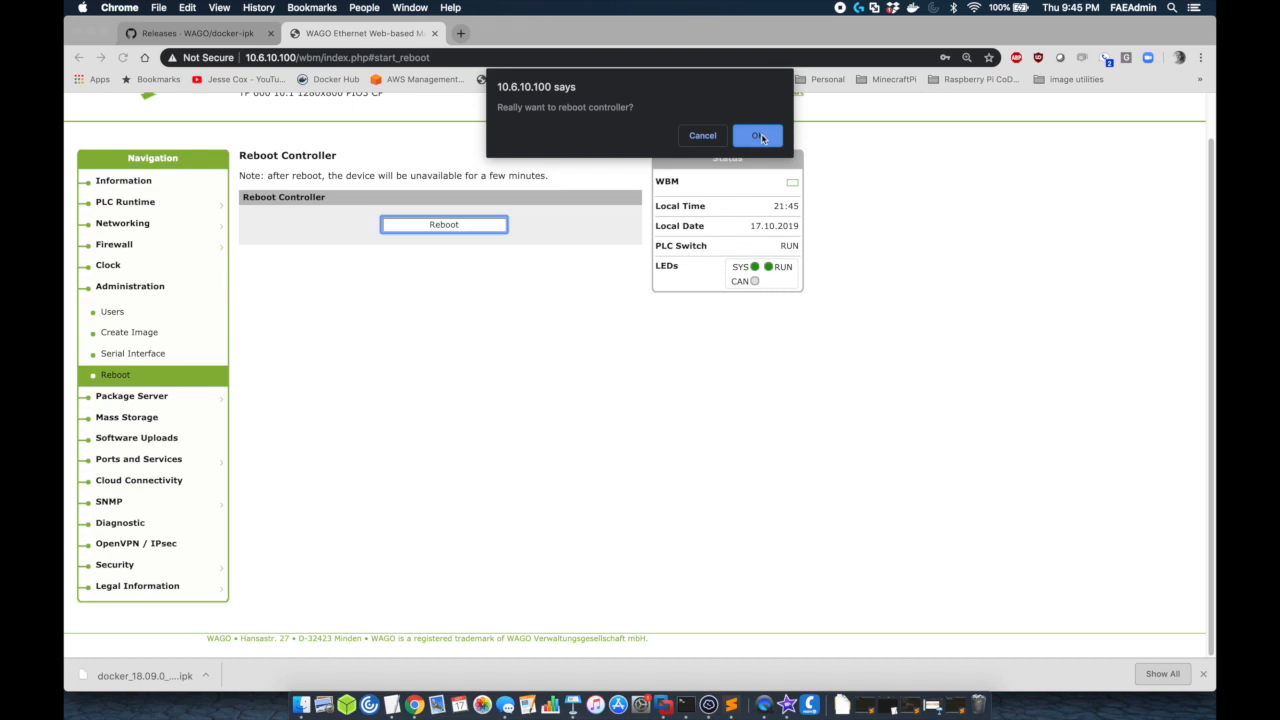
{"action": "left_click", "coordinate": [757, 135]}
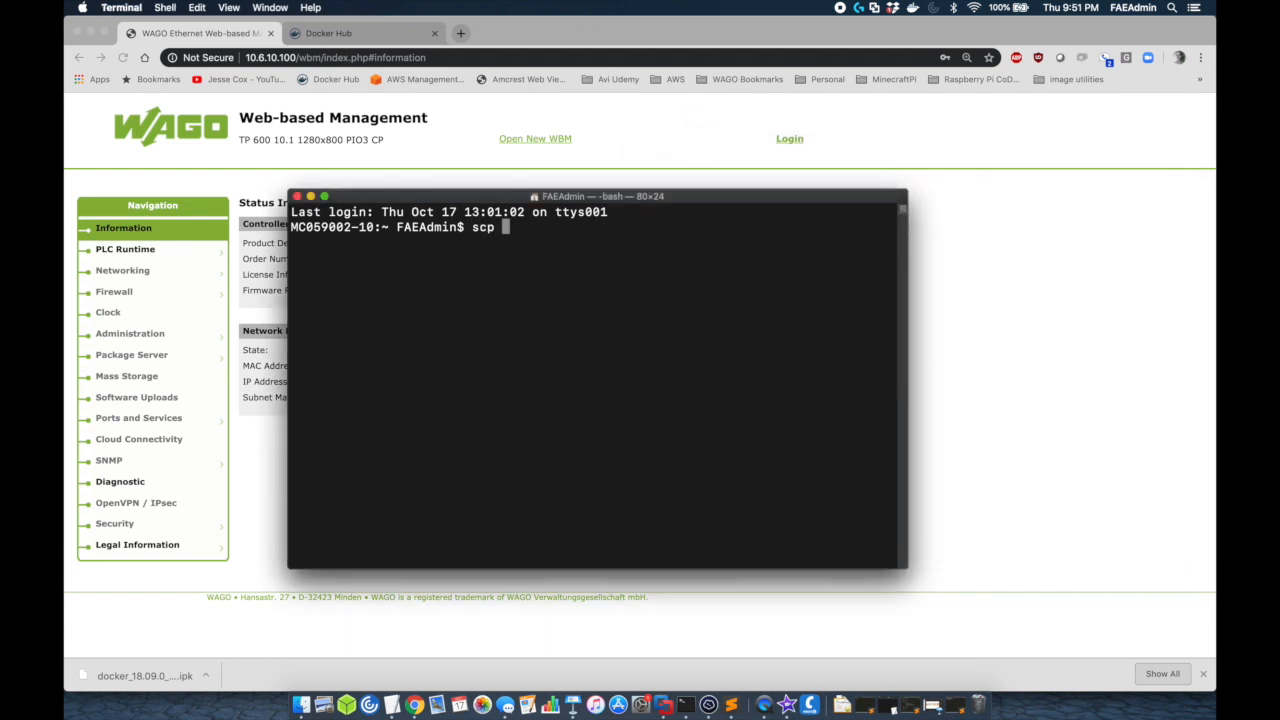
{"action": "type", "text": "Downloads/*"}
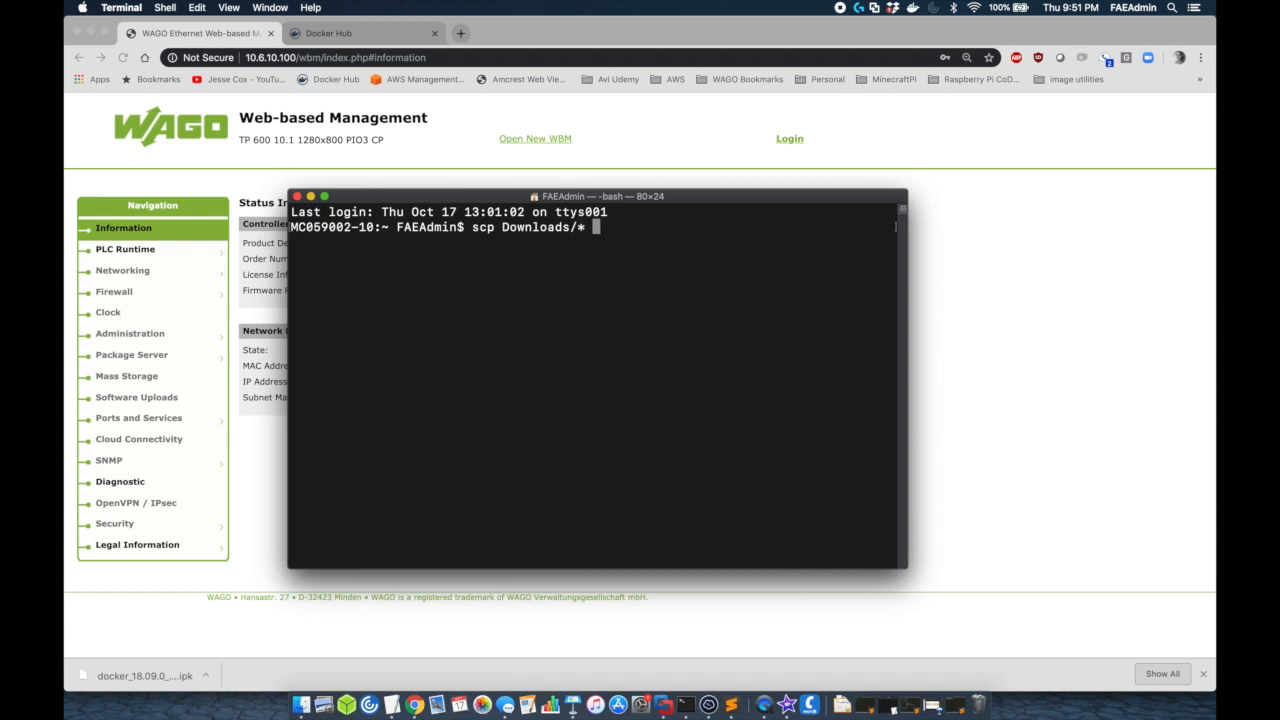
{"action": "type", "text": "root@10.6.10."}
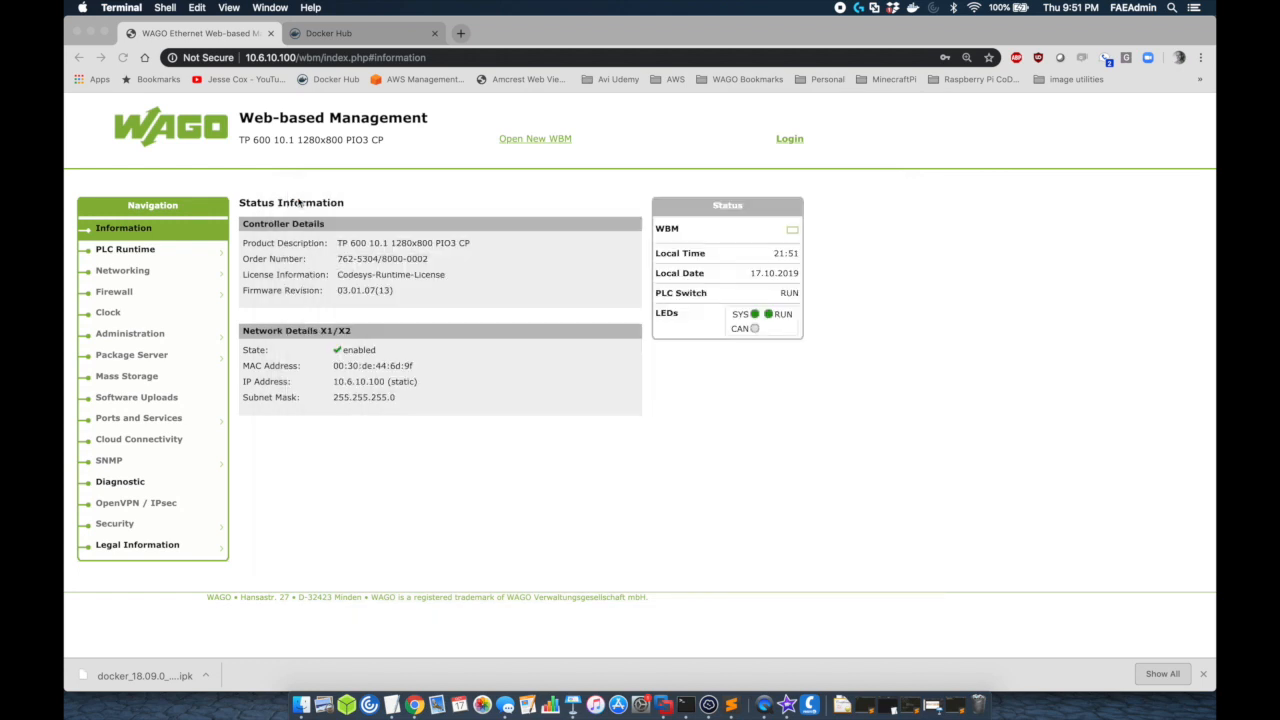
{"action": "left_click", "coordinate": [705, 705]}
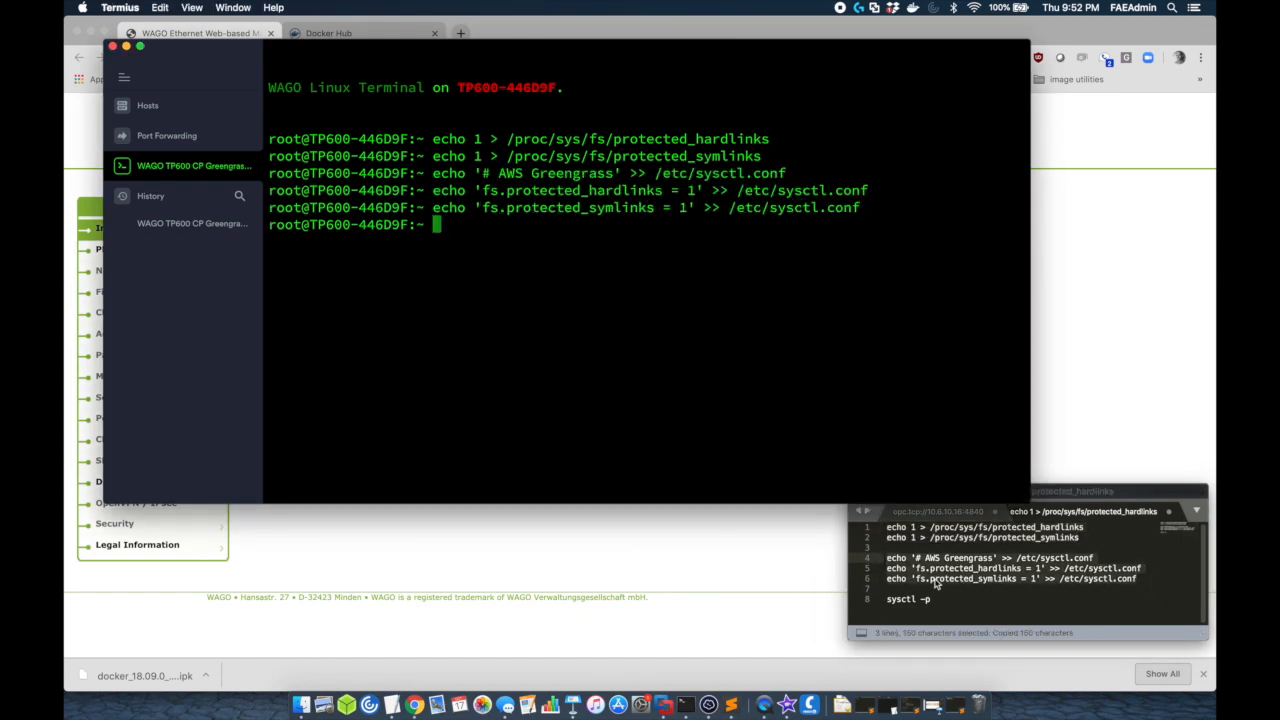
Step: Reload the kernel settings with sysctl -p and clear the terminal
{"action": "type", "text": "sysctl -p"}
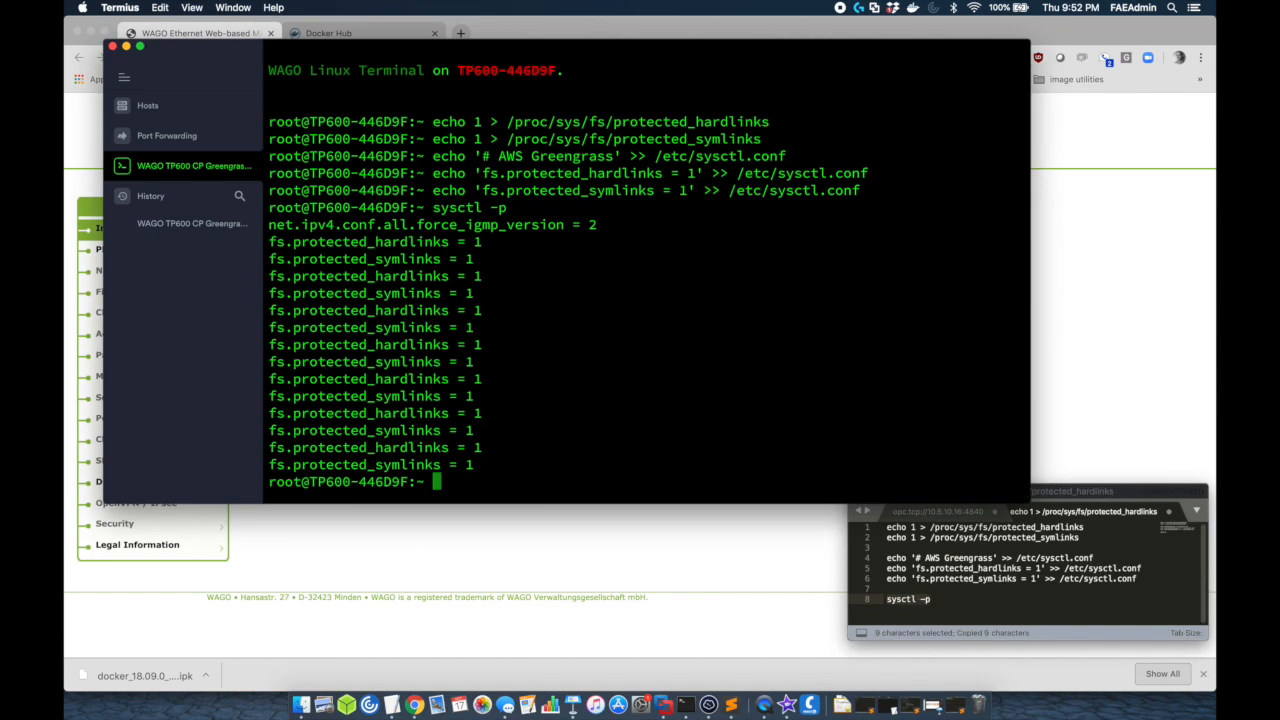
{"action": "type", "text": "clear"}
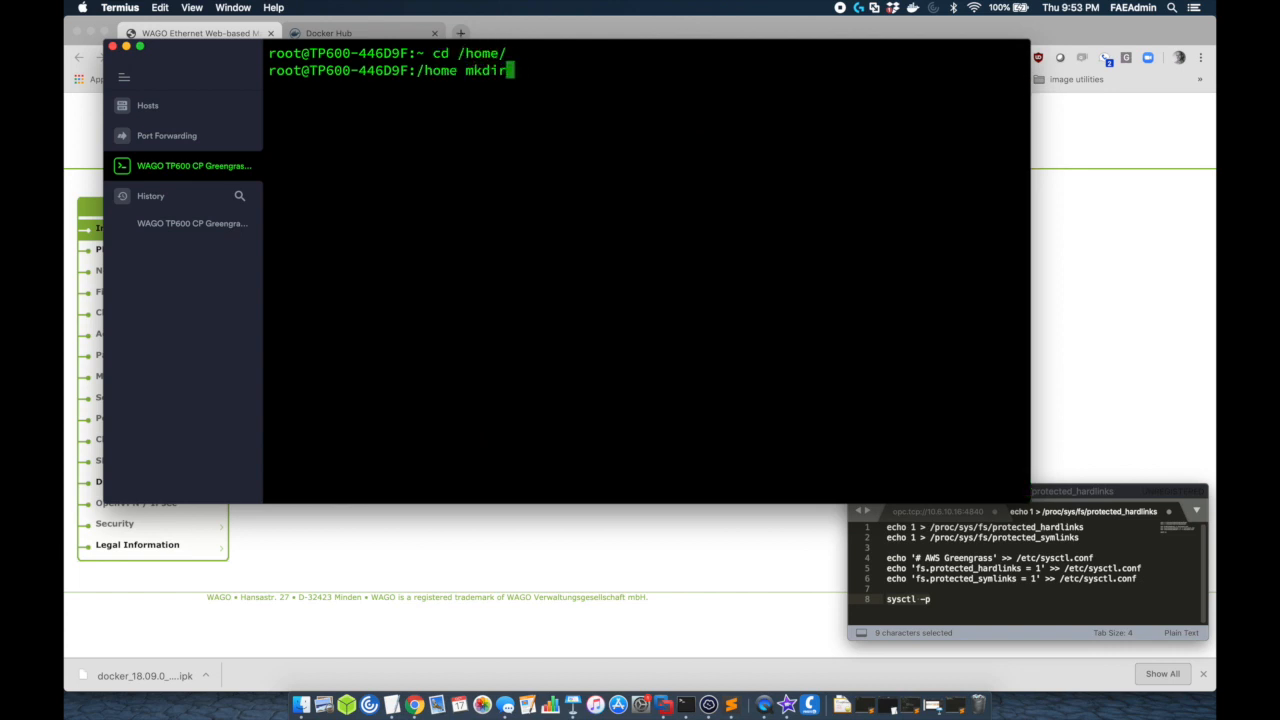
Step: Create /home/greengrass, move root.ca.pem into it, and extract 881dcd0c1a-setup.tar.gz
{"action": "type", "text": "greengrass"}
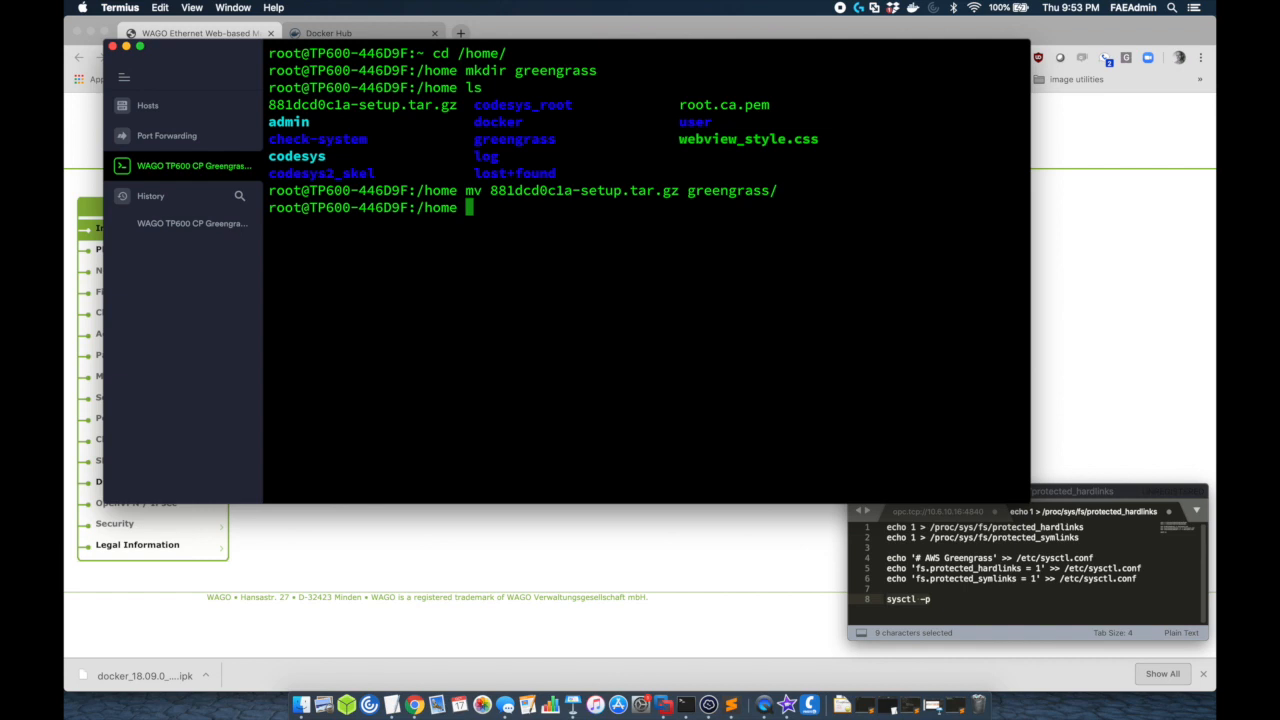
{"action": "type", "text": "mv root.ca.pem gre"}
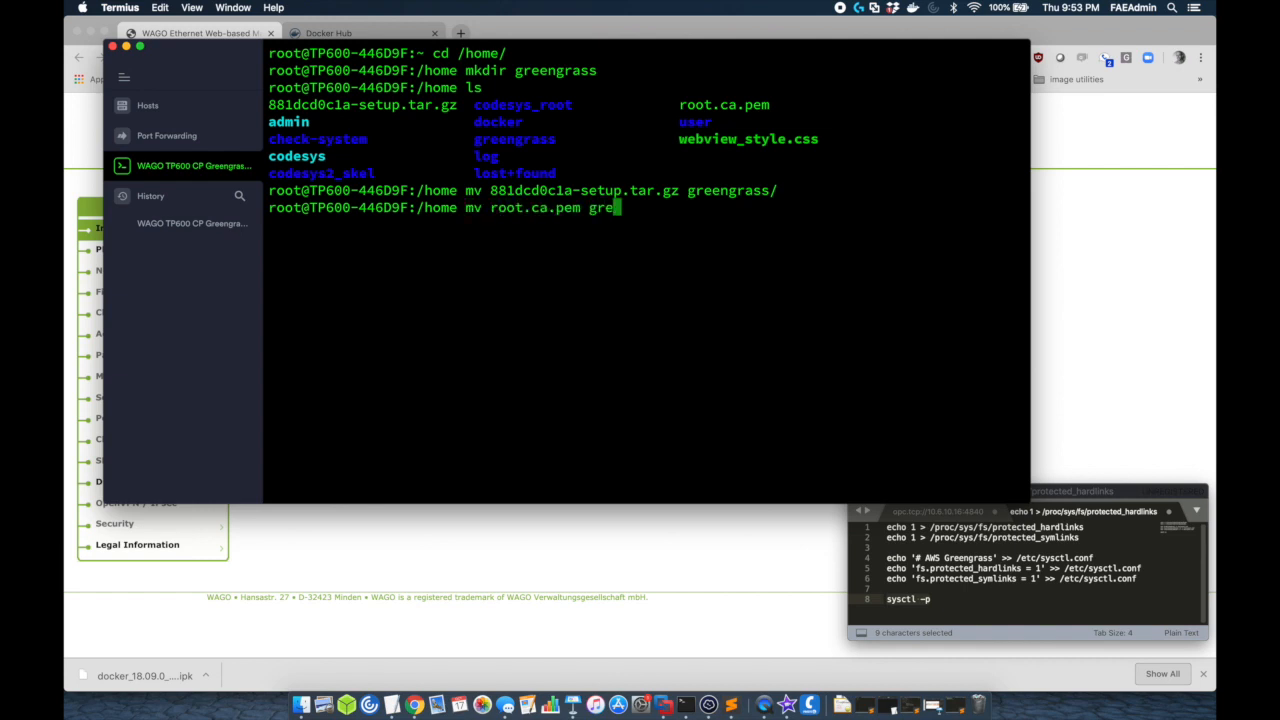
{"action": "type", "text": "cd cr"}
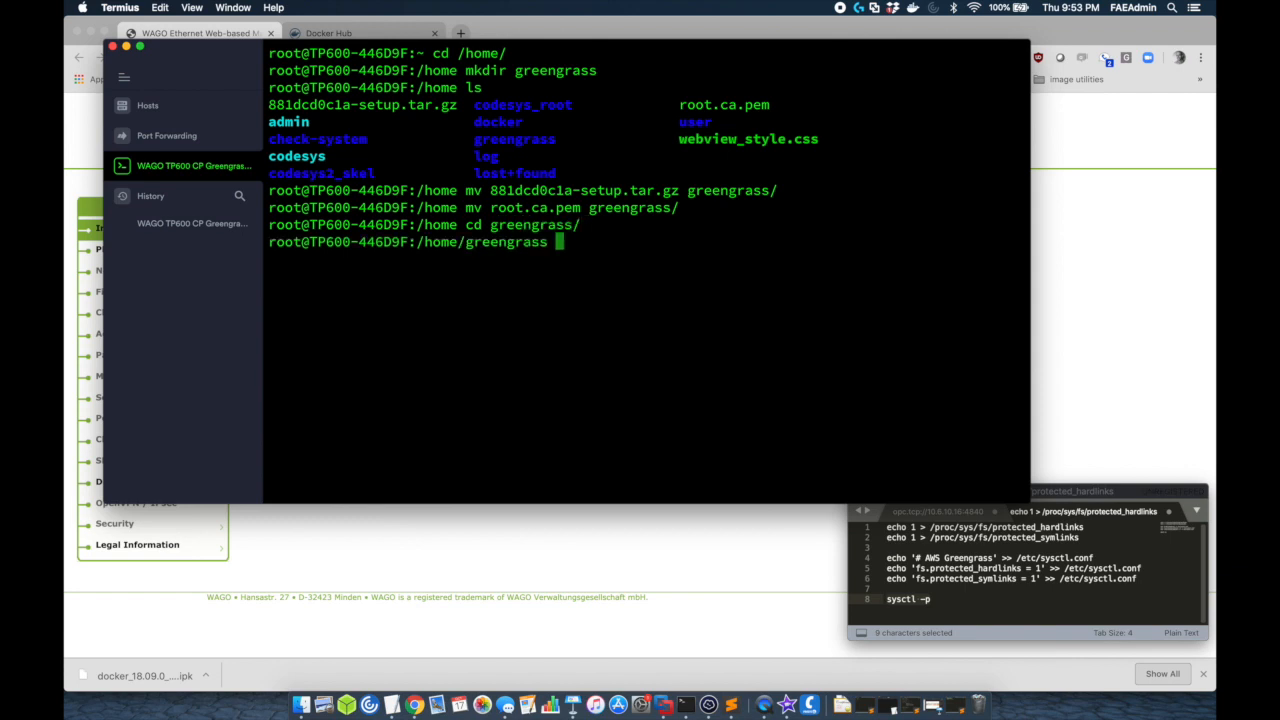
{"action": "type", "text": "tar -xzv"}
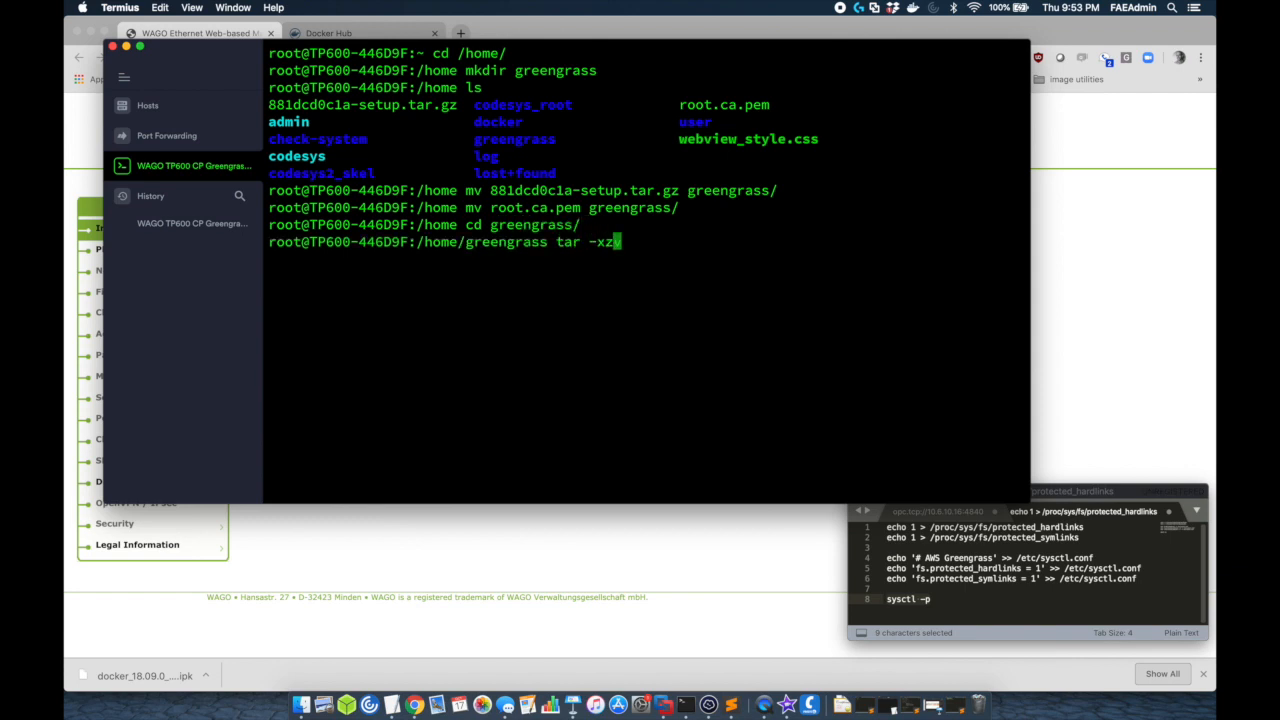
{"action": "type", "text": "vf 881dcd0c1a-setup.tar.gz -C ."}
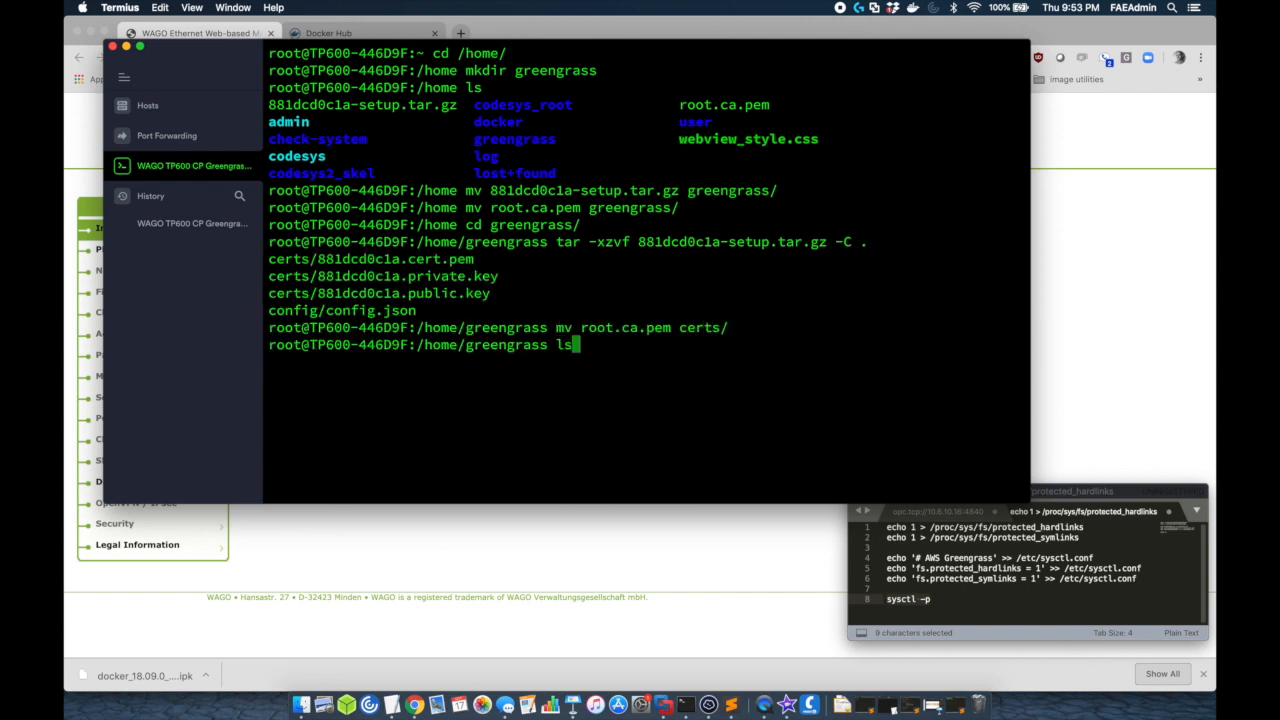
Step: Delete the leftover setup archive and open config.json in nano
{"action": "type", "text": "rm -r"}
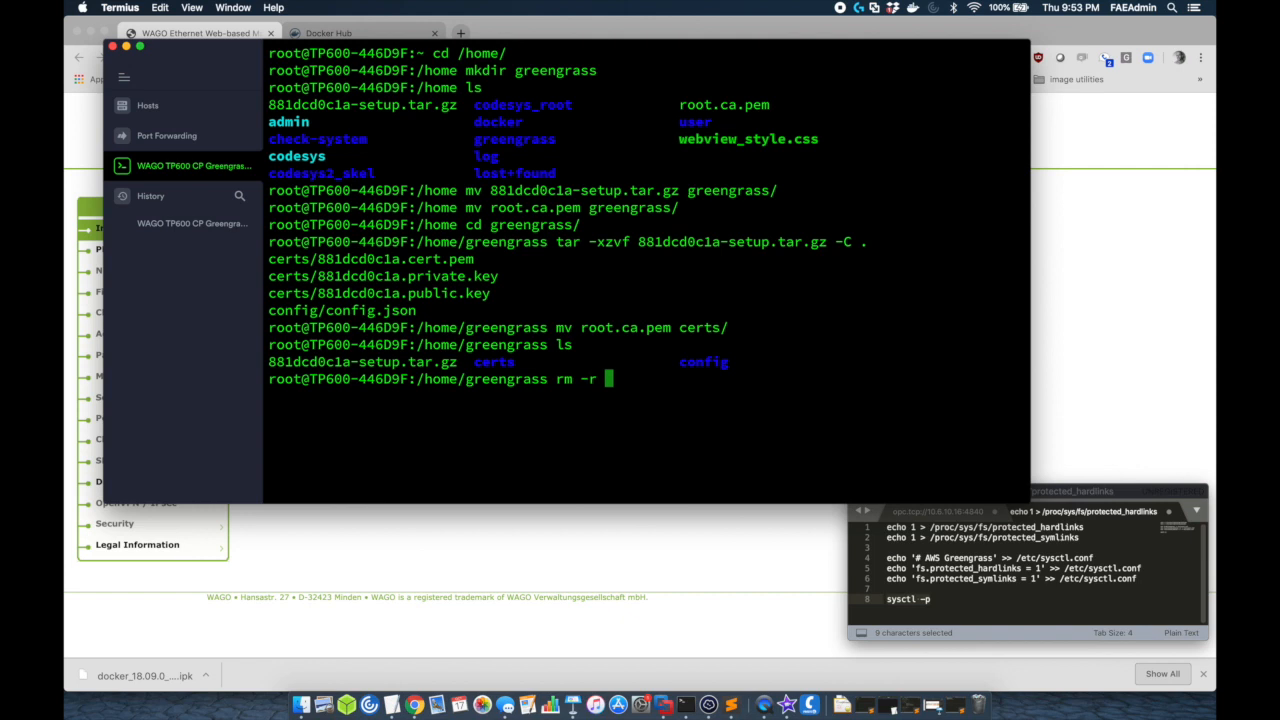
{"action": "key", "text": "Enter"}
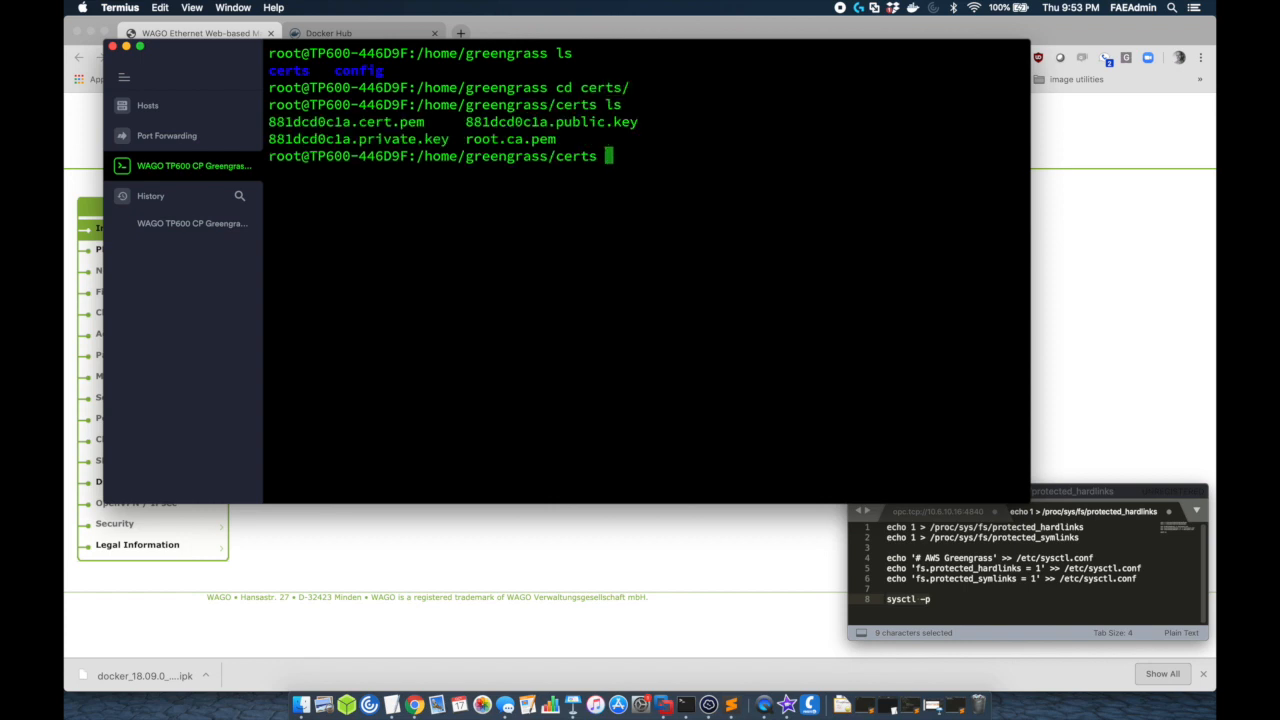
{"action": "type", "text": "cd .."}
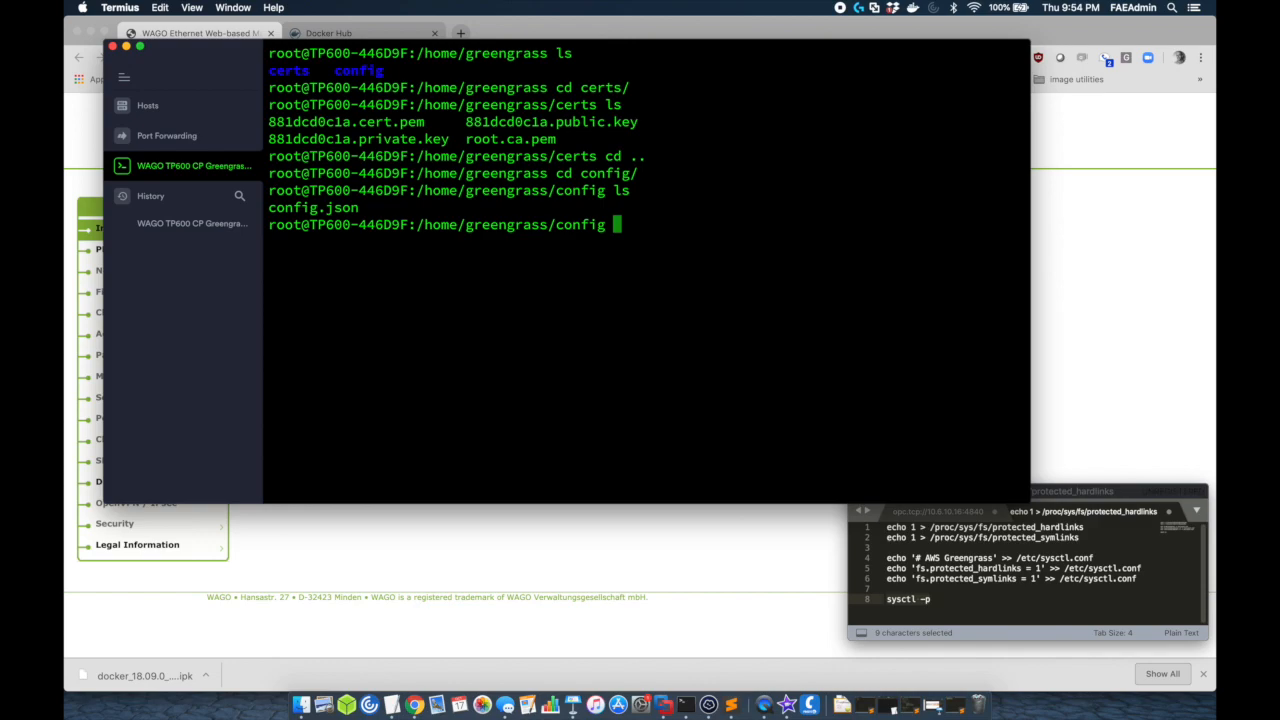
{"action": "type", "text": "nano config.json"}
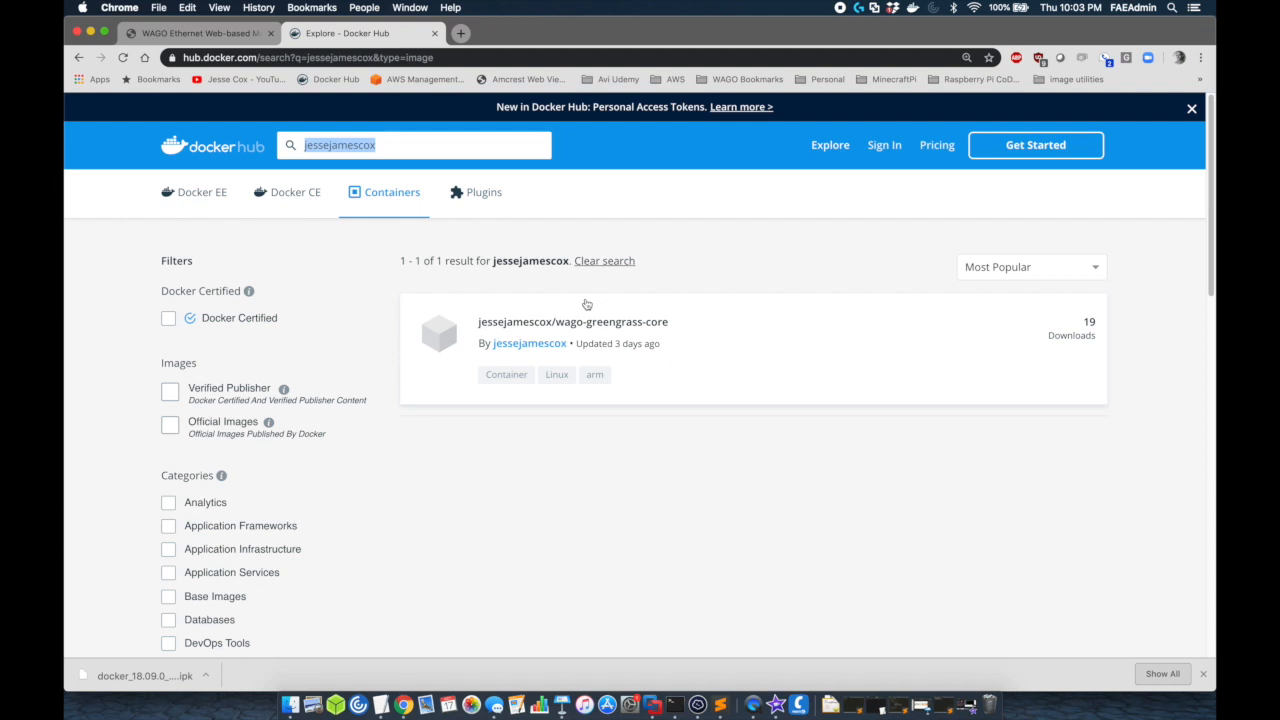
Step: Pull jessejamescox/wago-greengrass-core:lambda-slim onto the controller and begin the docker run command
{"action": "left_click", "coordinate": [572, 321]}
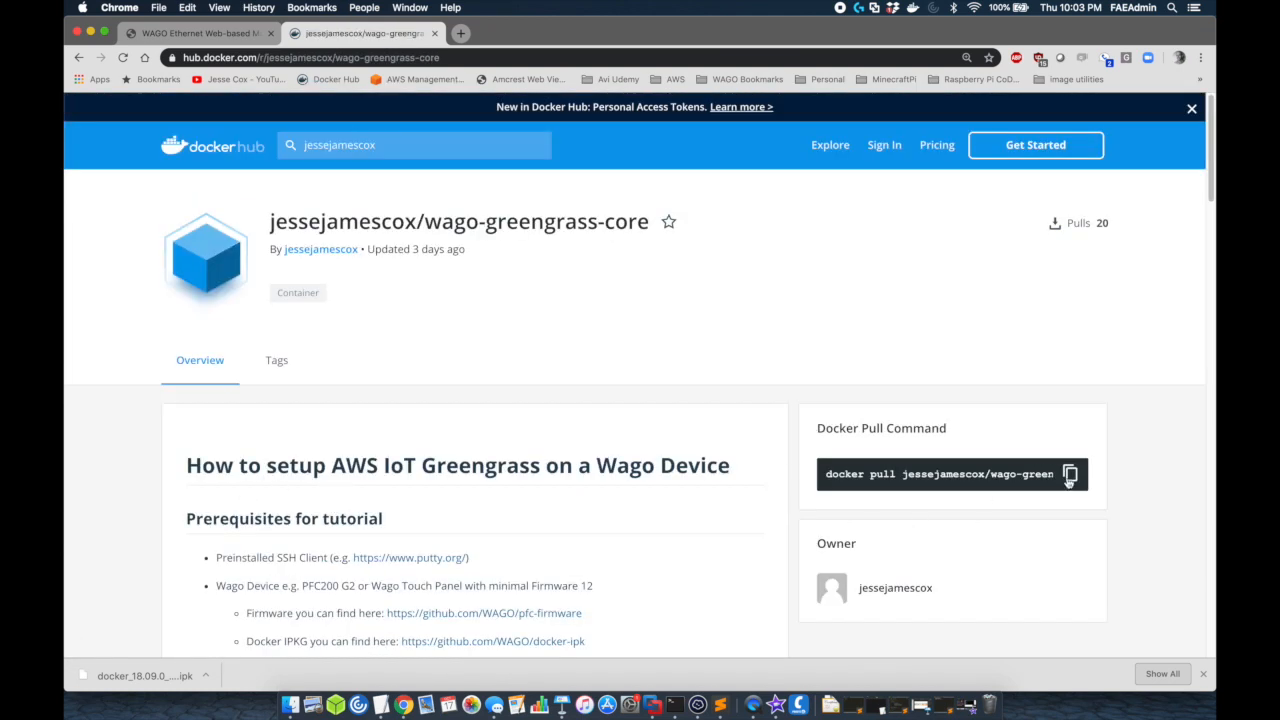
{"action": "left_click", "coordinate": [275, 360]}
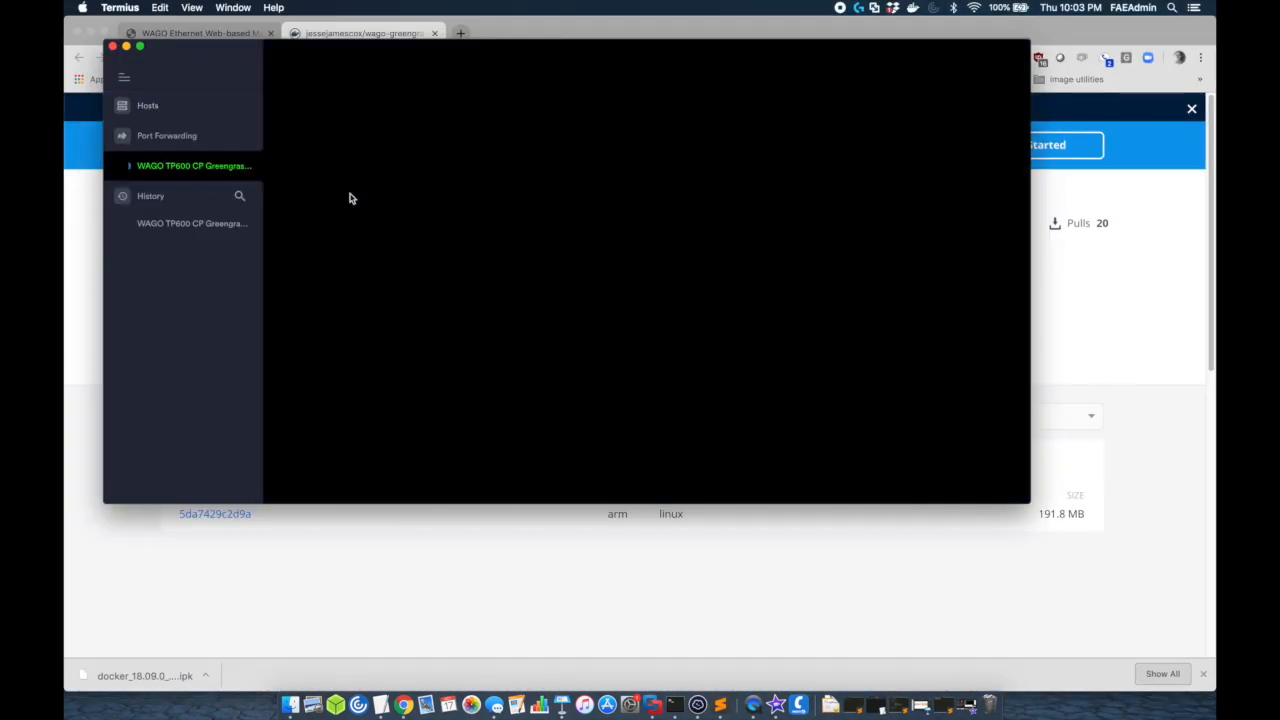
{"action": "type", "text": "docker pull jessejamescox/wago-greengrass-core"}
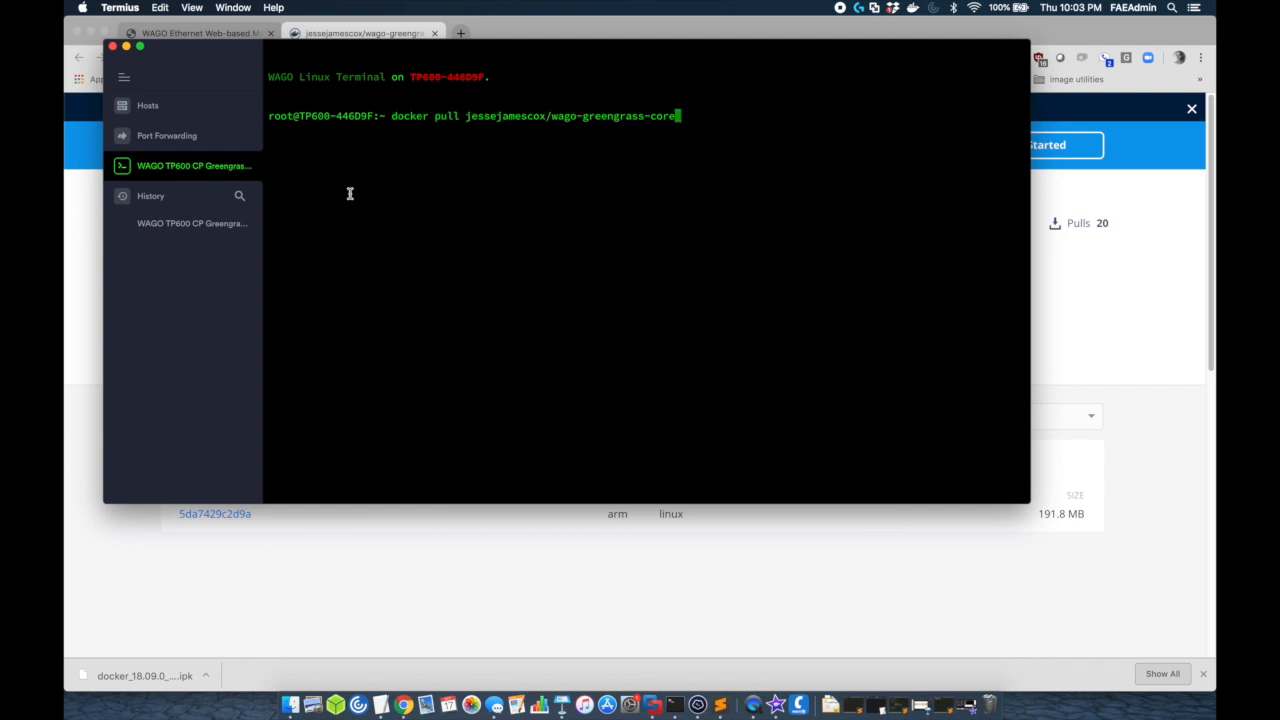
{"action": "type", "text": ":lambda-slim"}
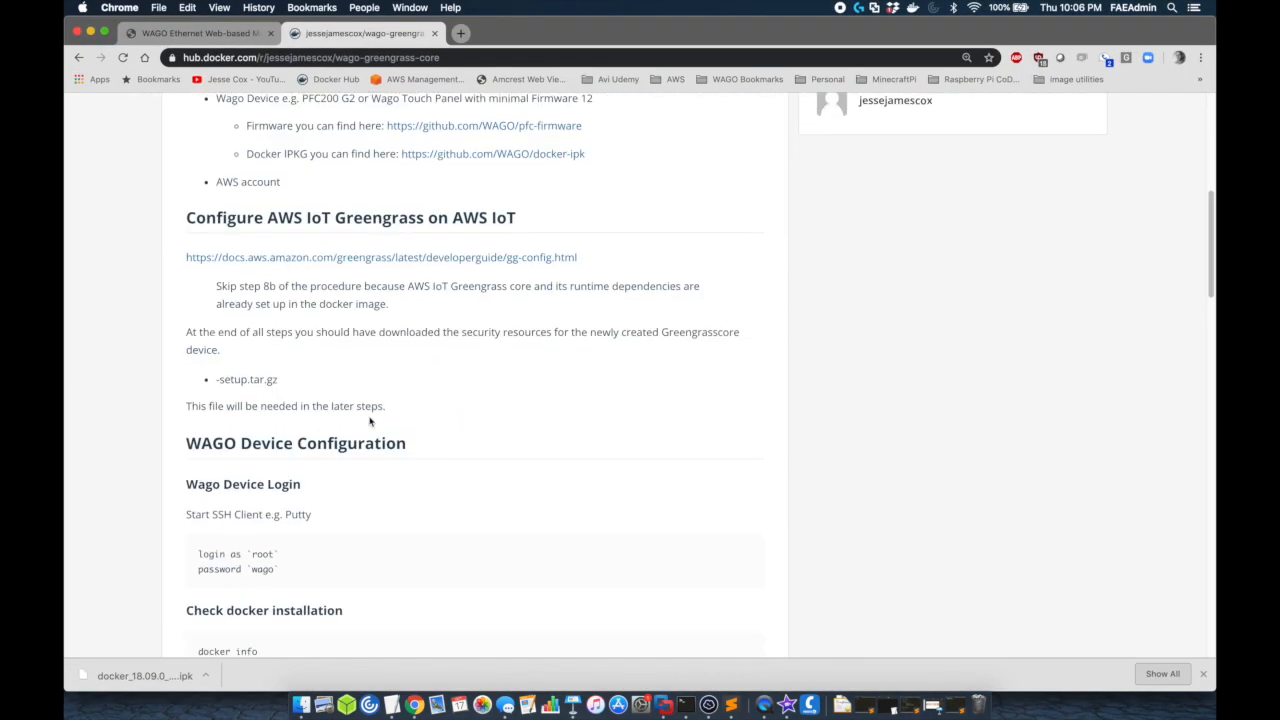
{"action": "scroll", "scroll_direction": "down", "scroll_amount": 3}
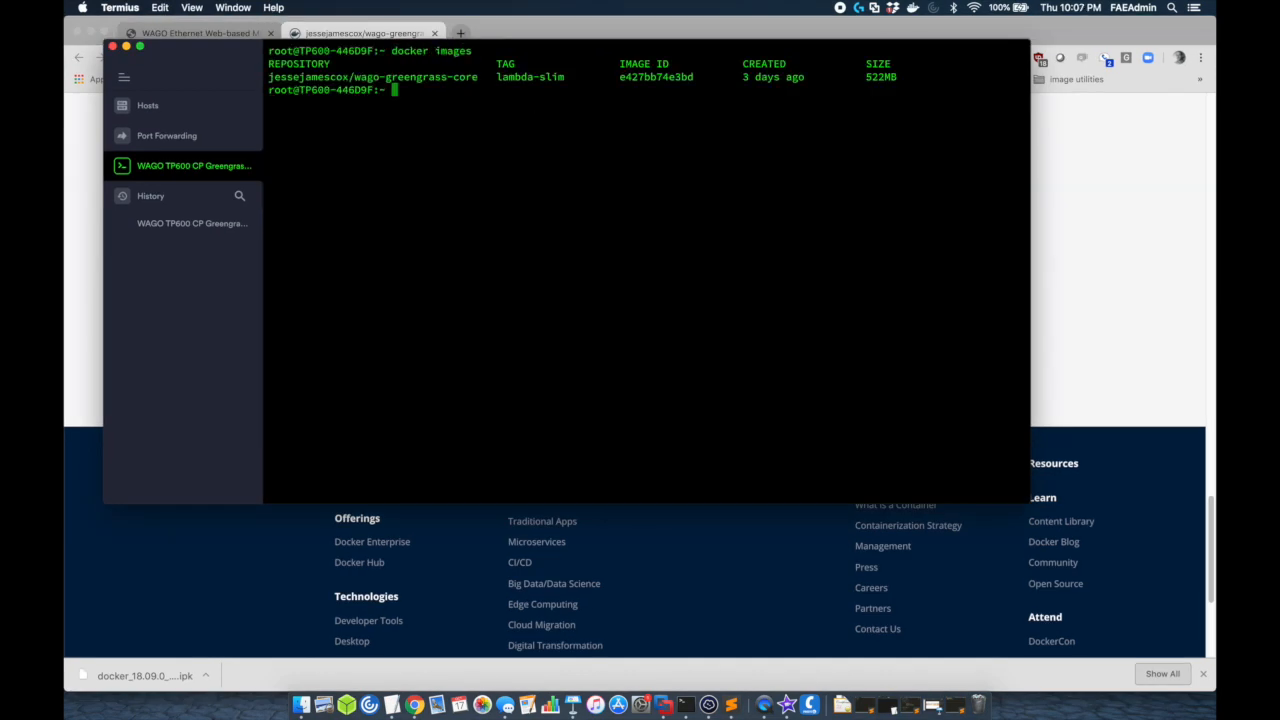
{"action": "type", "text": "docker run --rm --init -it --name aws-iot-greengrass \\"}
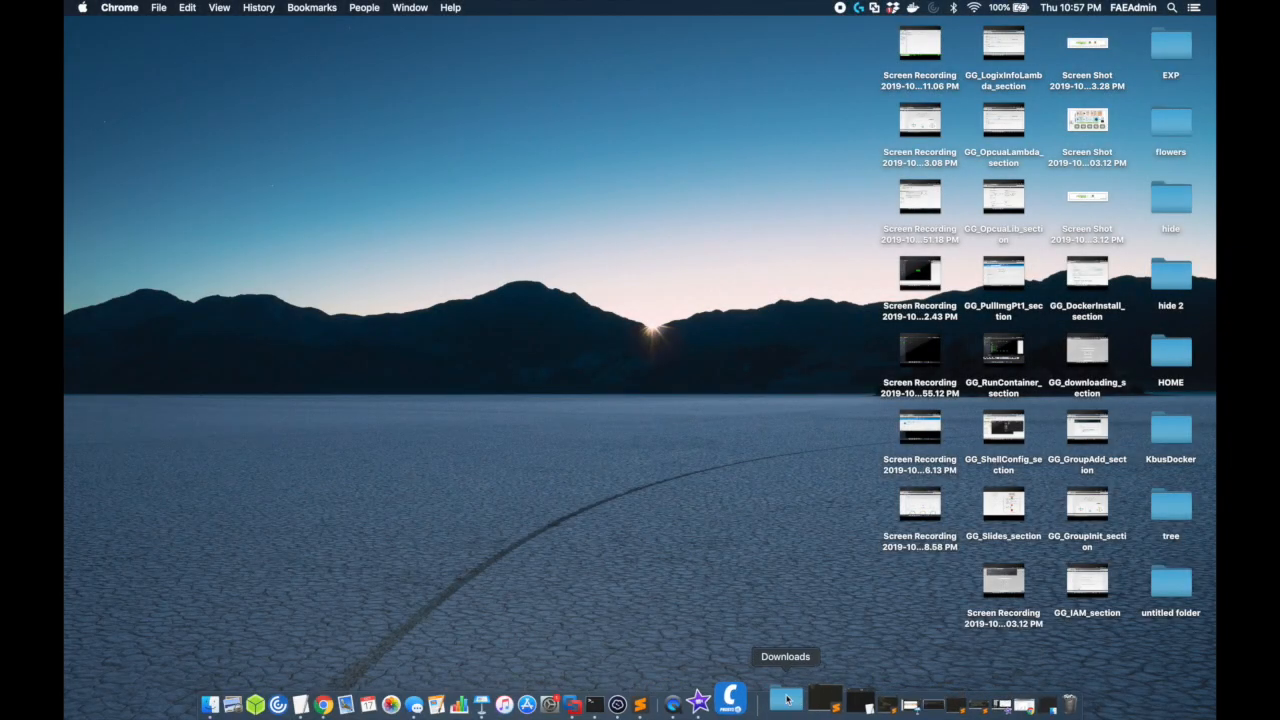
Step: Open the OPC UA example project and its PLC_PRG program
{"action": "left_click", "coordinate": [785, 703]}
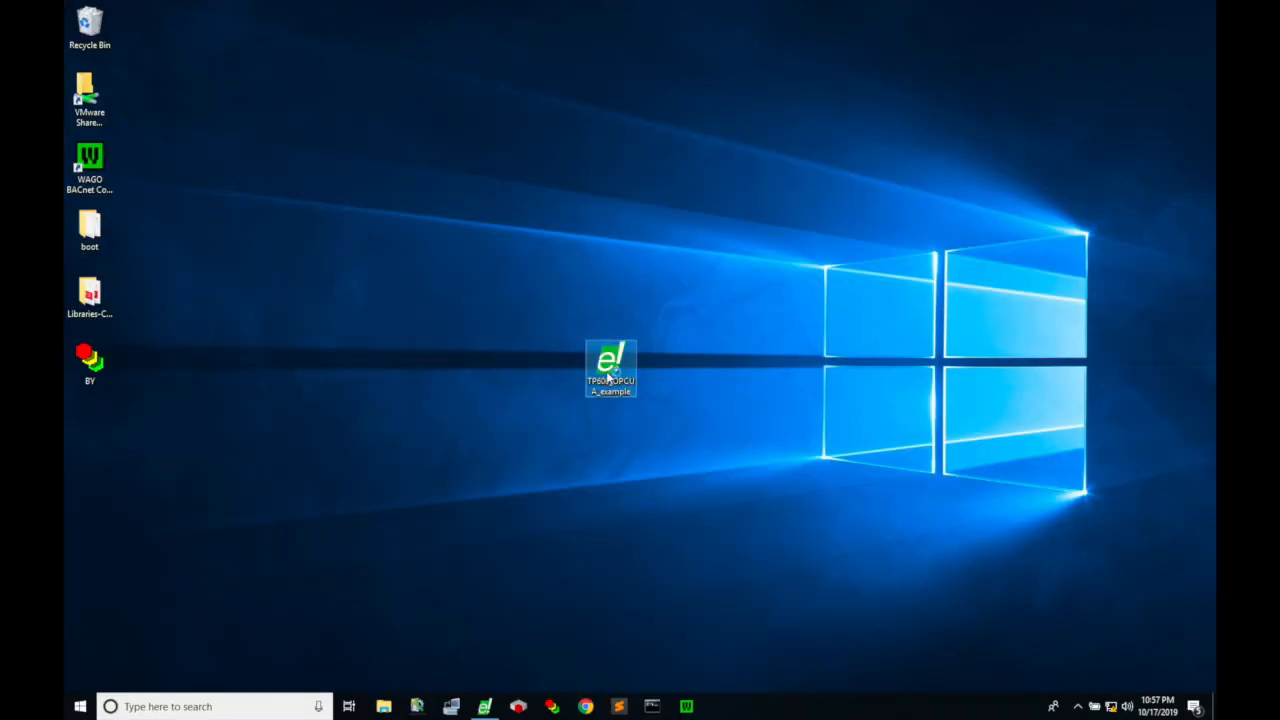
{"action": "double_click", "coordinate": [610, 365]}
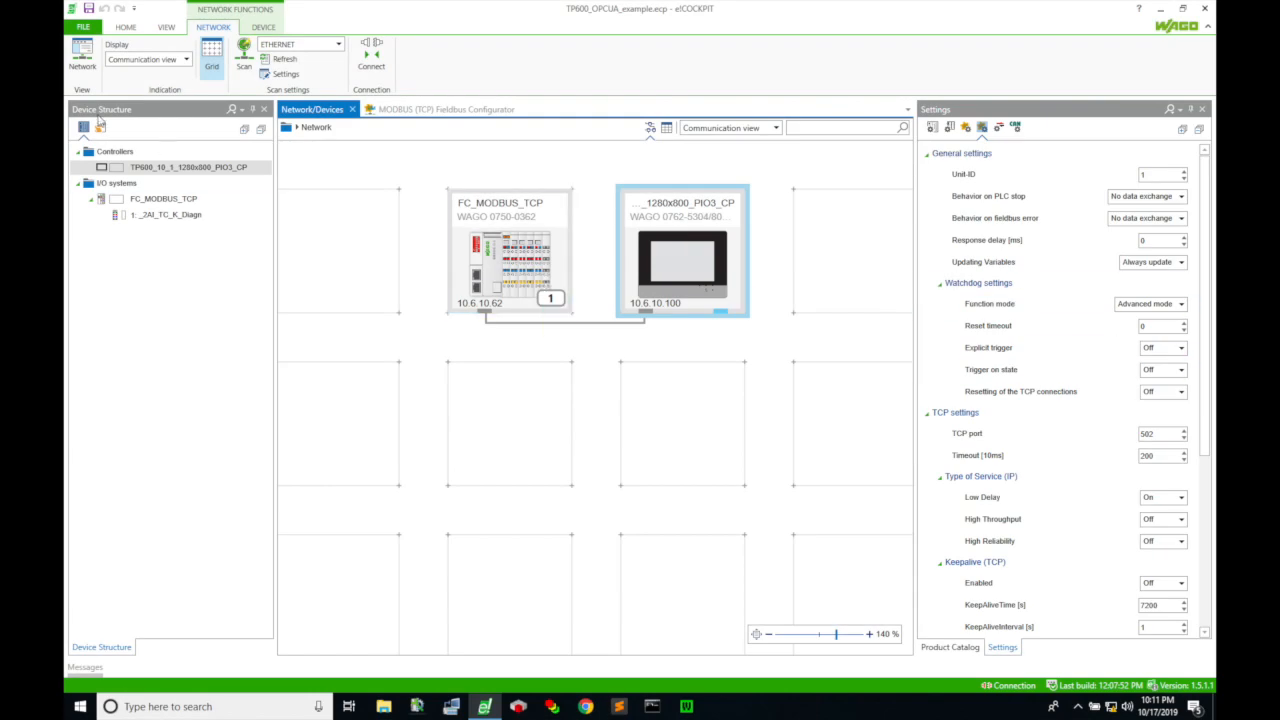
{"action": "left_click", "coordinate": [215, 27]}
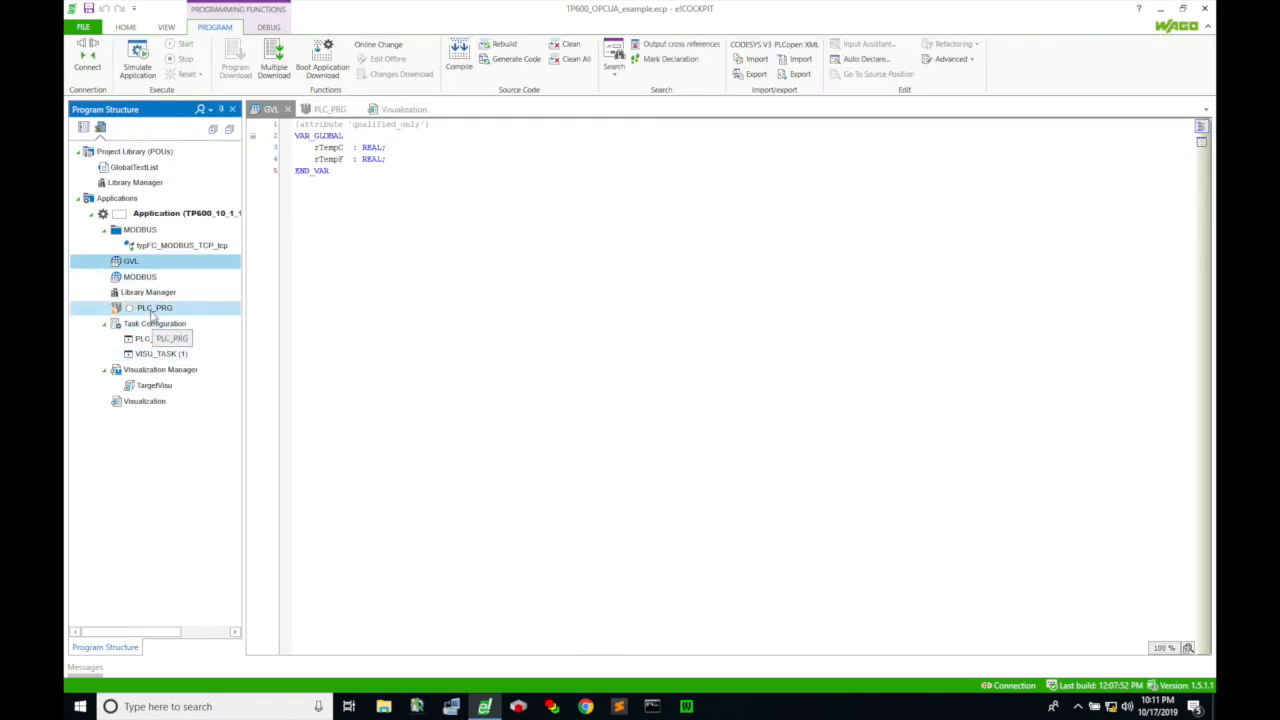
{"action": "double_click", "coordinate": [154, 307]}
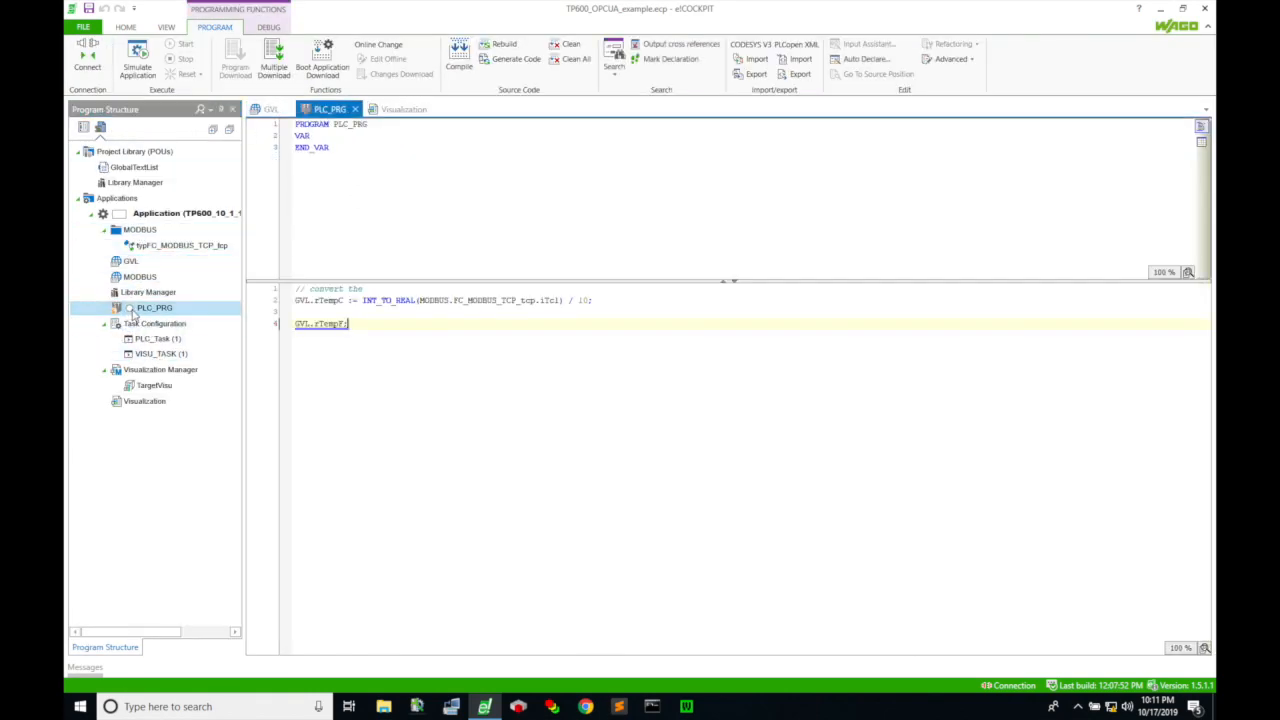
Step: Extend the line-1 comment to describe converting temp to a Celsius float
{"action": "left_click", "coordinate": [358, 323]}
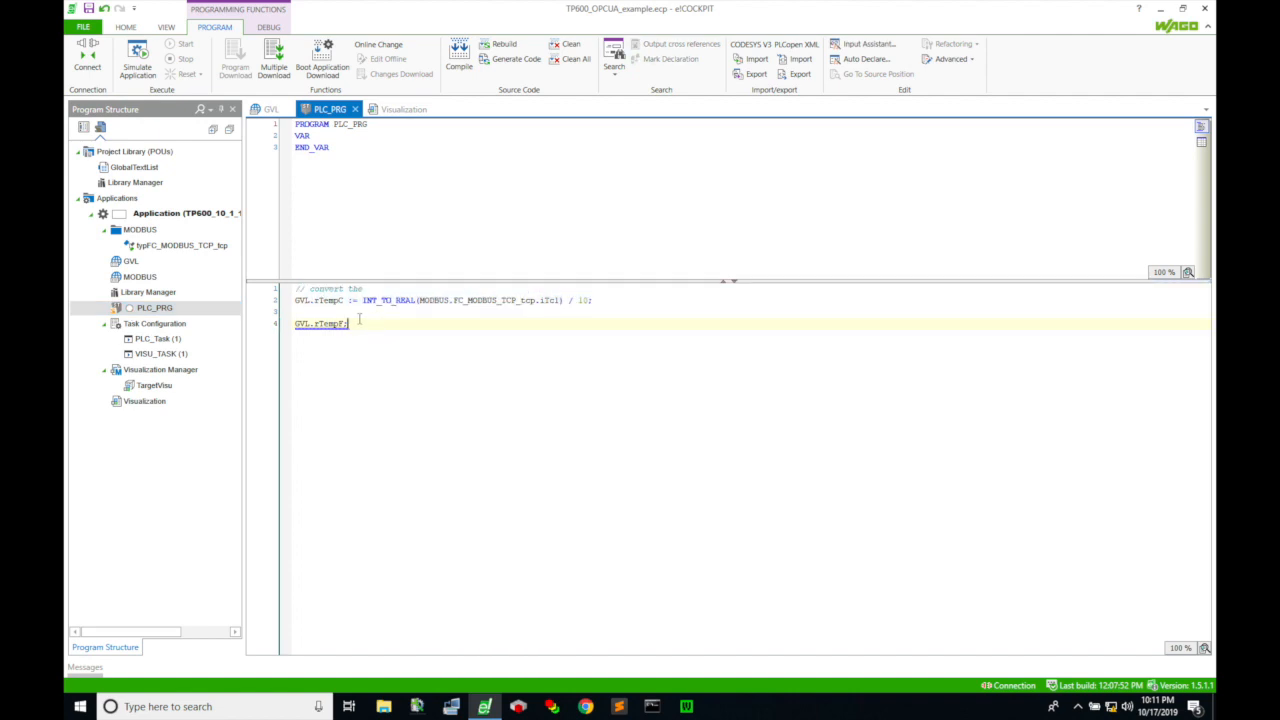
{"action": "type", "text": "temp to deg C float"}
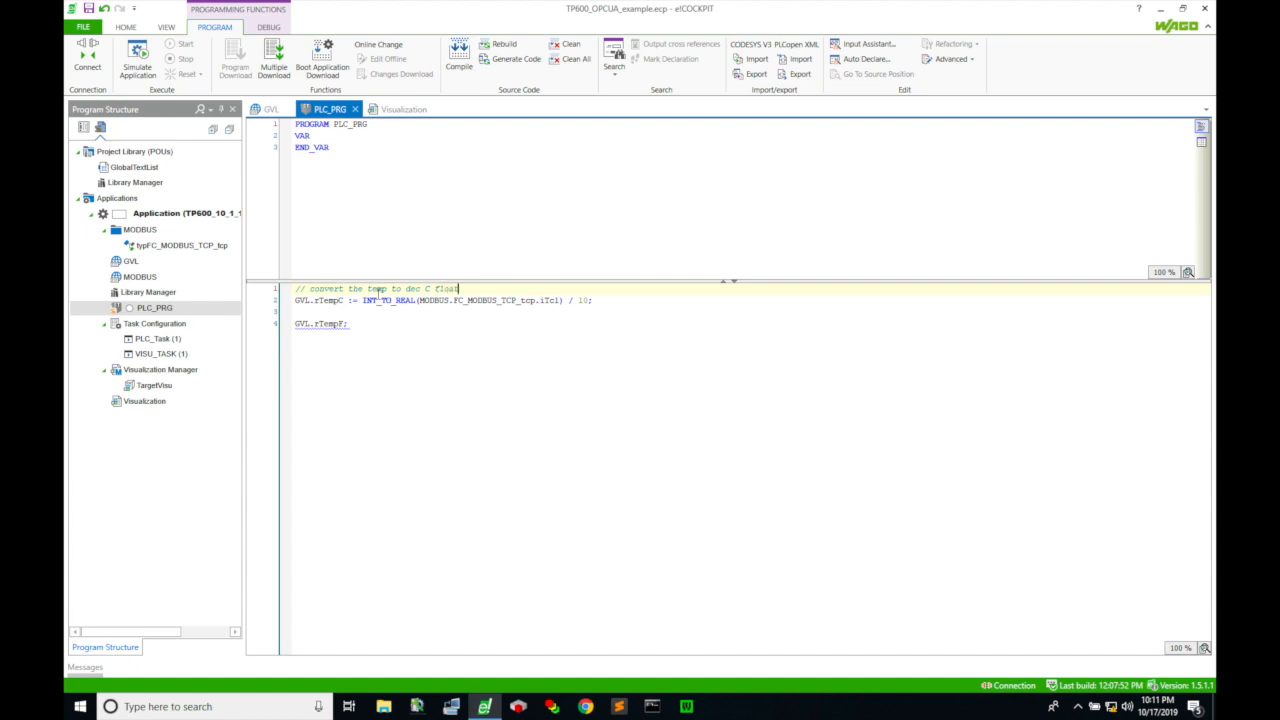
{"action": "type", "text": "and"}
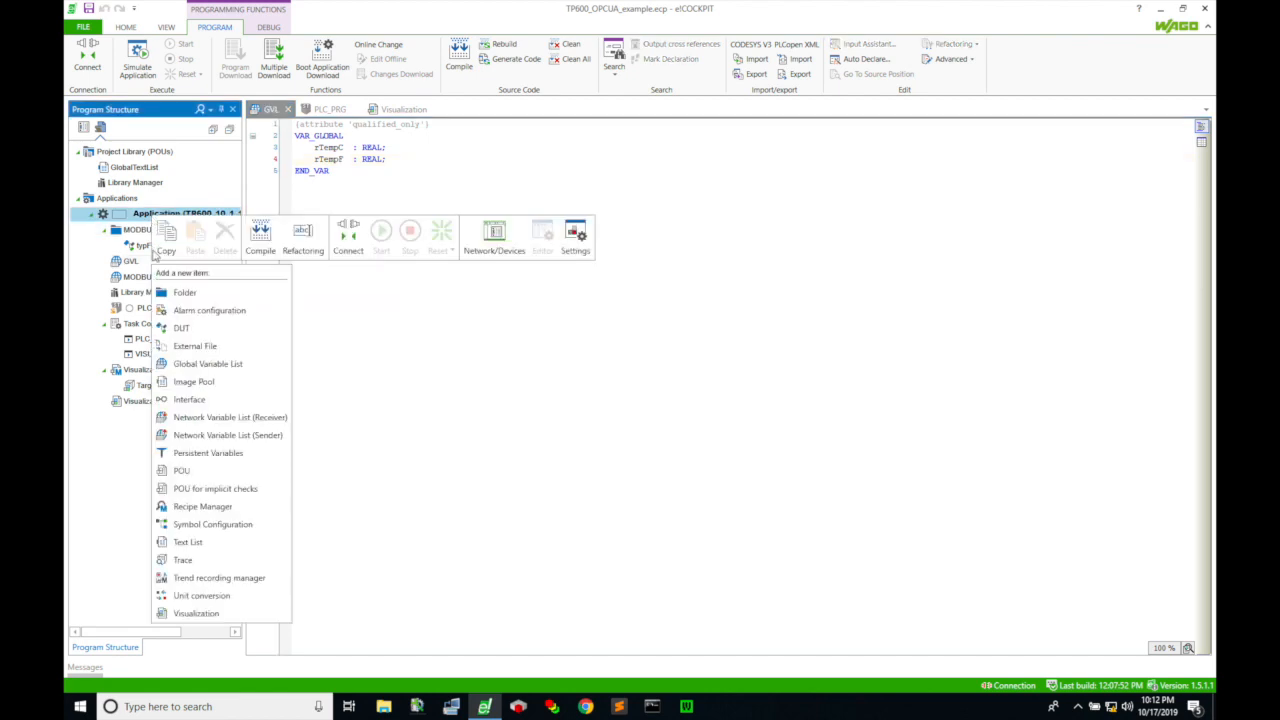
Step: Add a Symbol Configuration with OPC UA support exposing the GVL variables
{"action": "left_click", "coordinate": [212, 524]}
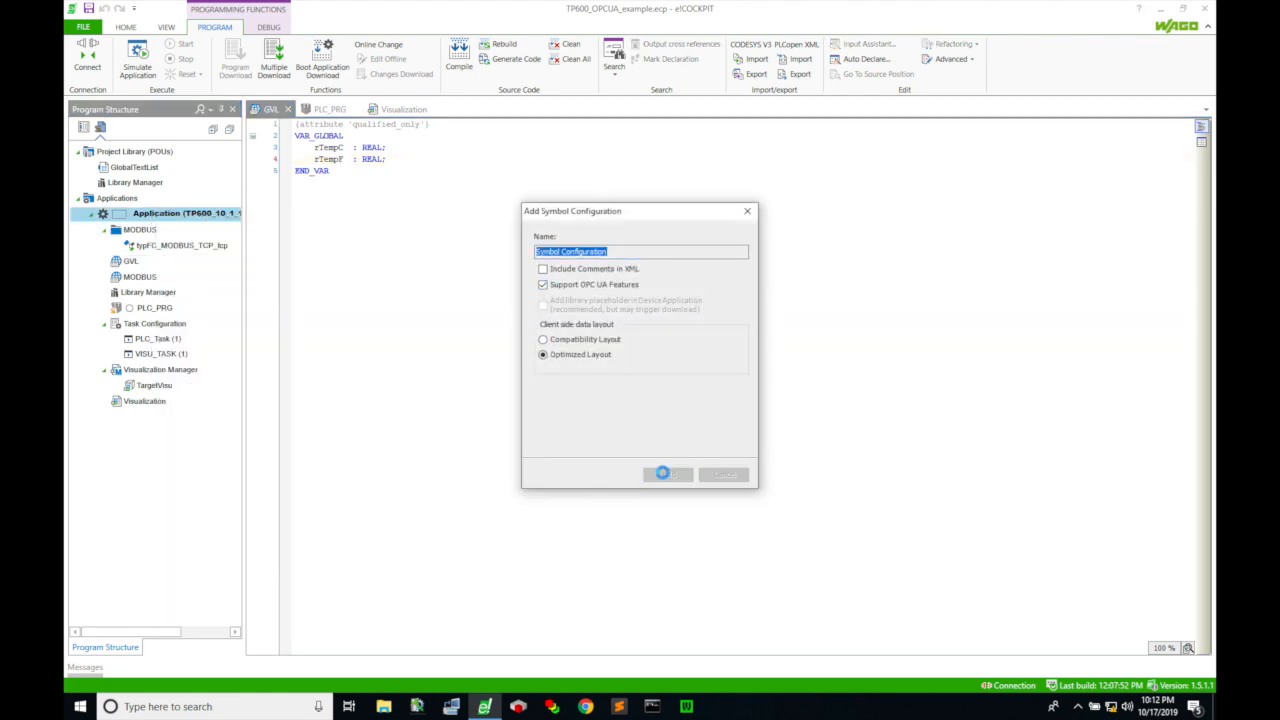
{"action": "left_click", "coordinate": [666, 474]}
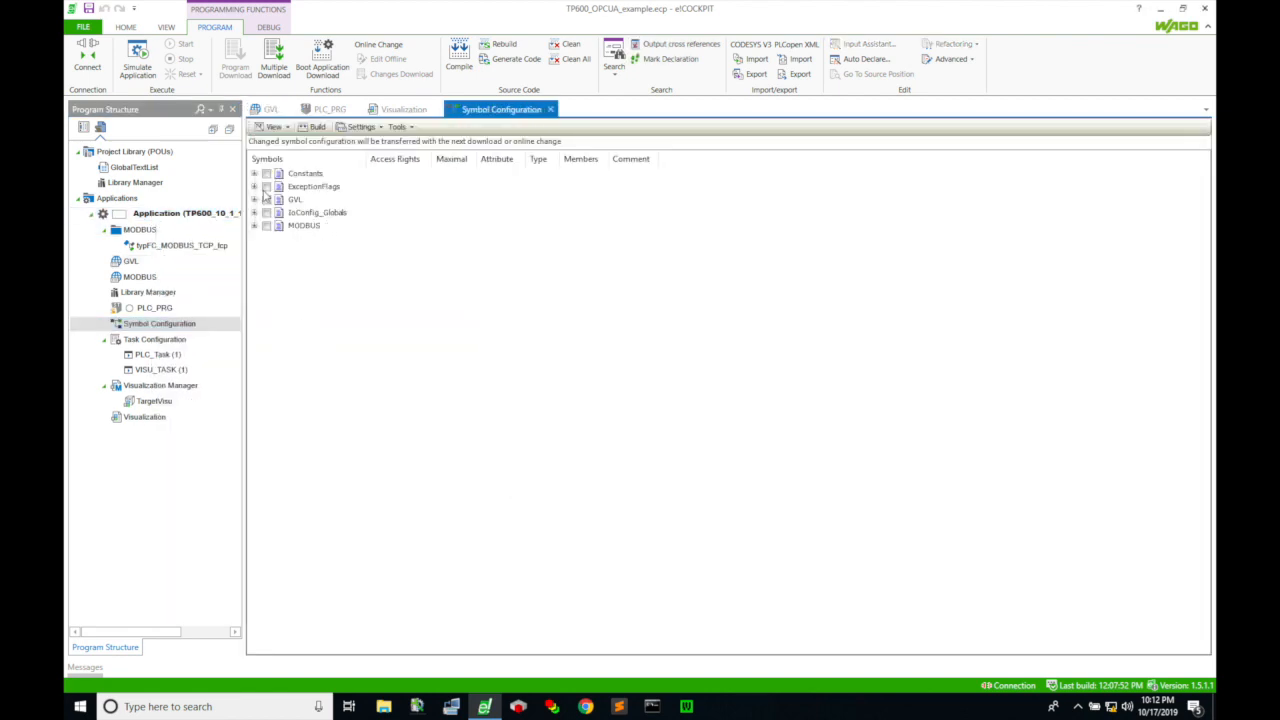
{"action": "left_click", "coordinate": [255, 199]}
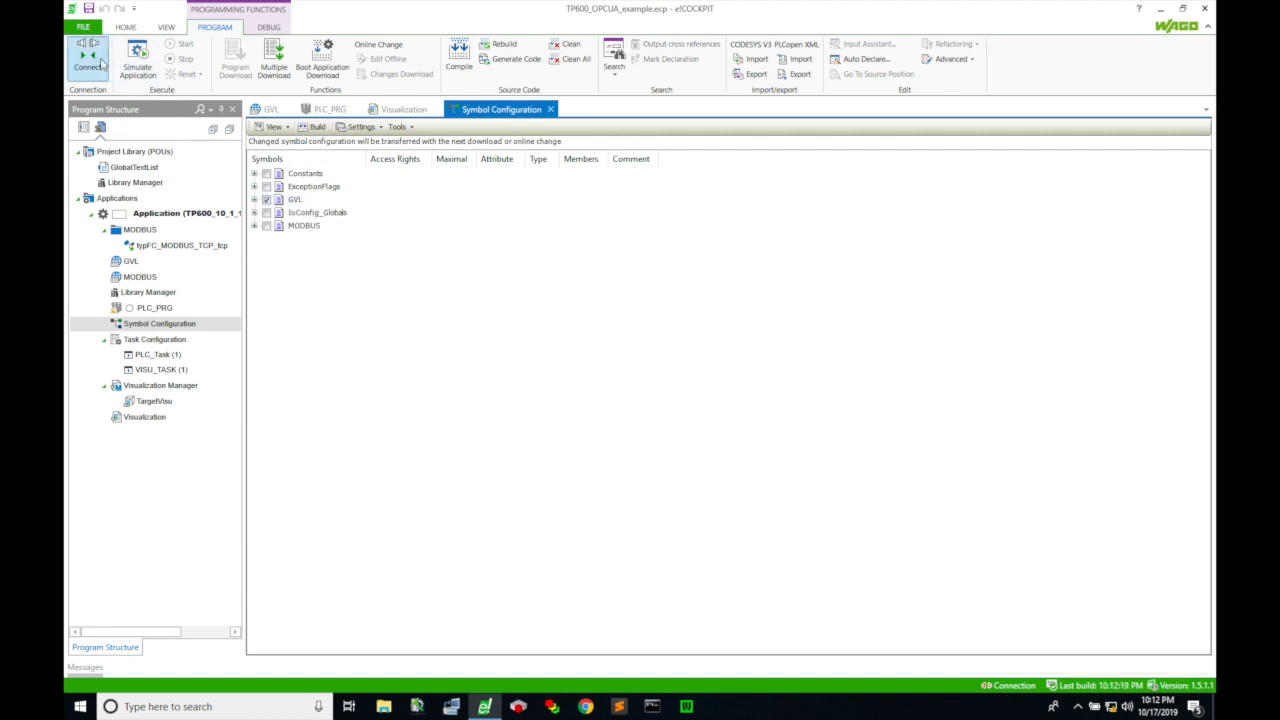
Step: Log in to the controller, dismiss the default-password notice, and open GVL
{"action": "left_click", "coordinate": [88, 55]}
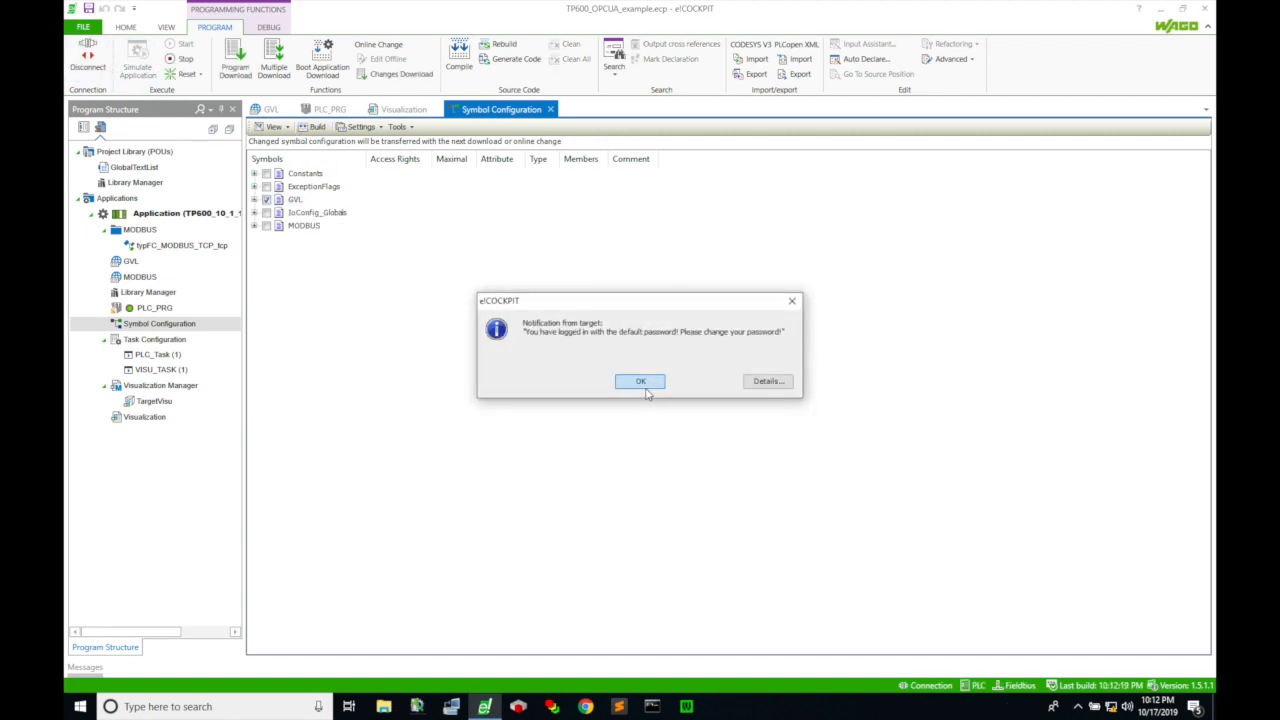
{"action": "left_click", "coordinate": [640, 381]}
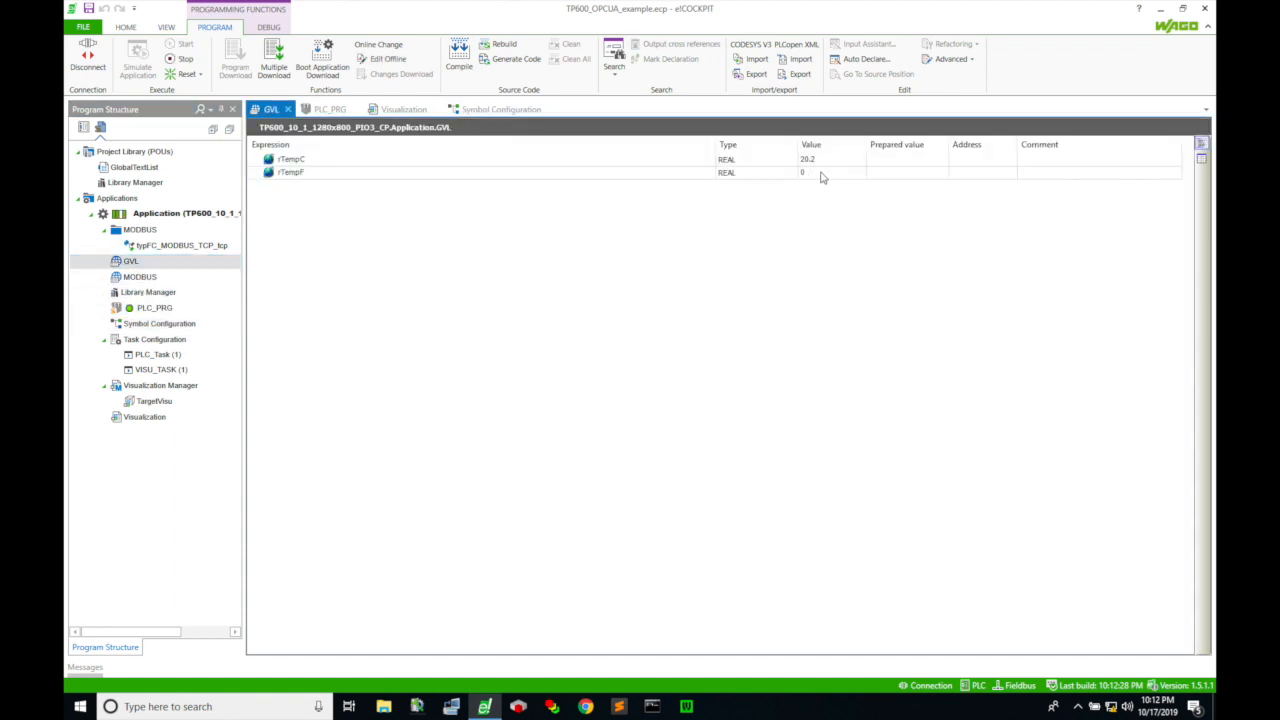
{"action": "left_click", "coordinate": [155, 307]}
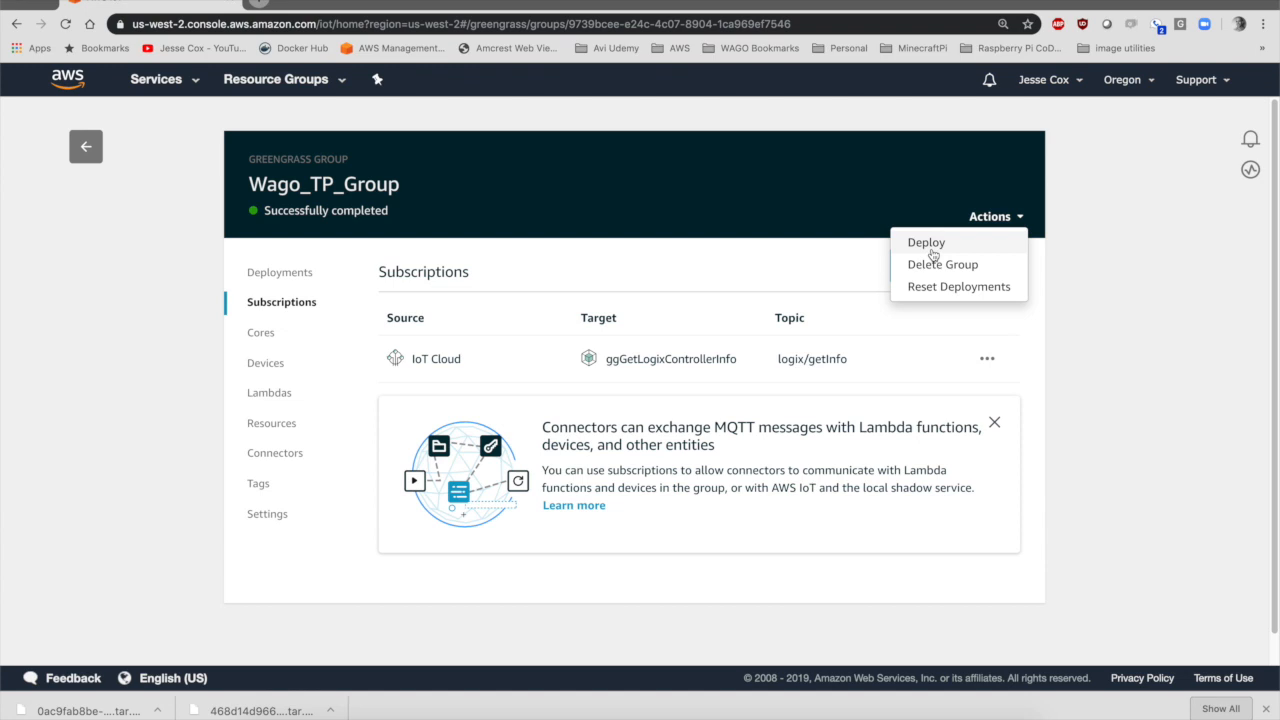
Step: Deploy the Wago_TP_Group Greengrass group from its Actions menu
{"action": "left_click", "coordinate": [925, 241]}
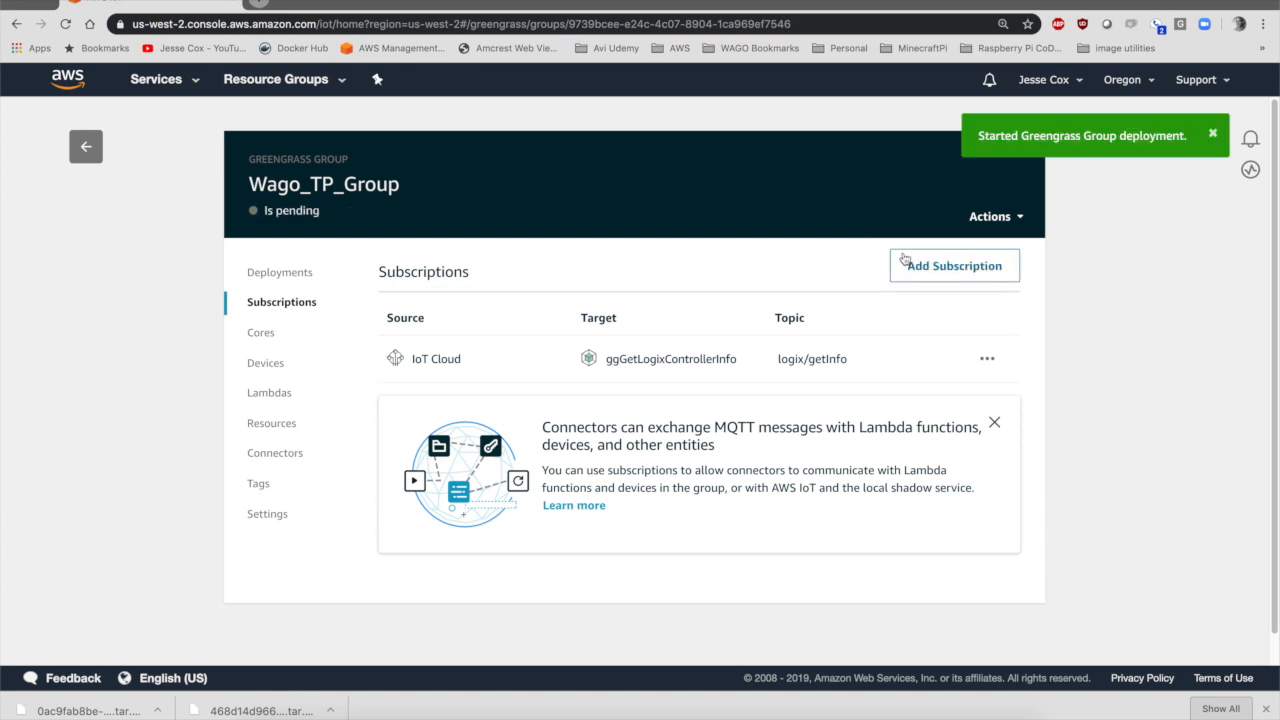
{"action": "left_click", "coordinate": [1212, 133]}
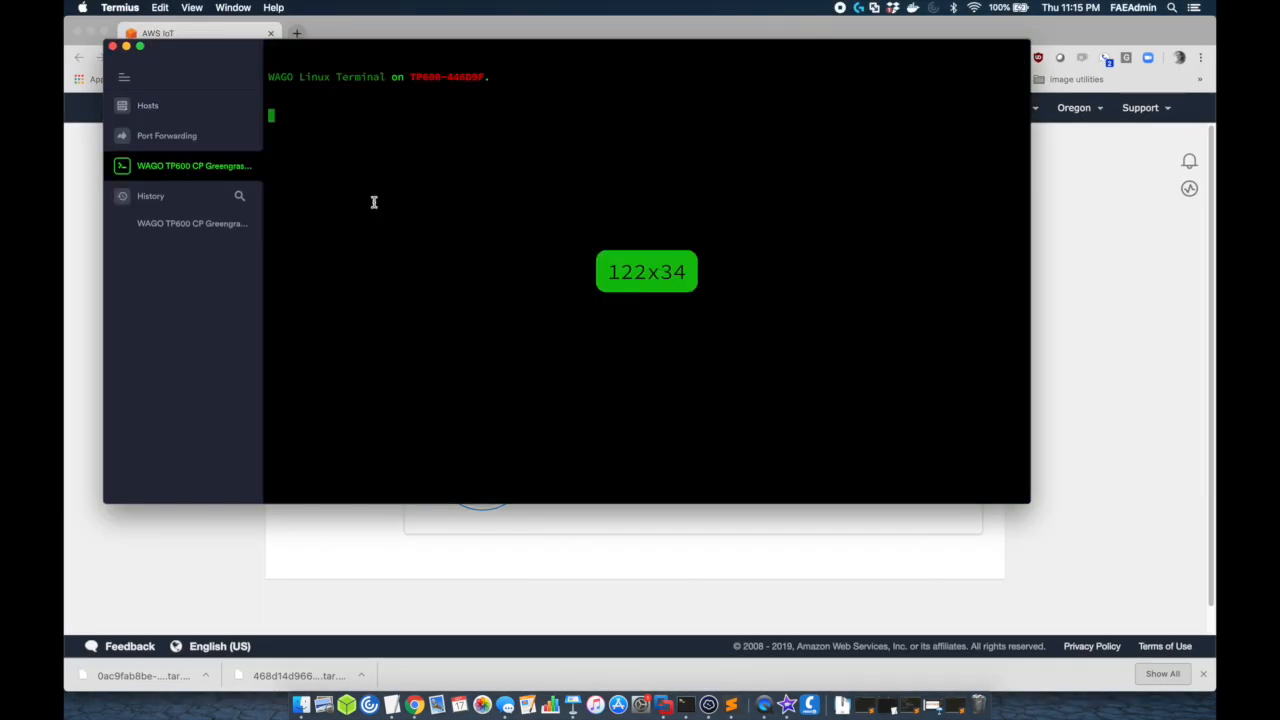
Step: Change directory to /home/greengrass/log/user/us-west-2/ on the controller
{"action": "type", "text": "cd /home"}
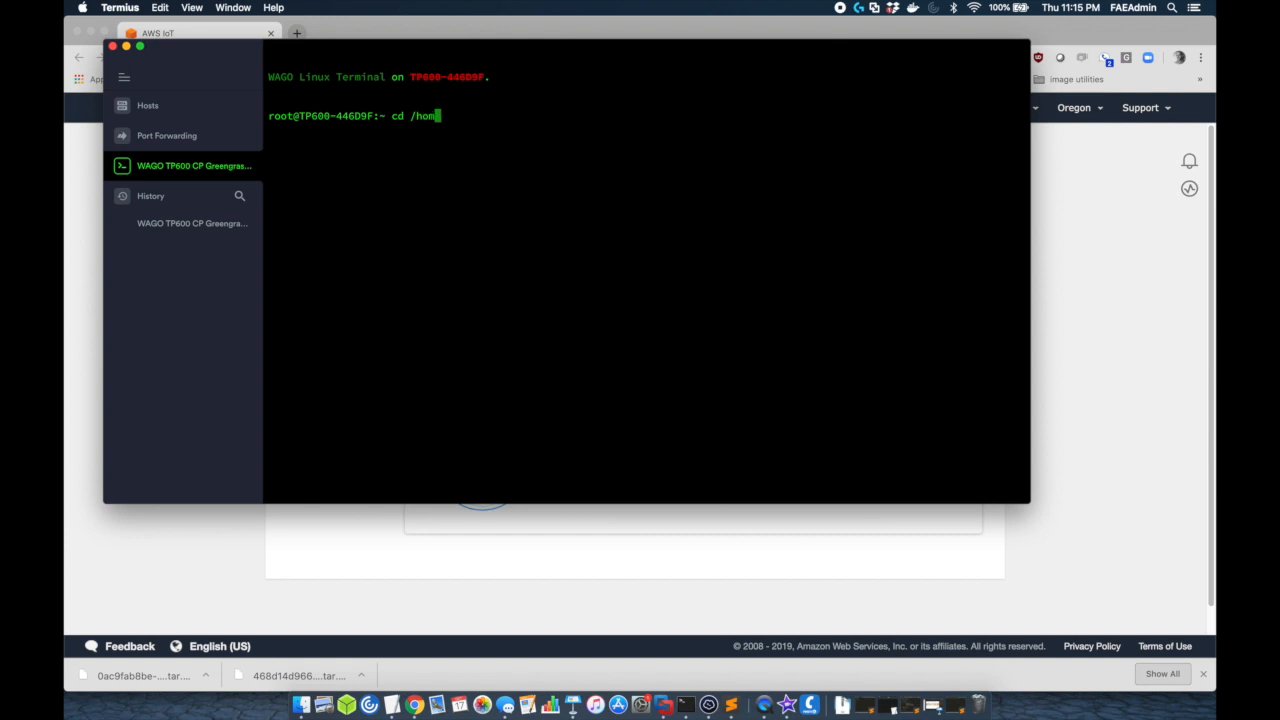
{"action": "type", "text": "e/greengrass/"}
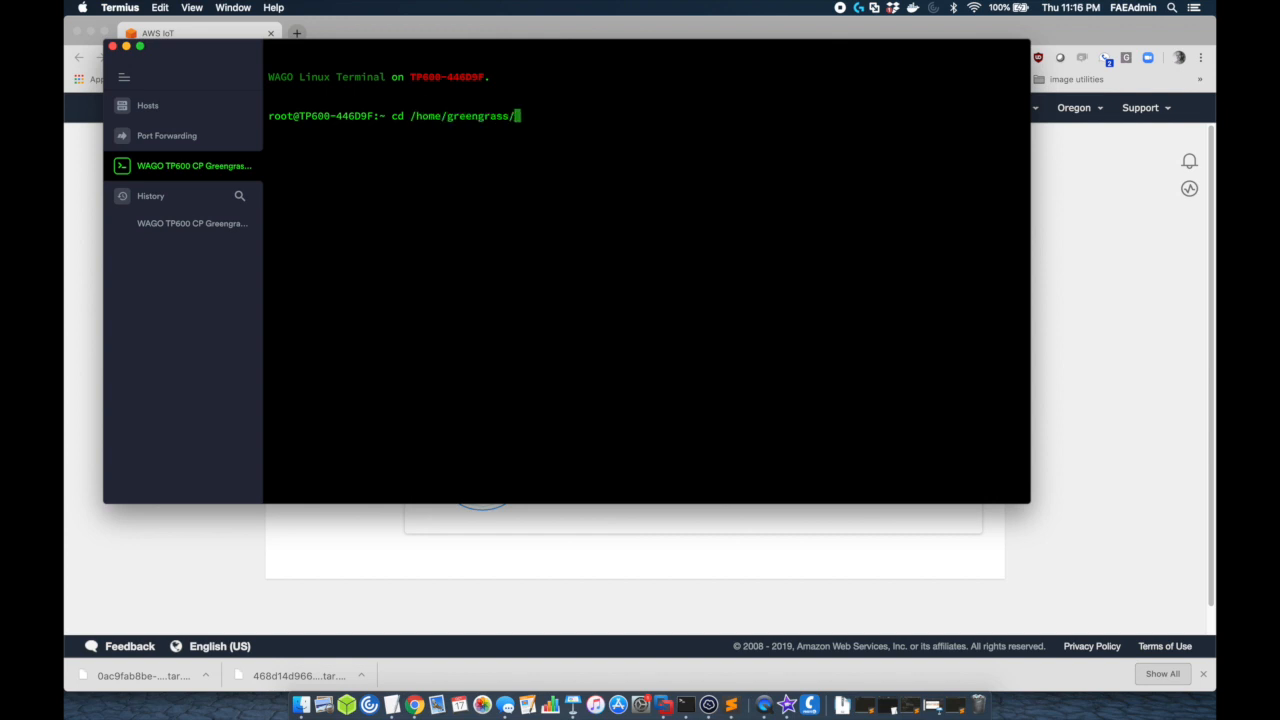
{"action": "type", "text": "log/user/us-west-2/"}
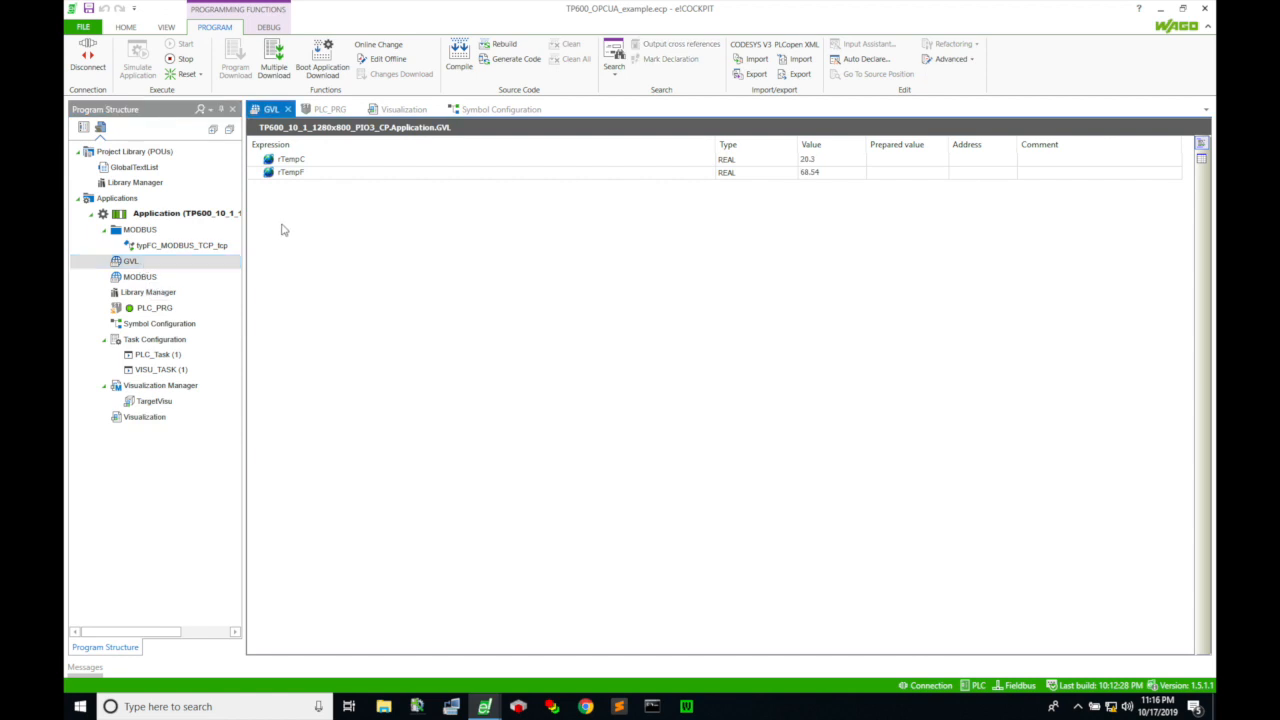
{"action": "left_click", "coordinate": [290, 172]}
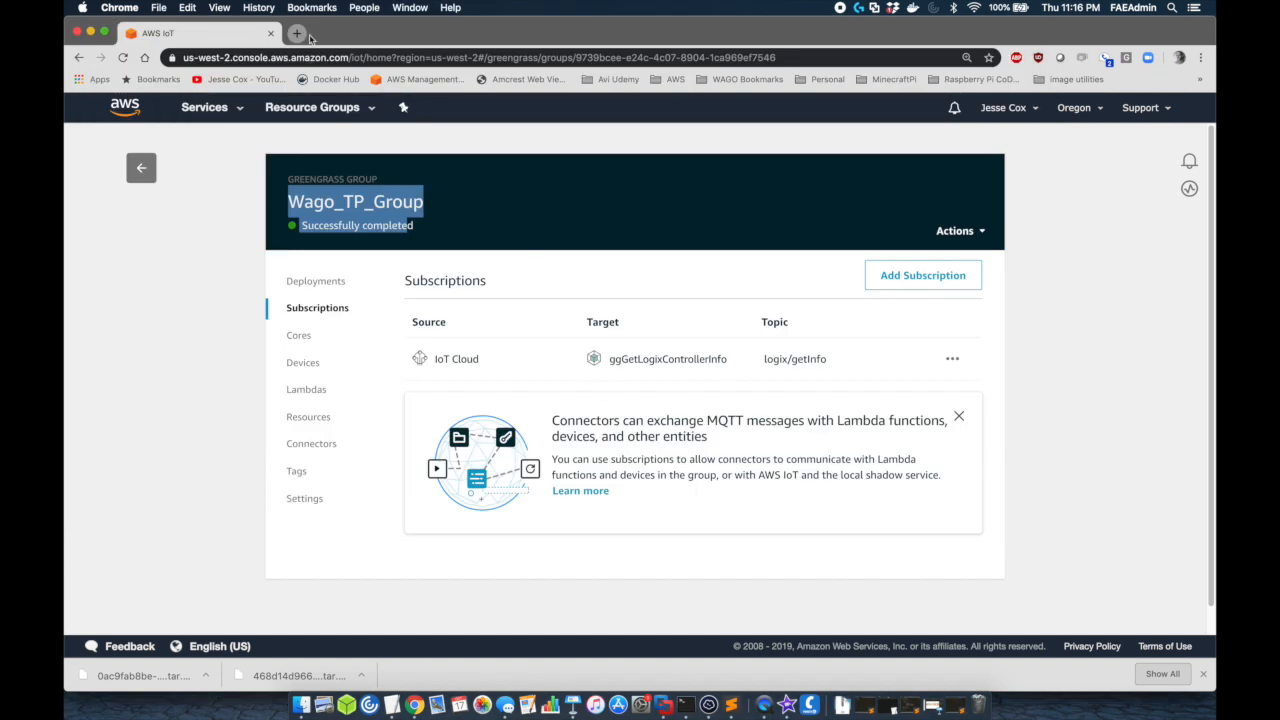
Step: In a new tab, open the AWS IoT MQTT test client and subscribe to #
{"action": "left_click", "coordinate": [296, 33]}
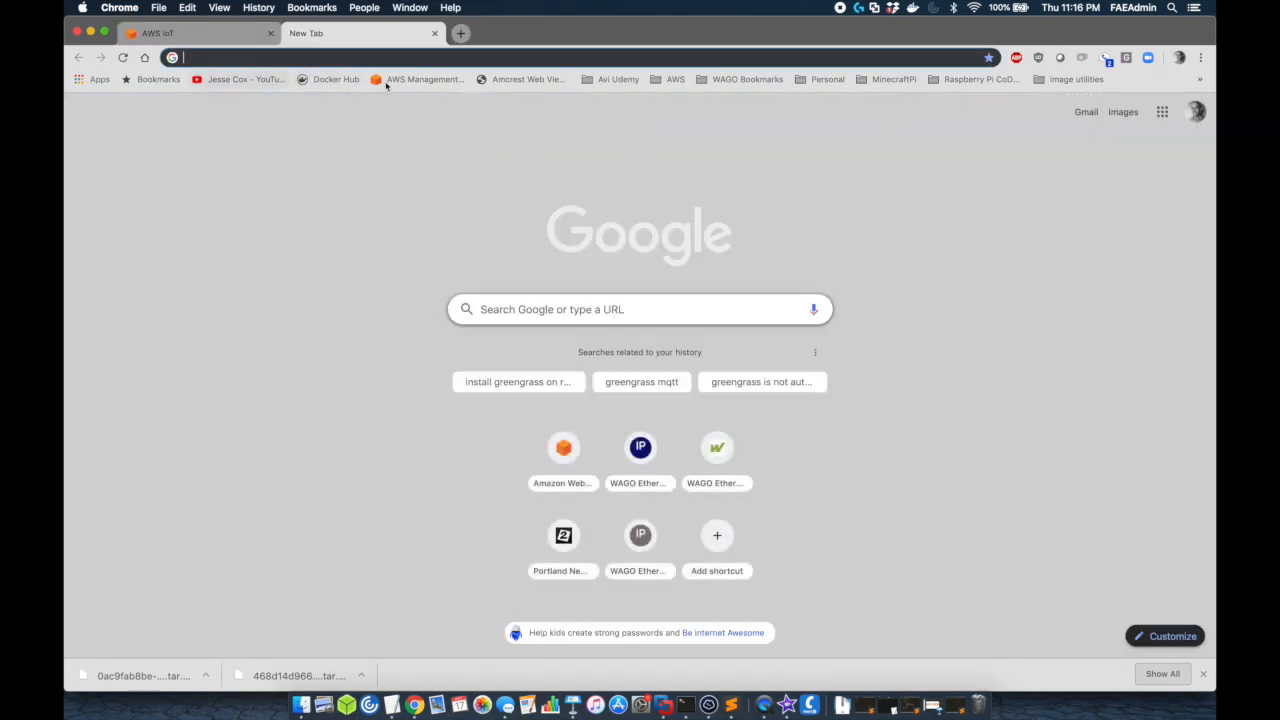
{"action": "left_click", "coordinate": [424, 79]}
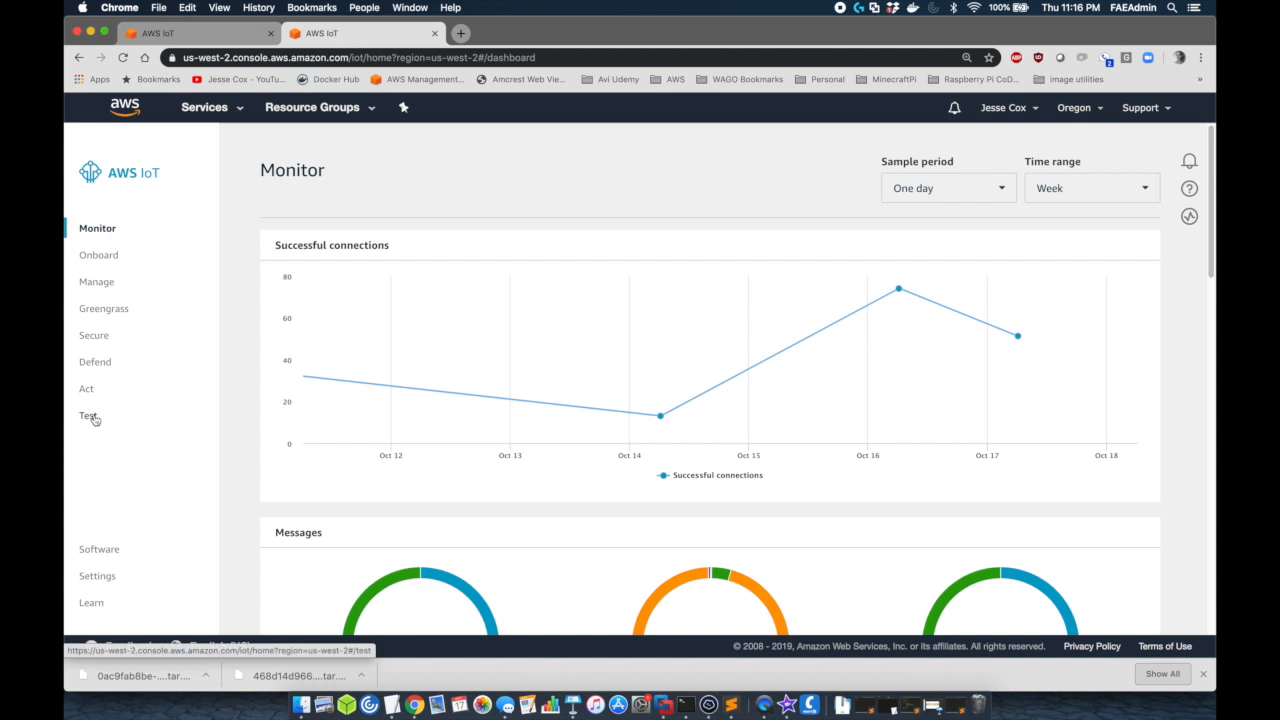
{"action": "left_click", "coordinate": [88, 415]}
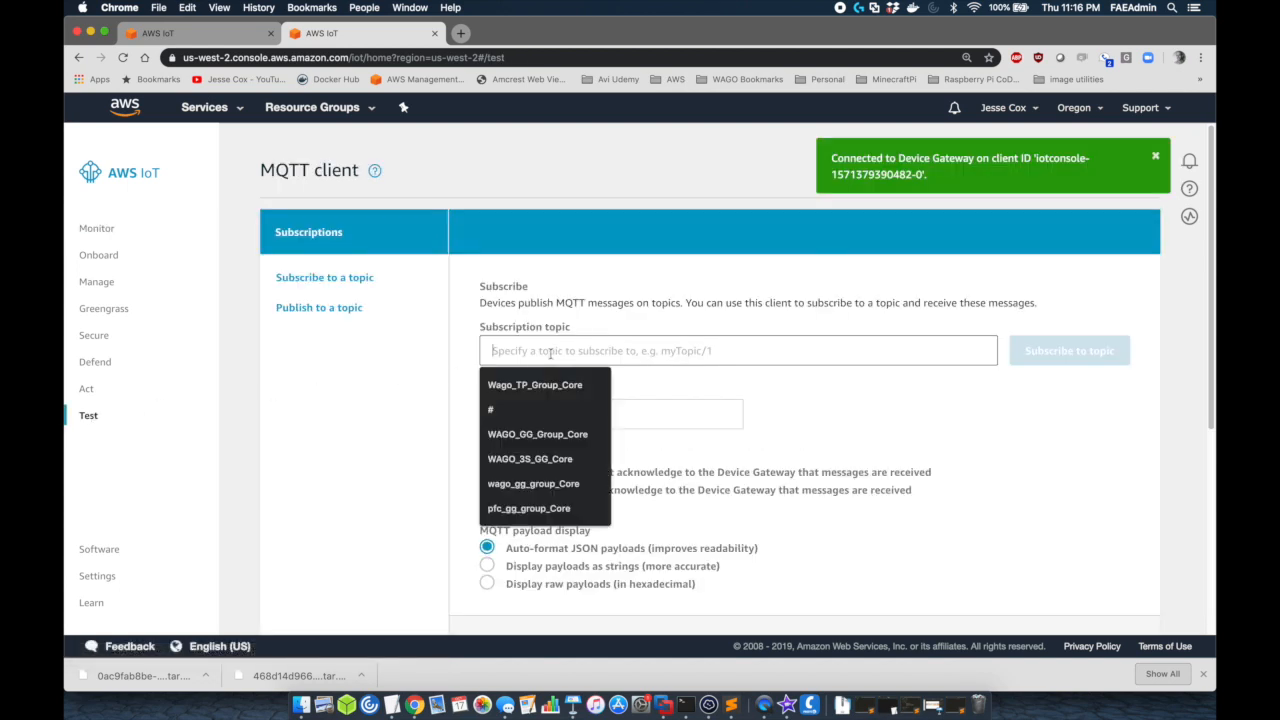
{"action": "left_click", "coordinate": [490, 409]}
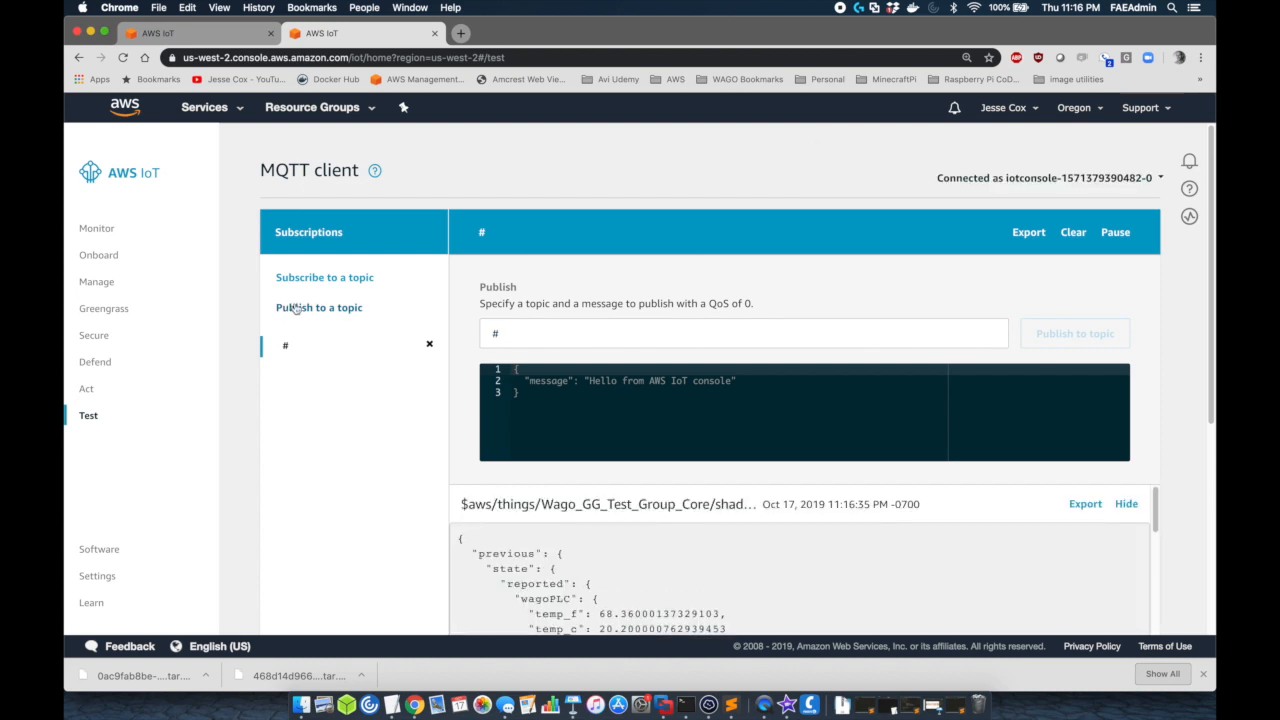
Step: Set the publish topic to begin with 'logix/getin' and open IoT Core in another tab
{"action": "left_click", "coordinate": [744, 333]}
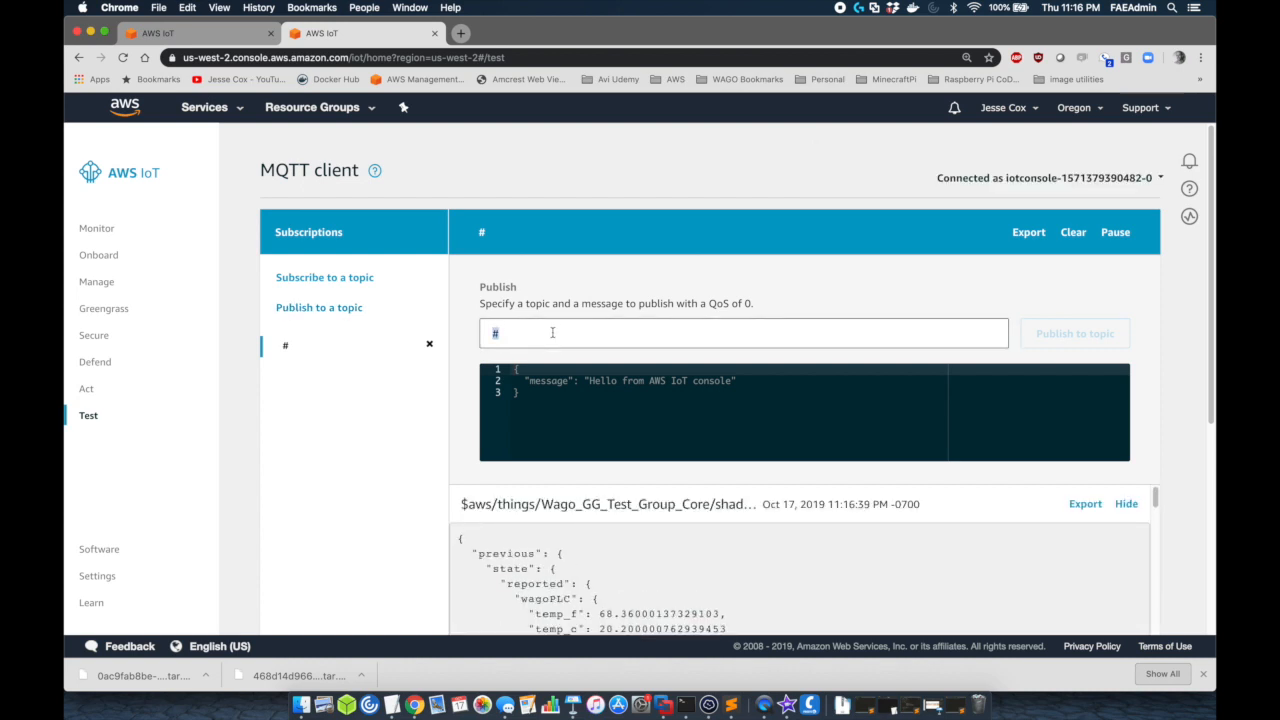
{"action": "left_click", "coordinate": [744, 333]}
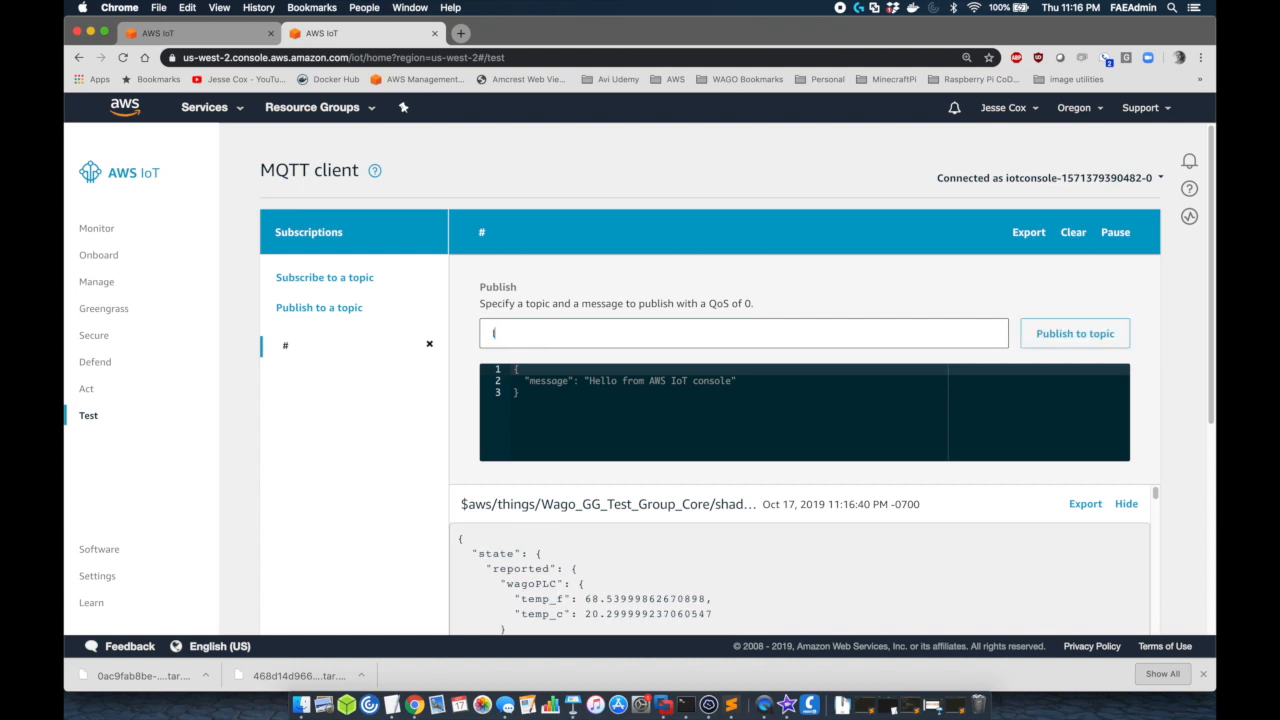
{"action": "type", "text": "logix/"}
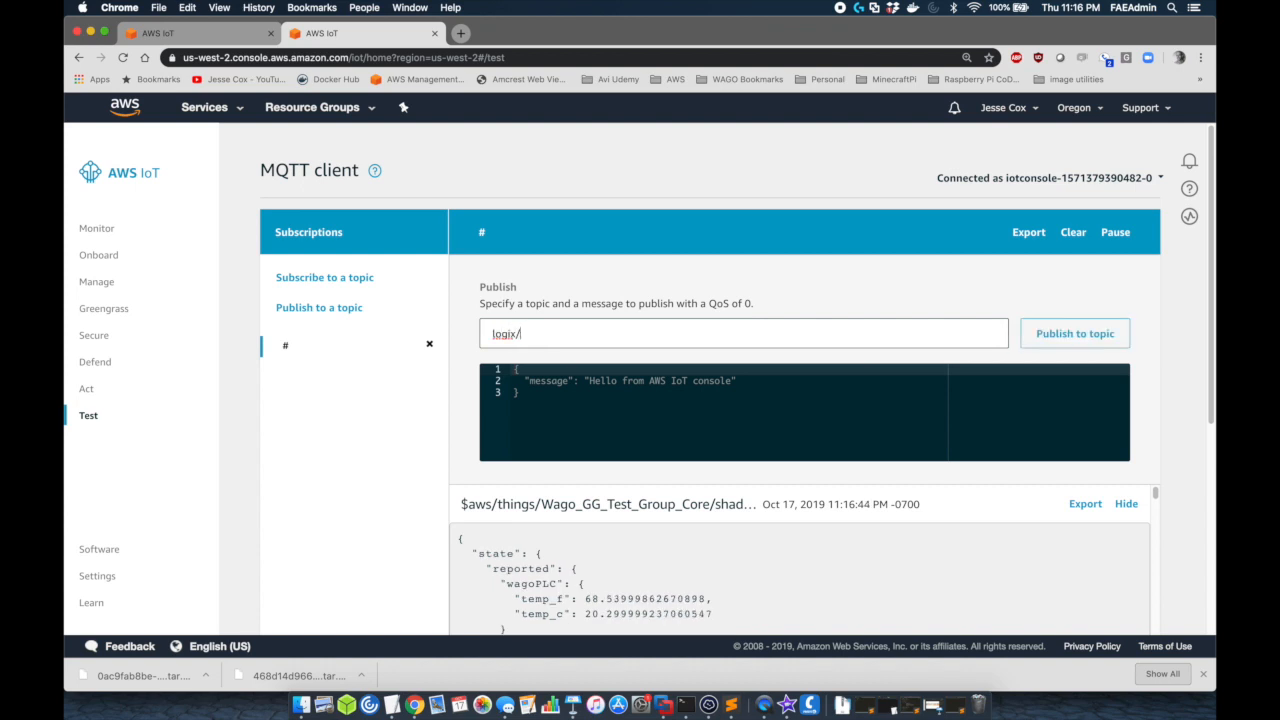
{"action": "type", "text": "getin"}
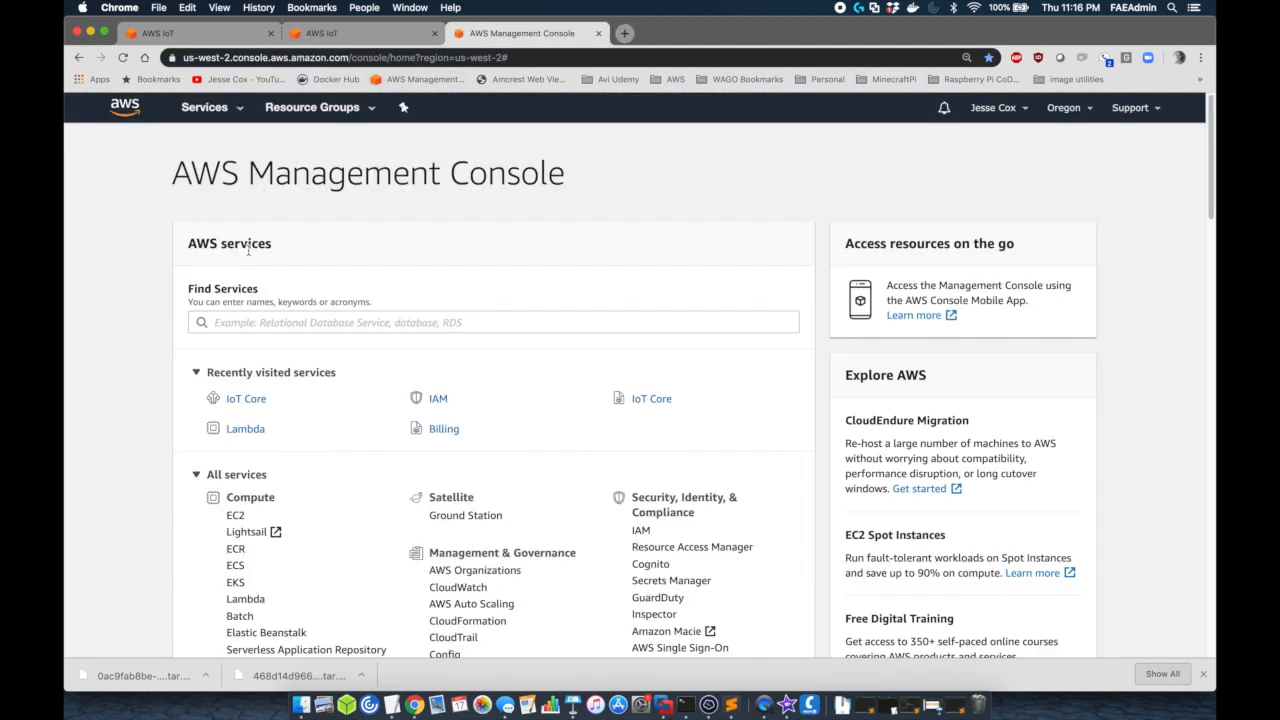
{"action": "left_click", "coordinate": [246, 398]}
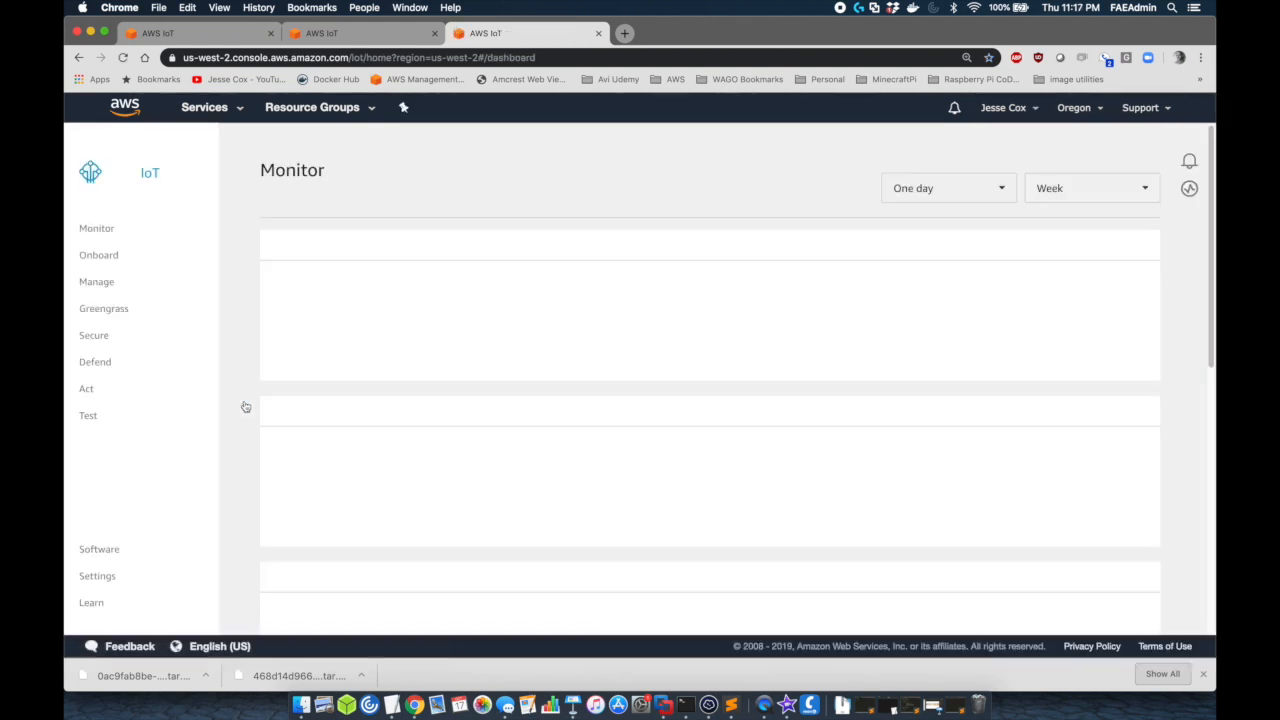